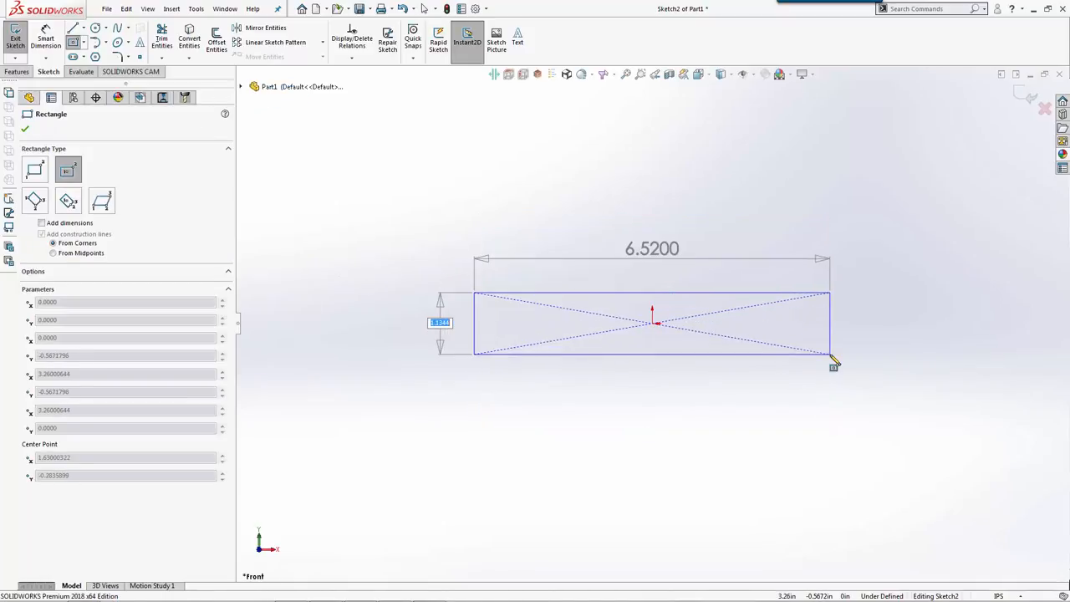
Finish the 4.0 × 2.5 rectangle sketch to preview it as an extruded block.
{"action": "left_click", "coordinate": [25, 128]}
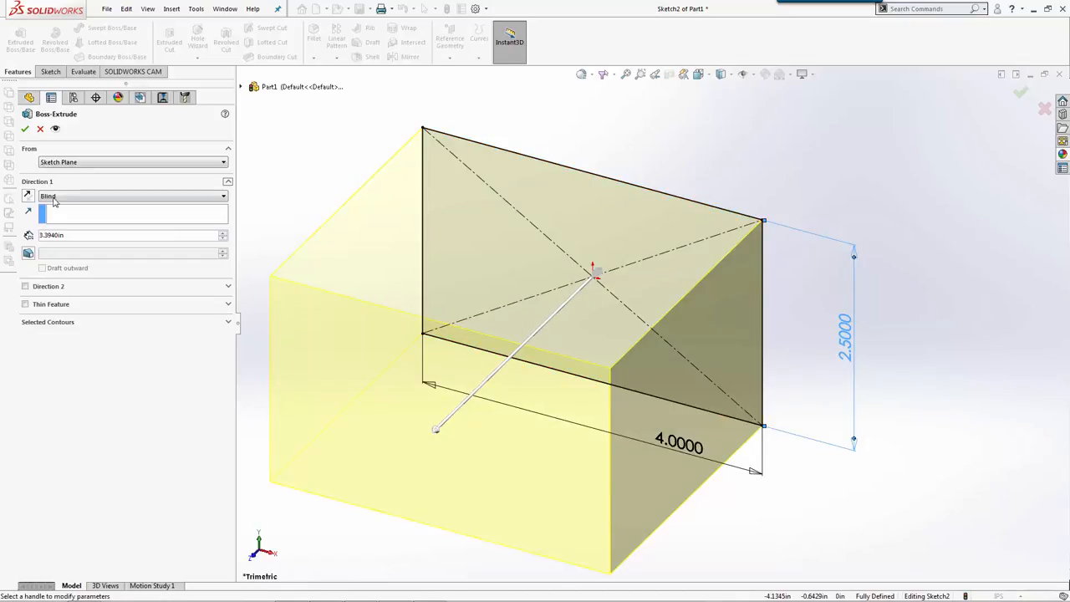
{"action": "mouse_move", "coordinate": [9, 239]}
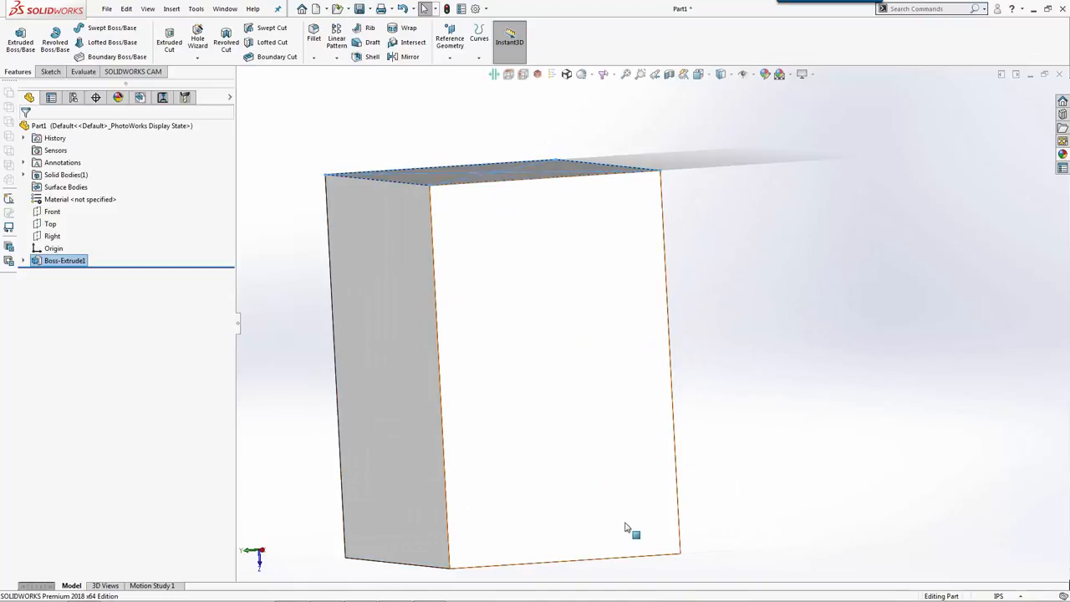
{"action": "mouse_move", "coordinate": [625, 482]}
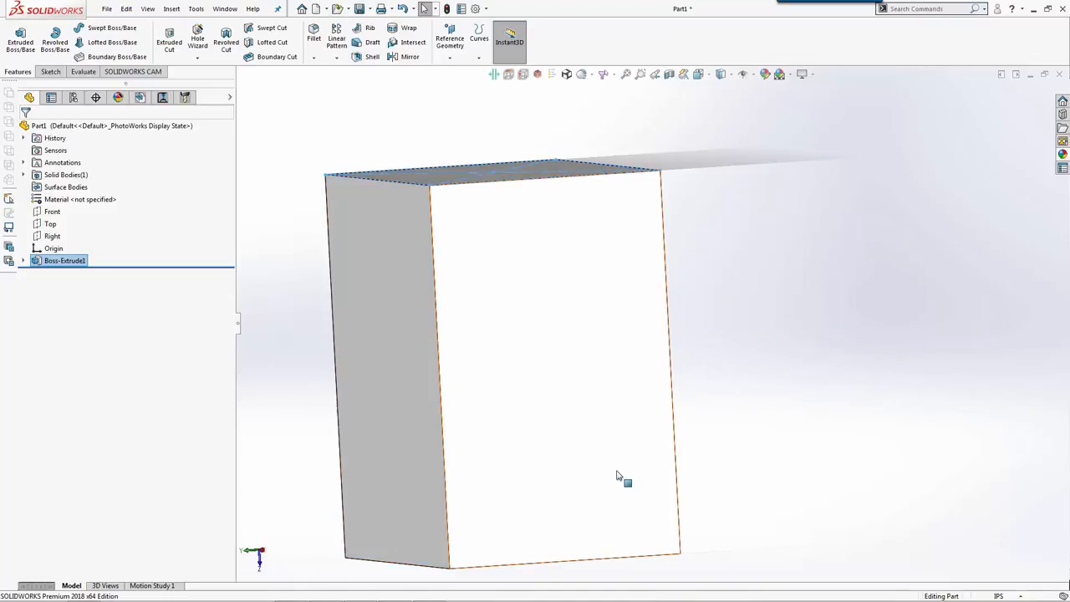
Sketch a line at 20° to the block's left edge and extrude-cut that side away.
{"action": "left_click_drag", "start_coordinate": [623, 480], "coordinate": [636, 322]}
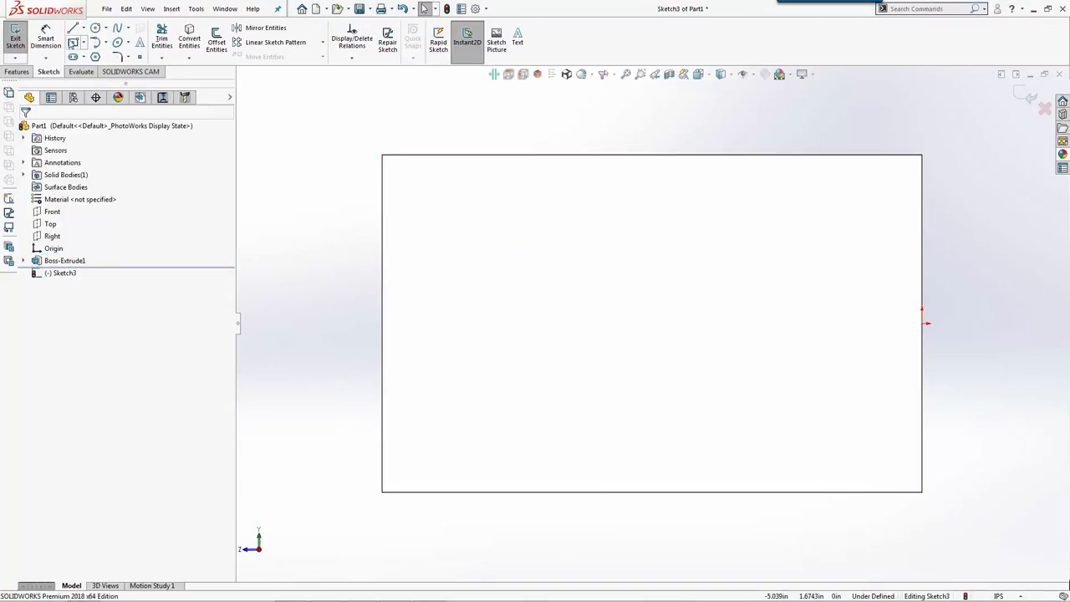
{"action": "left_click", "coordinate": [74, 28]}
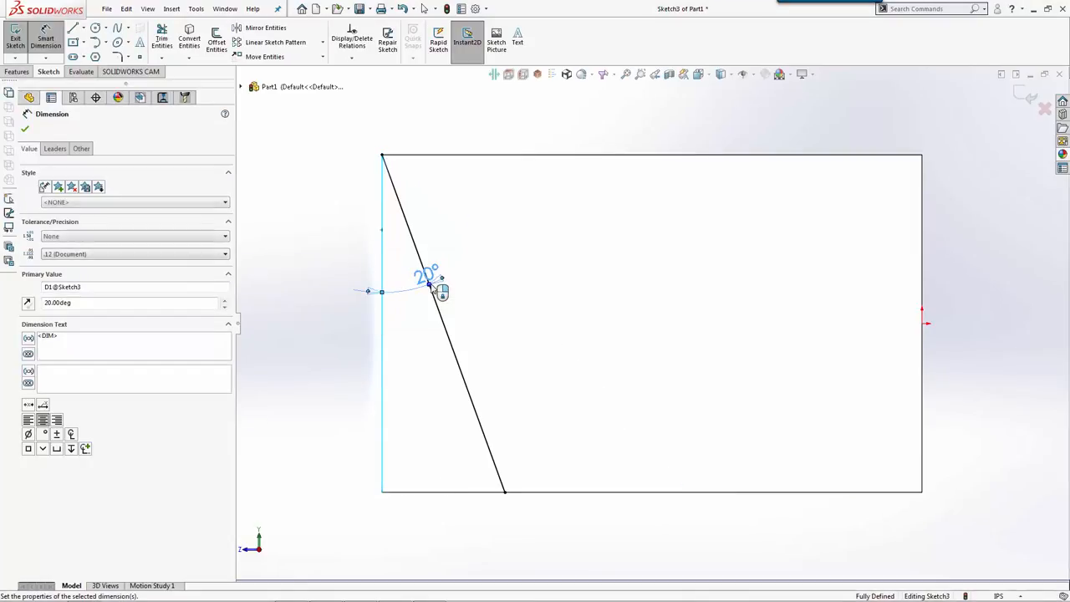
{"action": "left_click", "coordinate": [24, 129]}
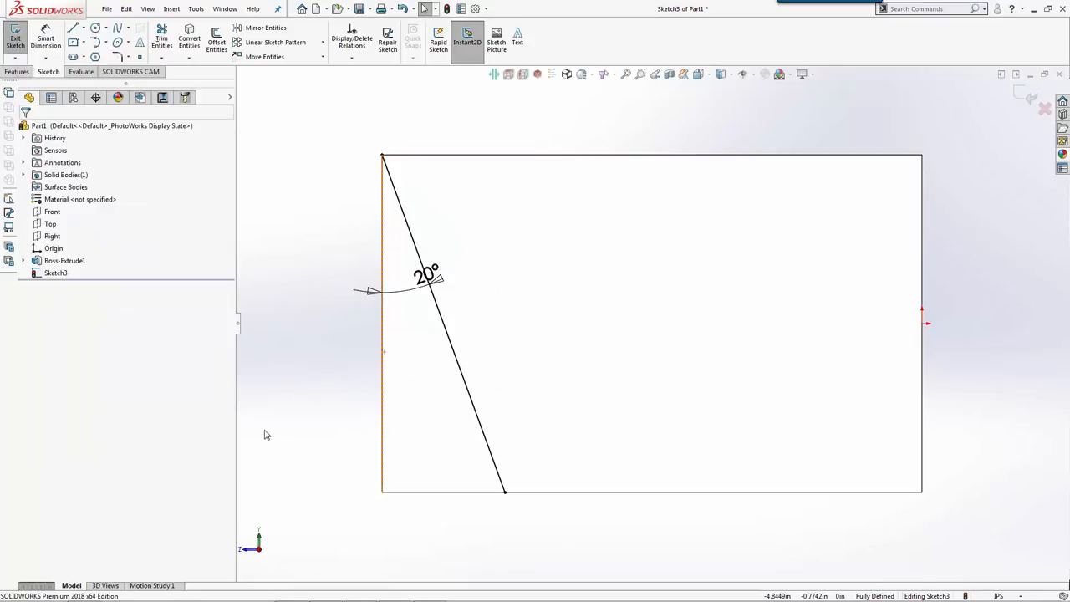
{"action": "mouse_move", "coordinate": [786, 280]}
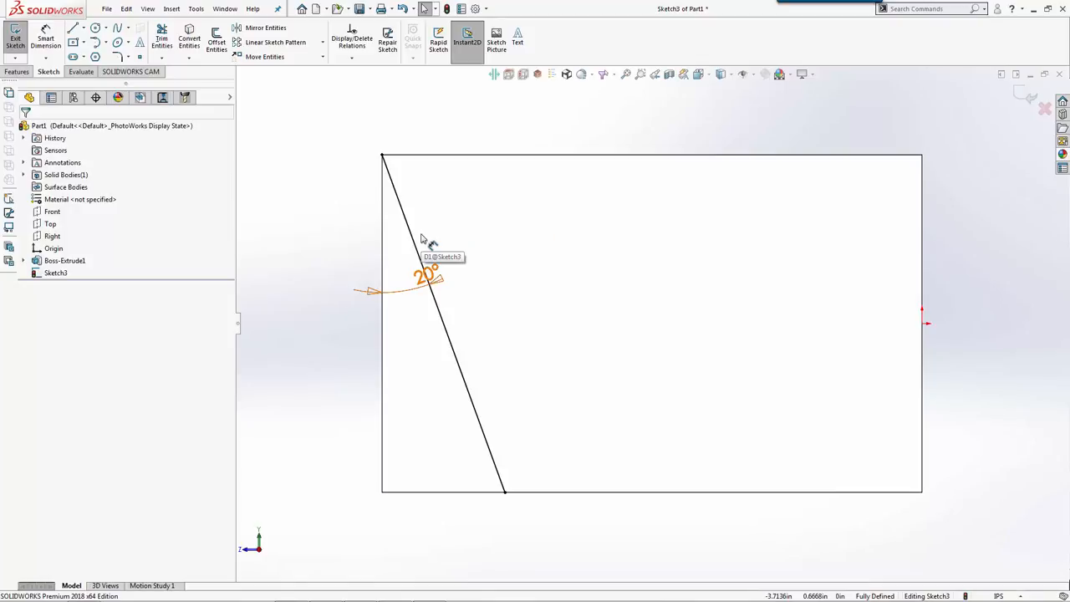
{"action": "left_click", "coordinate": [17, 71]}
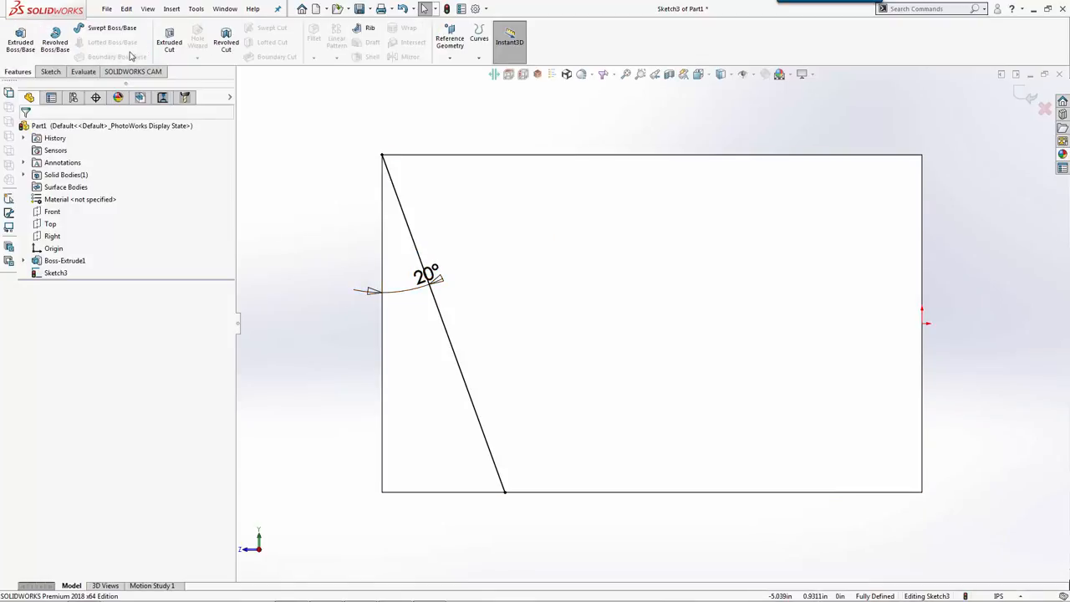
{"action": "left_click", "coordinate": [168, 42]}
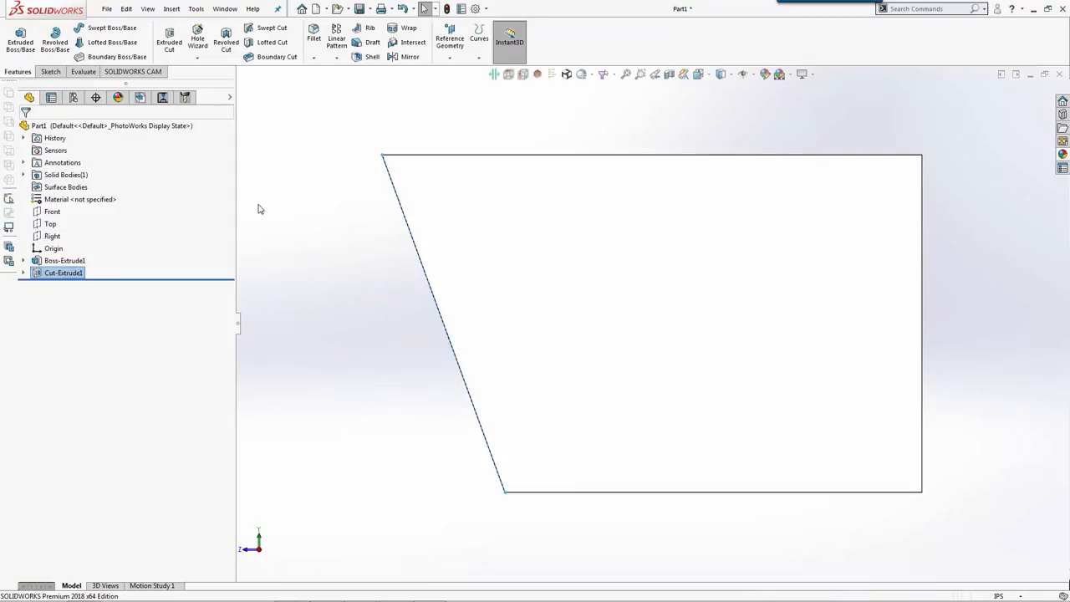
{"action": "left_click", "coordinate": [64, 260]}
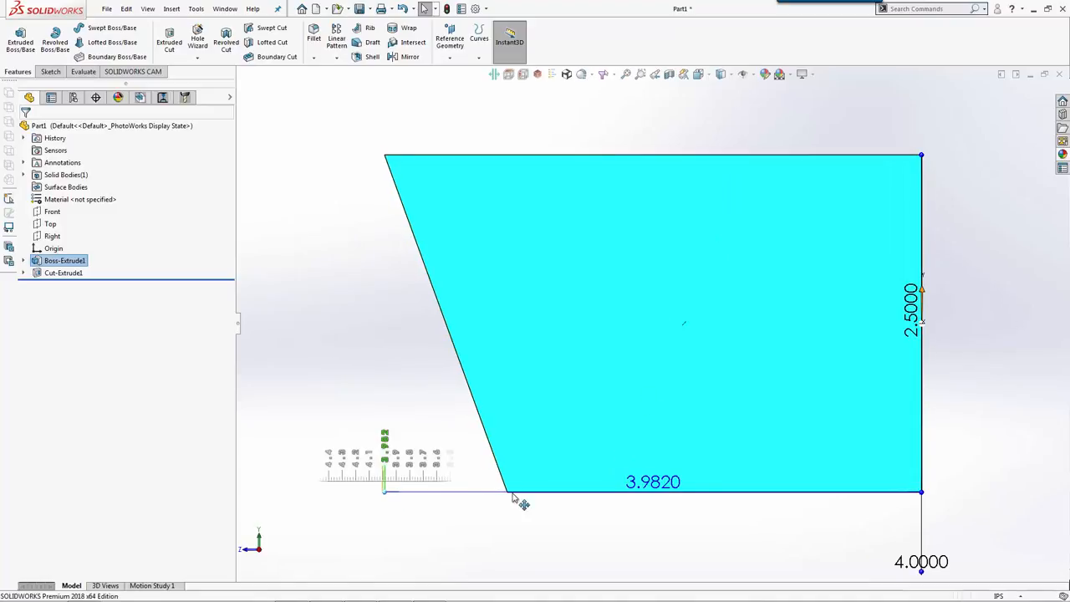
{"action": "left_click_drag", "start_coordinate": [514, 501], "coordinate": [635, 499]}
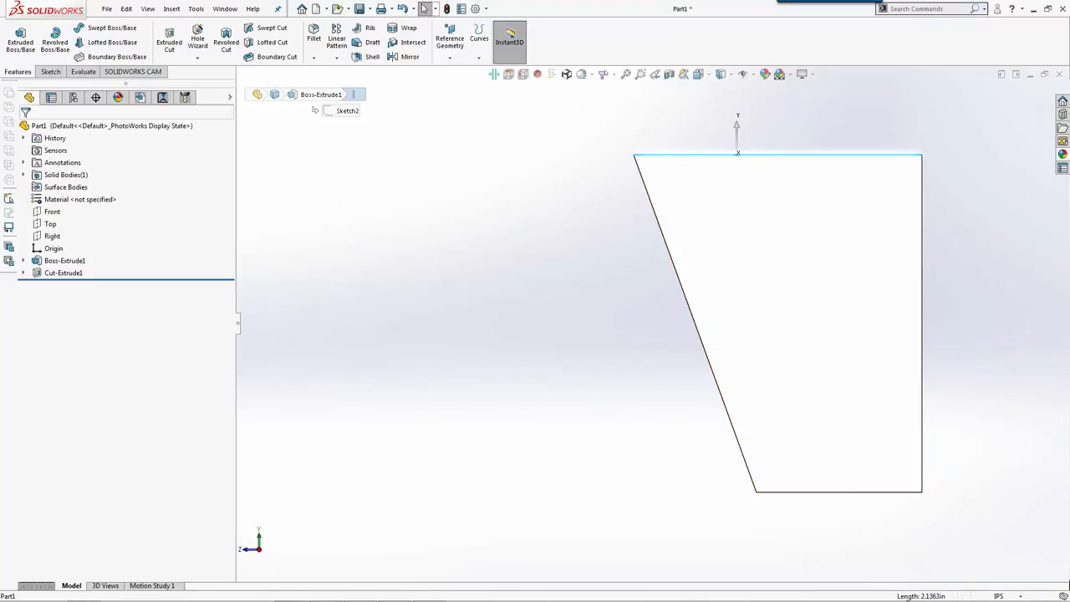
{"action": "mouse_move", "coordinate": [823, 531]}
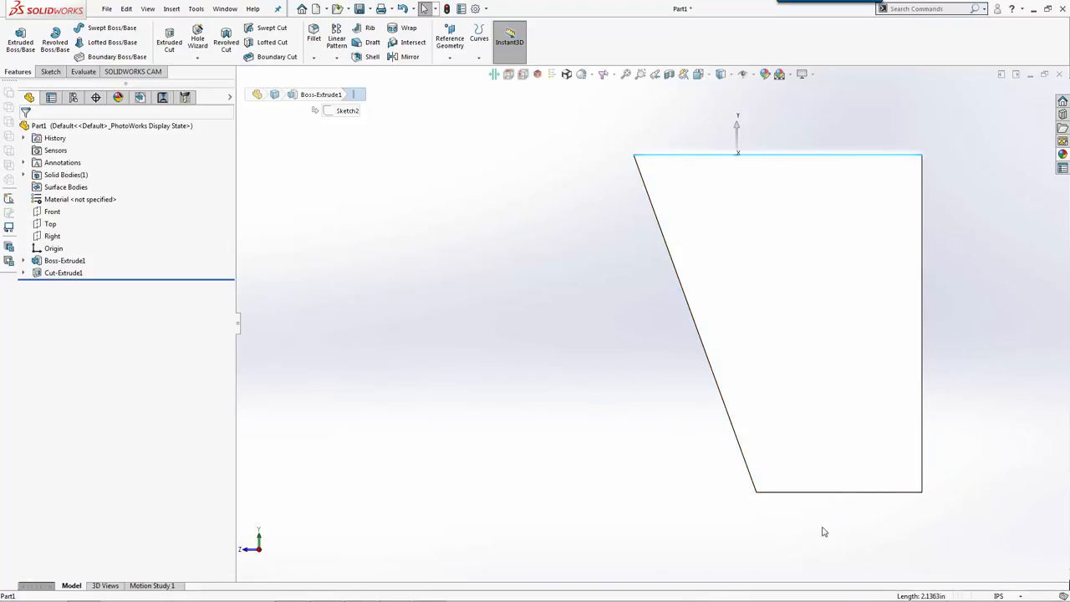
{"action": "left_click", "coordinate": [64, 260]}
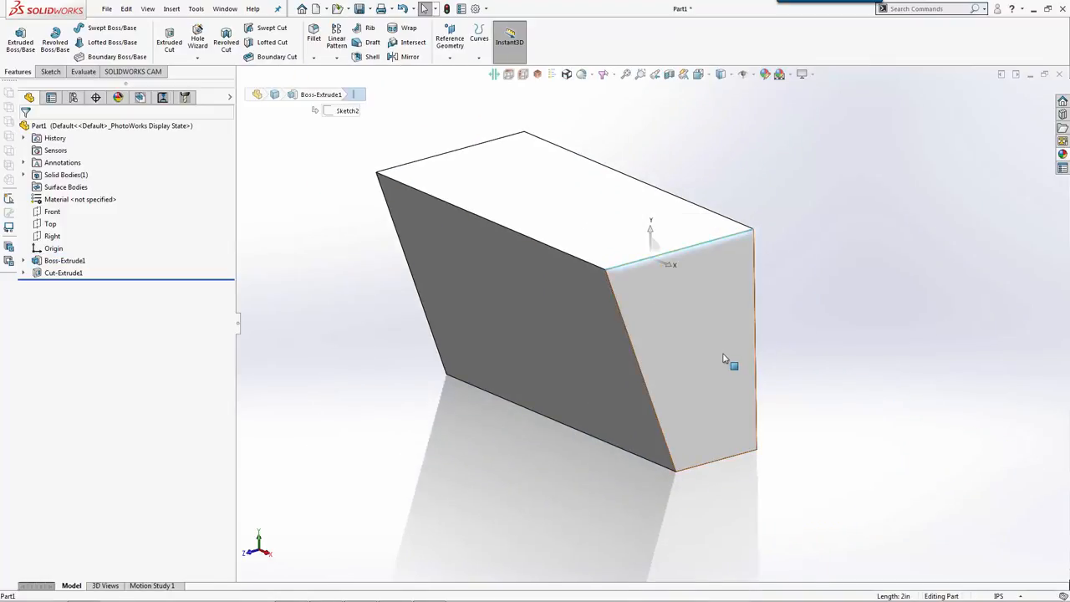
{"action": "left_click_drag", "start_coordinate": [725, 358], "coordinate": [702, 348]}
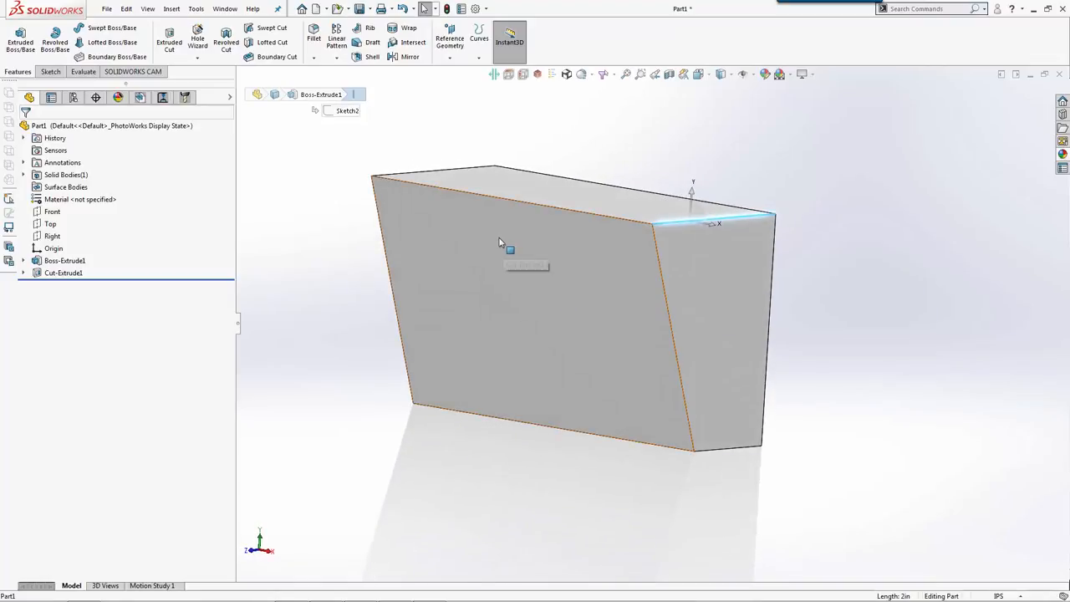
{"action": "mouse_move", "coordinate": [572, 281]}
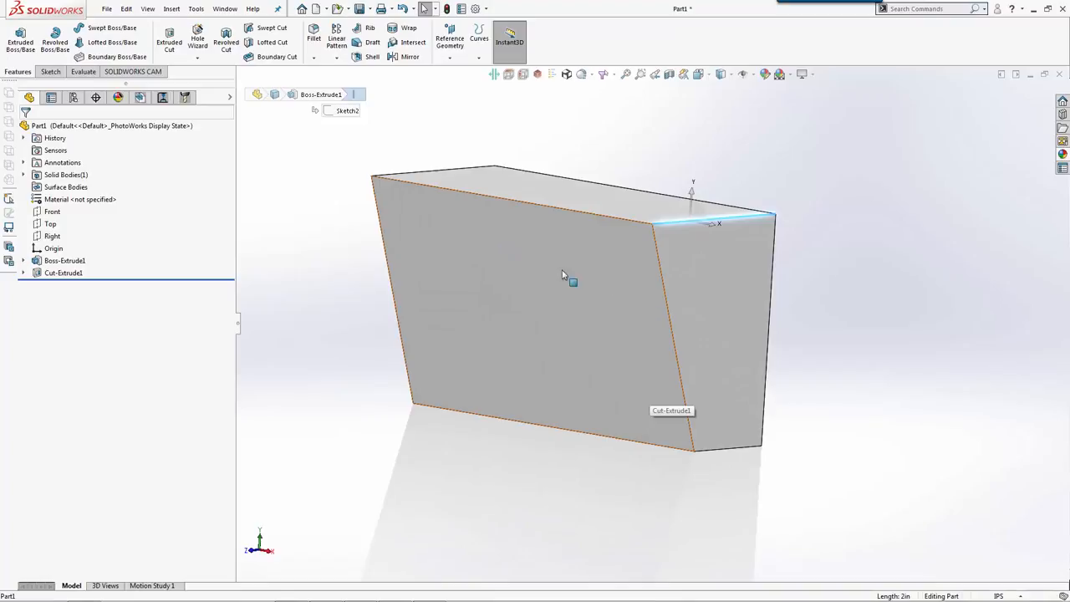
{"action": "left_click_drag", "start_coordinate": [562, 276], "coordinate": [564, 218]}
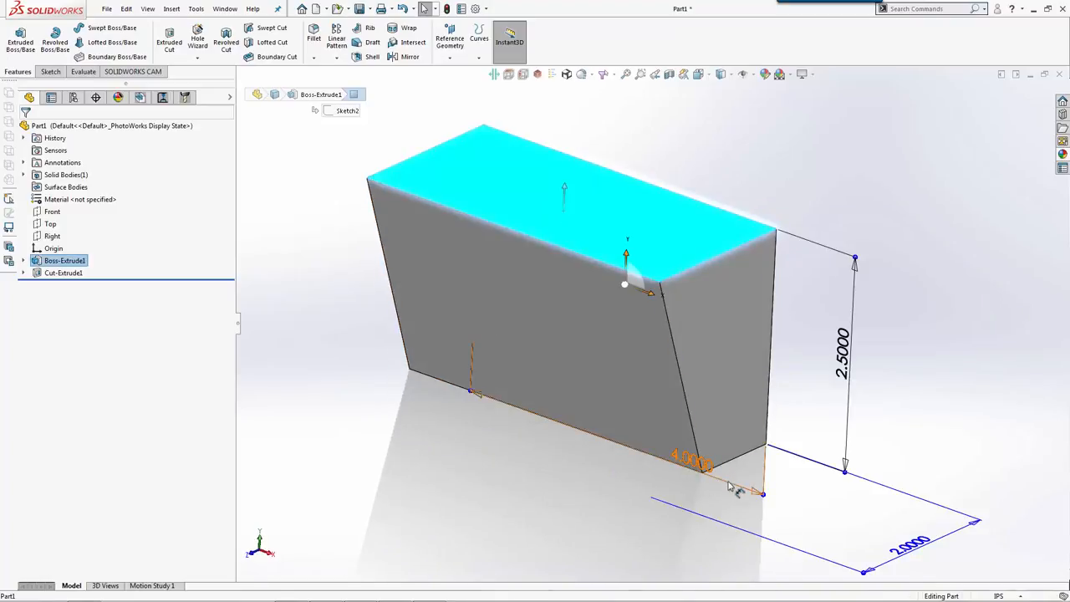
{"action": "left_click", "coordinate": [397, 404]}
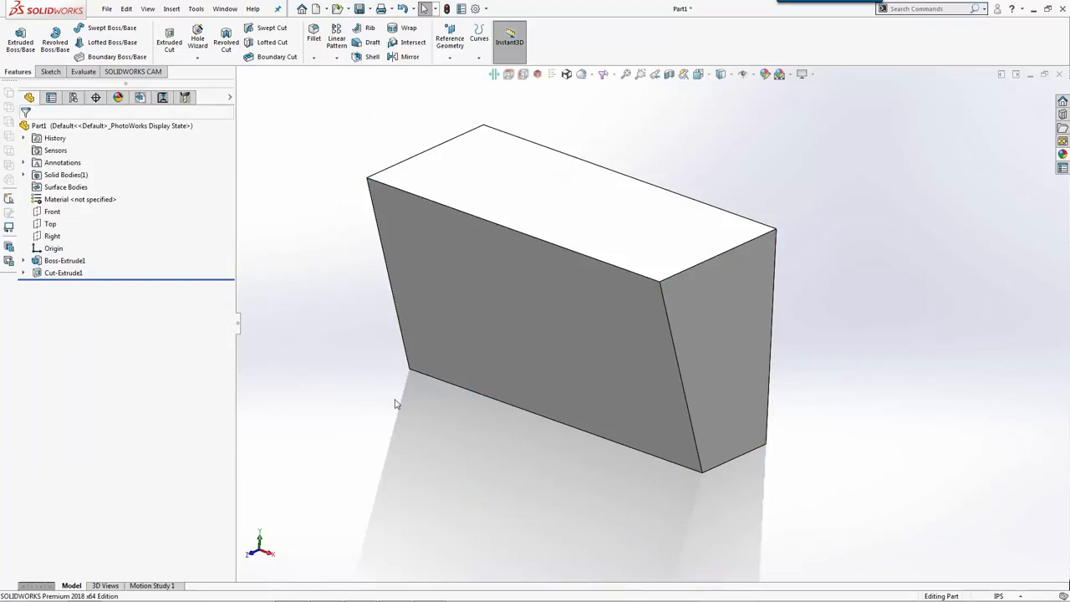
{"action": "mouse_move", "coordinate": [424, 396]}
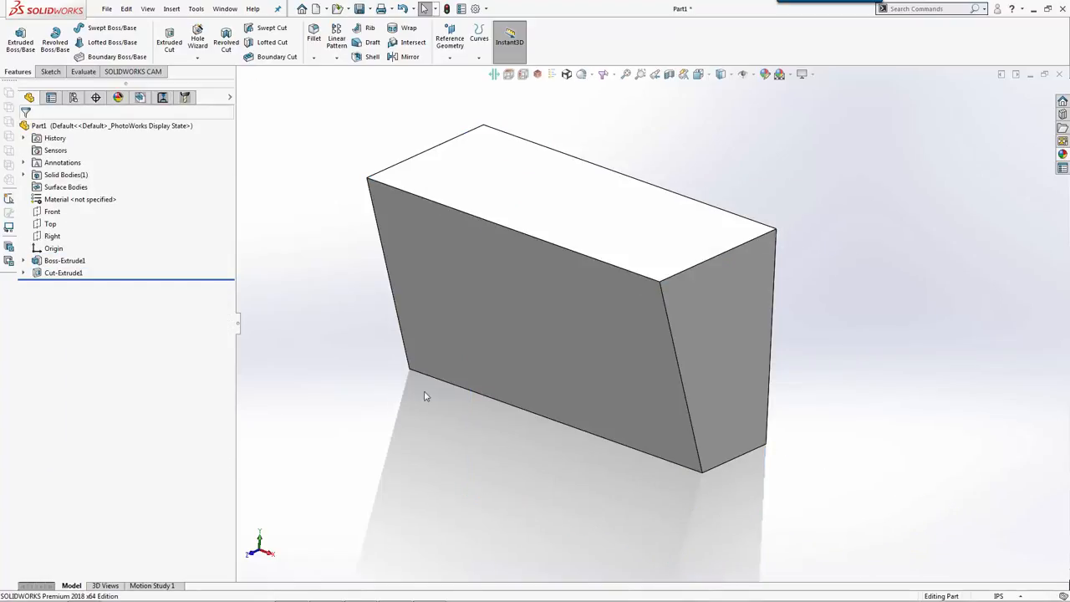
{"action": "mouse_move", "coordinate": [526, 314]}
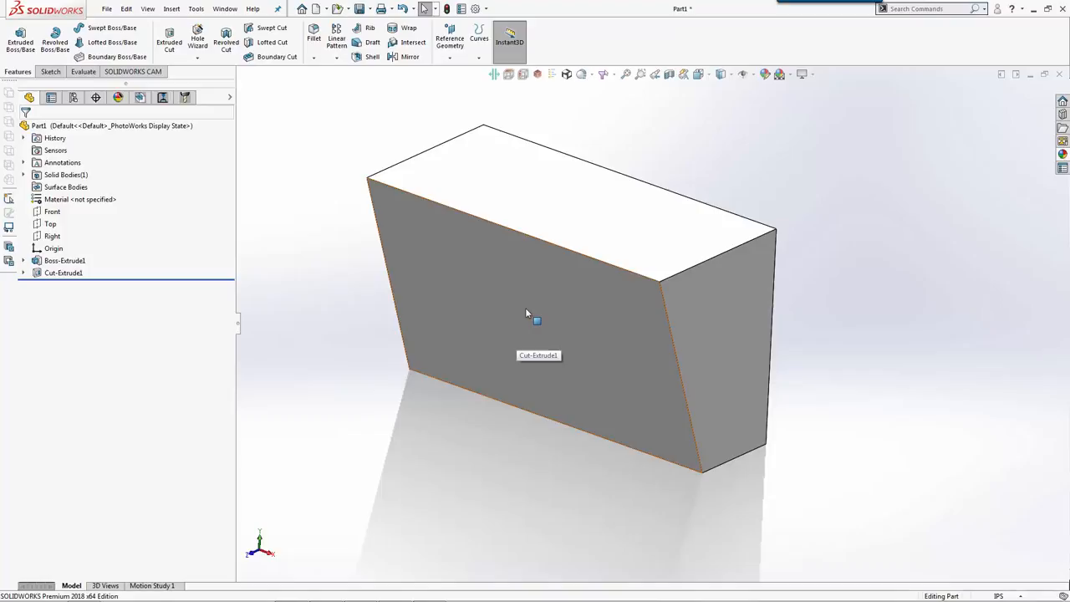
Insert the flange photo as a sketch picture on the block's front face.
{"action": "left_click", "coordinate": [526, 314]}
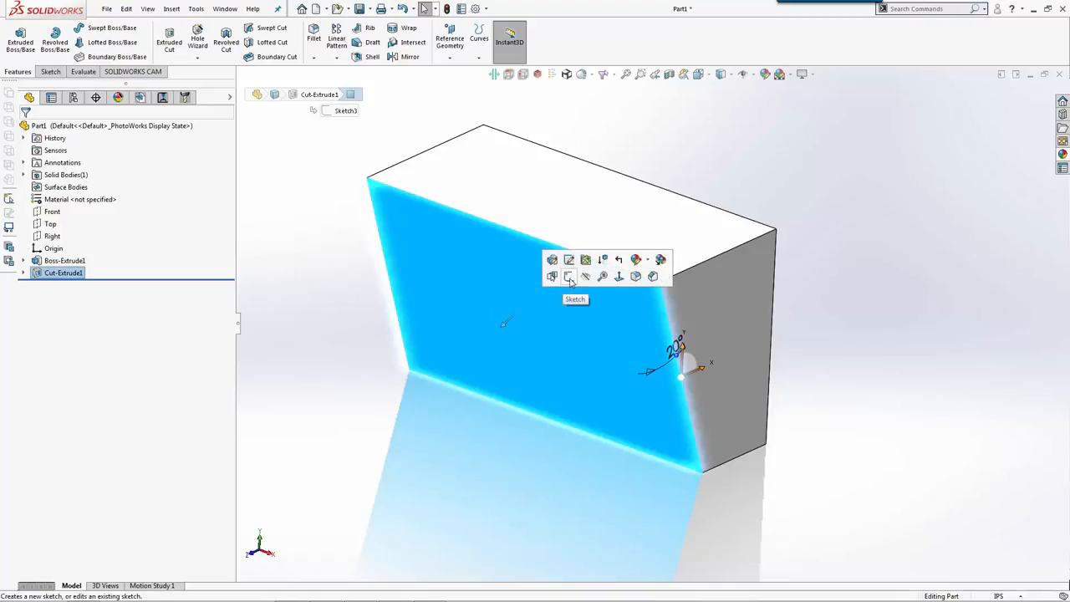
{"action": "left_click", "coordinate": [568, 277]}
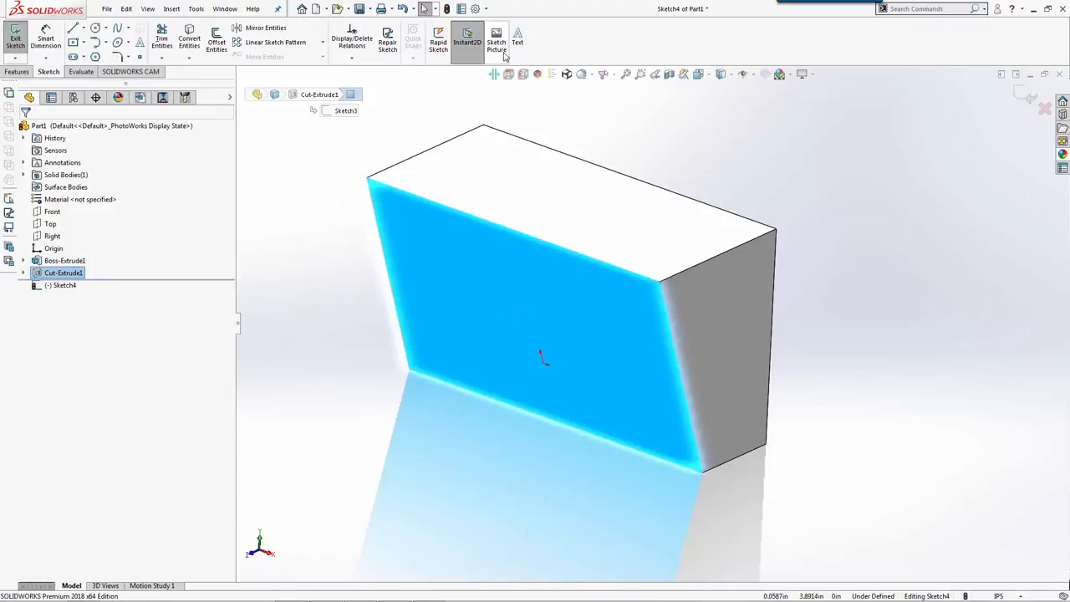
{"action": "left_click", "coordinate": [497, 42]}
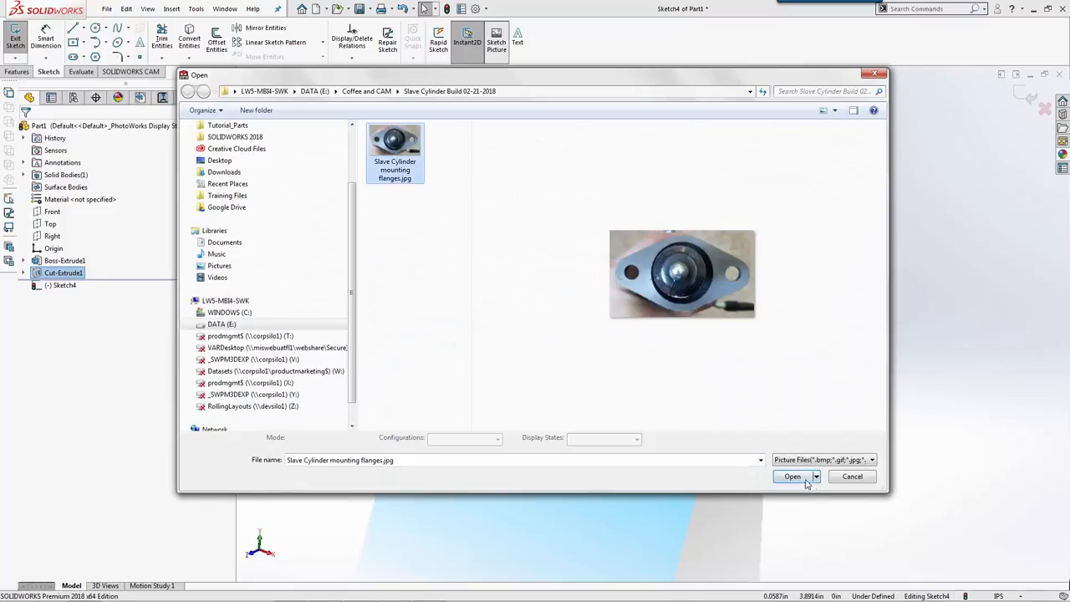
{"action": "left_click", "coordinate": [792, 475]}
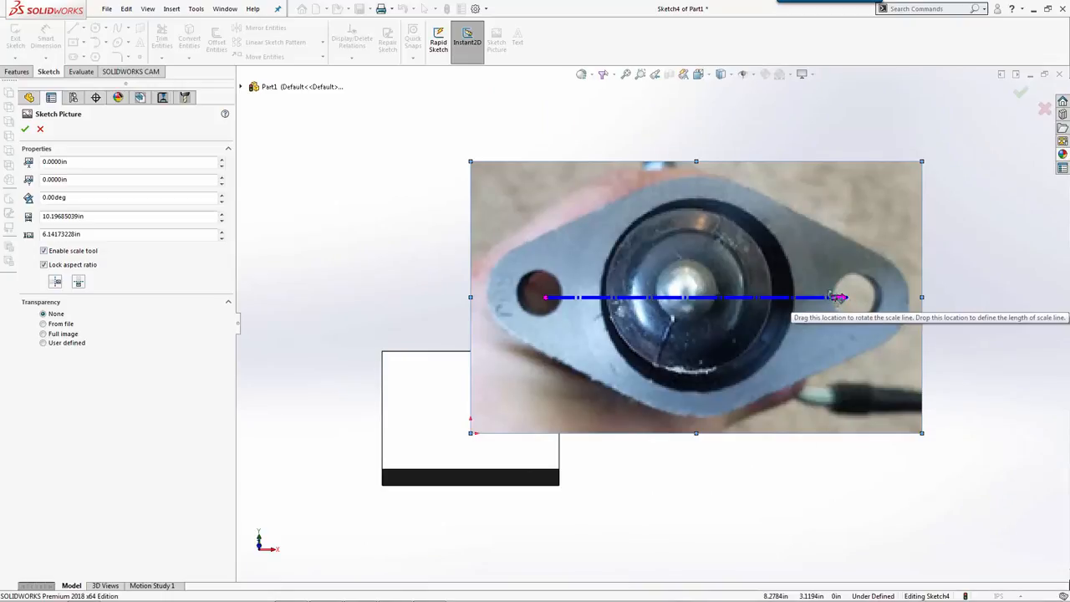
{"action": "left_click_drag", "start_coordinate": [695, 297], "coordinate": [568, 365]}
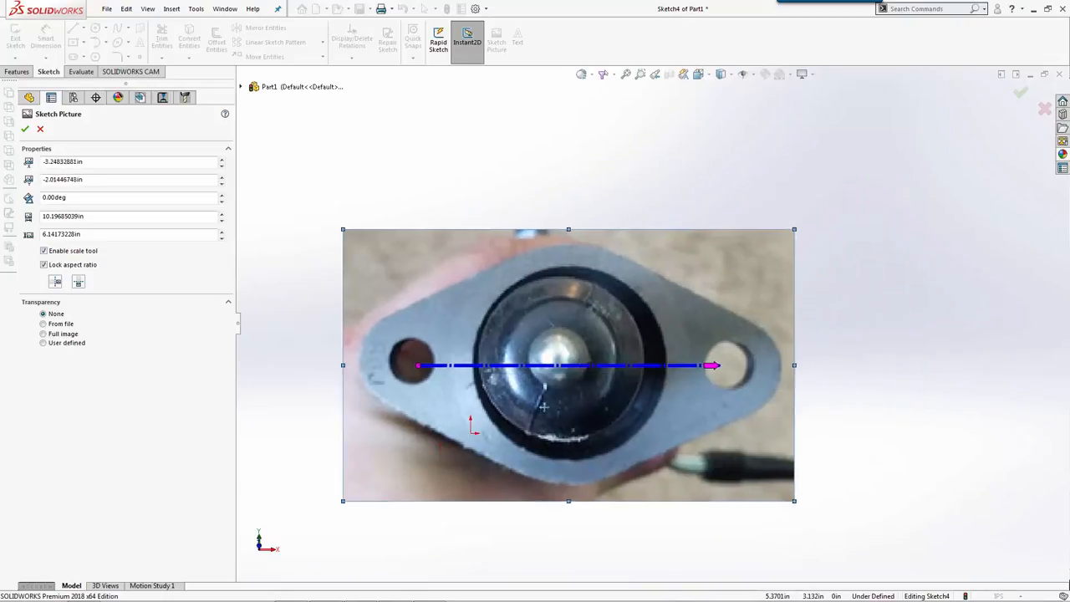
{"action": "left_click_drag", "start_coordinate": [569, 366], "coordinate": [511, 399]}
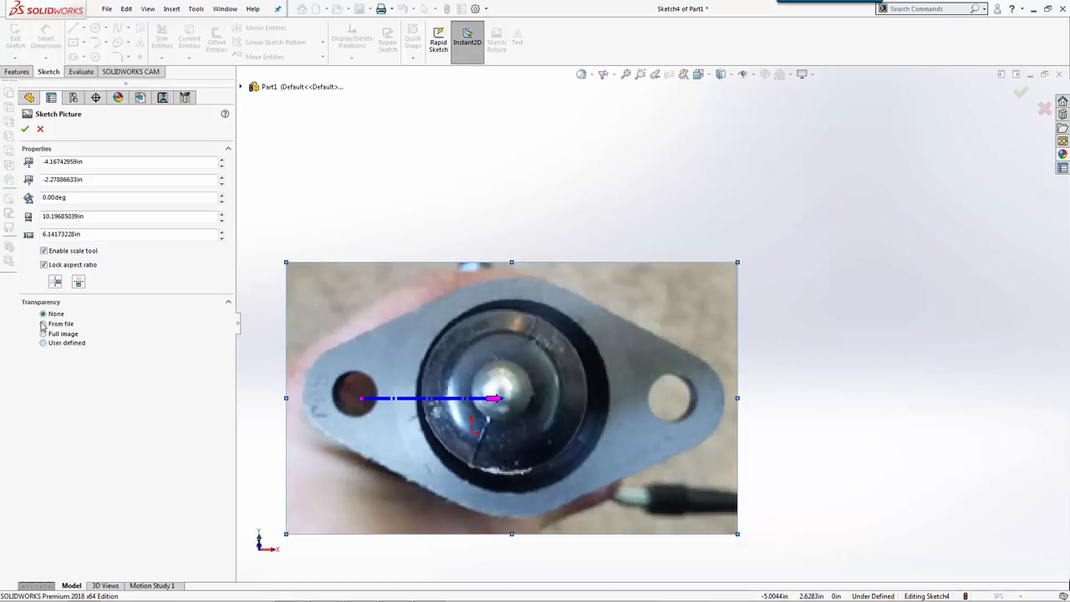
Make the whole photo semi-transparent and scale it to fit the face.
{"action": "left_click", "coordinate": [44, 334]}
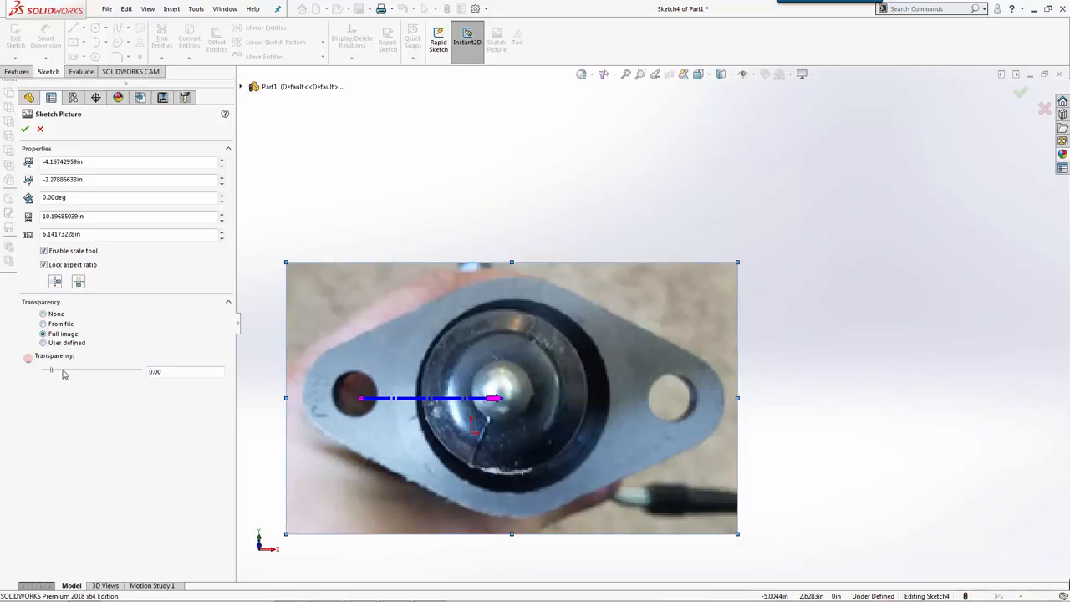
{"action": "left_click_drag", "start_coordinate": [48, 370], "coordinate": [89, 370]}
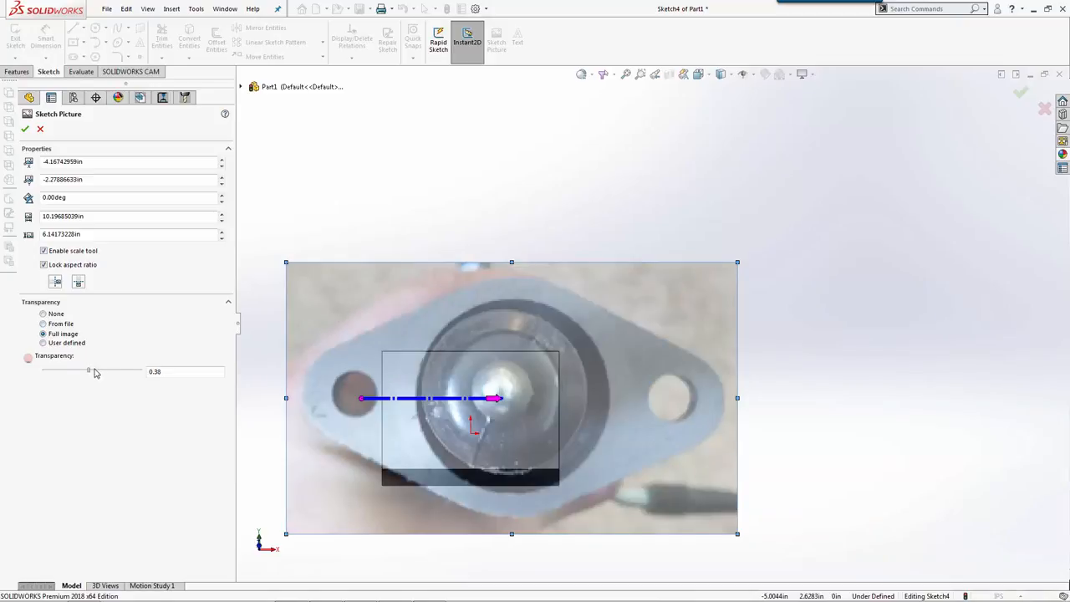
{"action": "left_click_drag", "start_coordinate": [87, 371], "coordinate": [117, 371]}
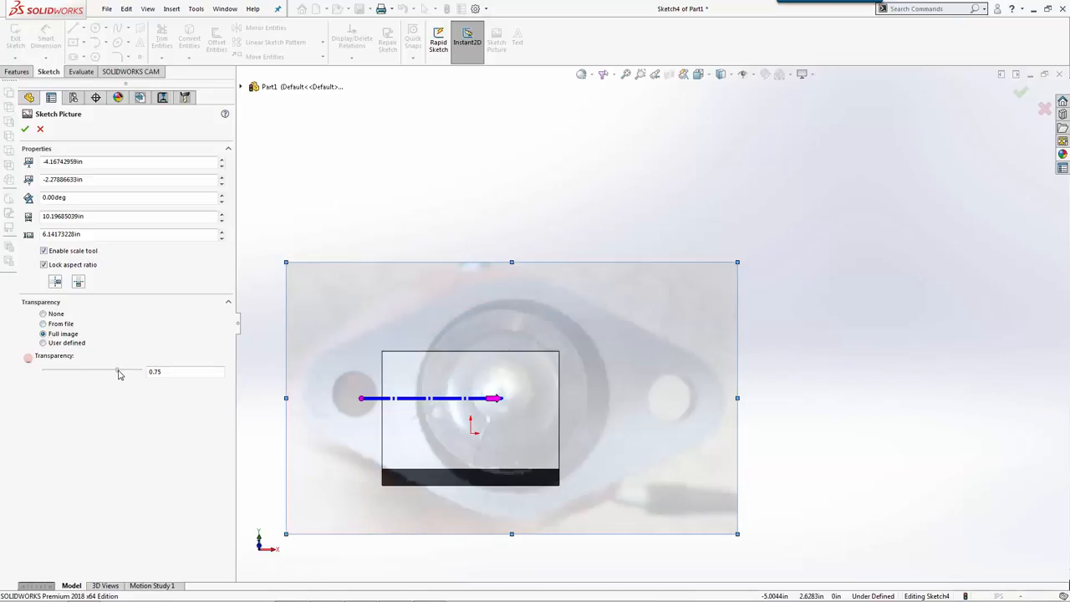
{"action": "left_click_drag", "start_coordinate": [142, 372], "coordinate": [102, 372]}
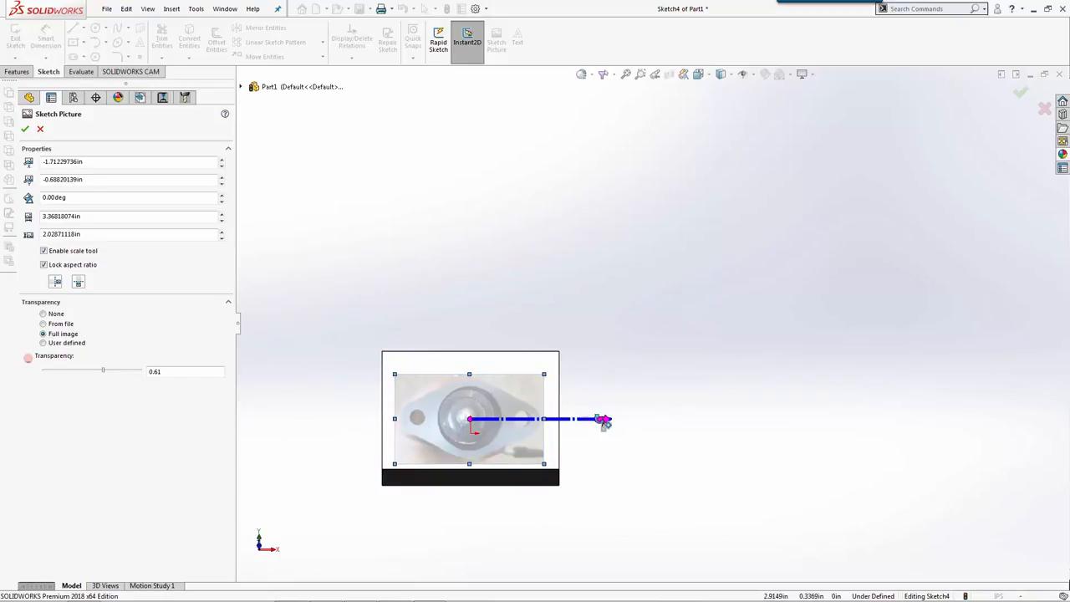
{"action": "left_click_drag", "start_coordinate": [602, 419], "coordinate": [518, 420]}
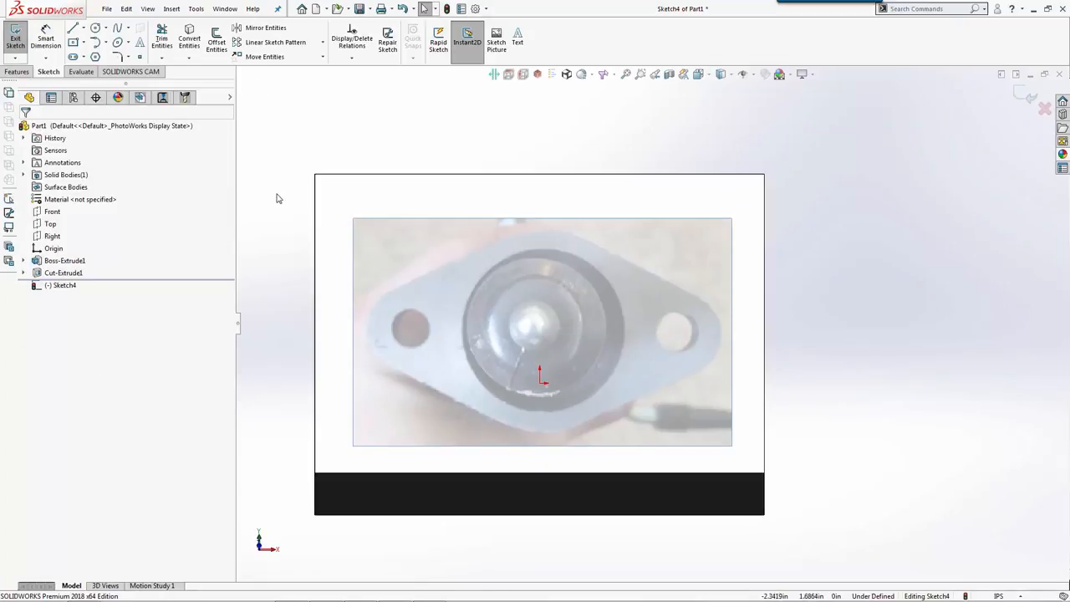
Draw horizontal and vertical centrelines through the face and exit the sketch.
{"action": "left_click", "coordinate": [74, 28]}
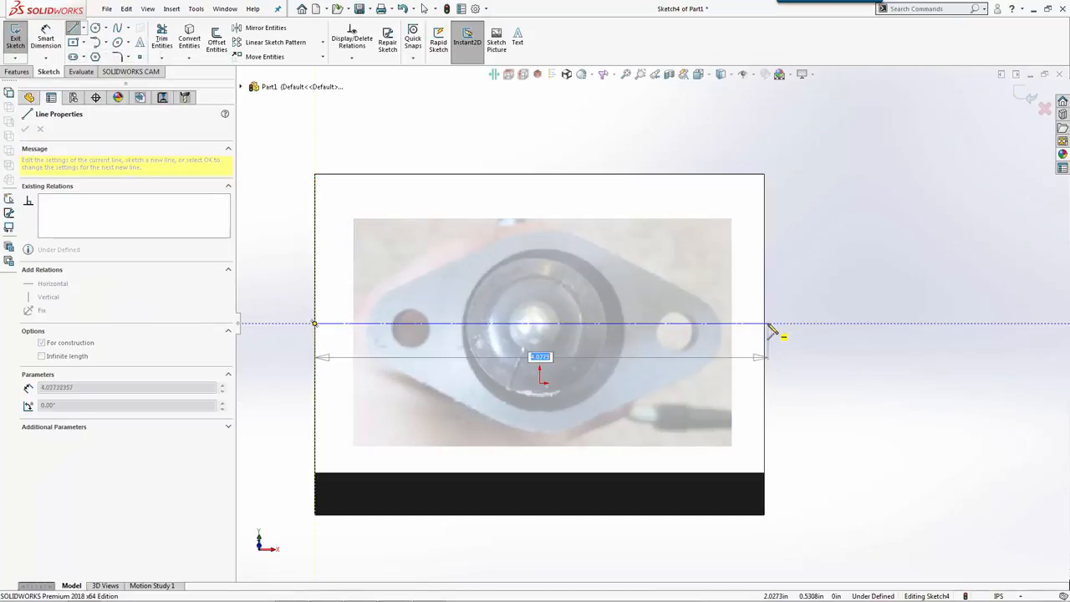
{"action": "left_click", "coordinate": [25, 128]}
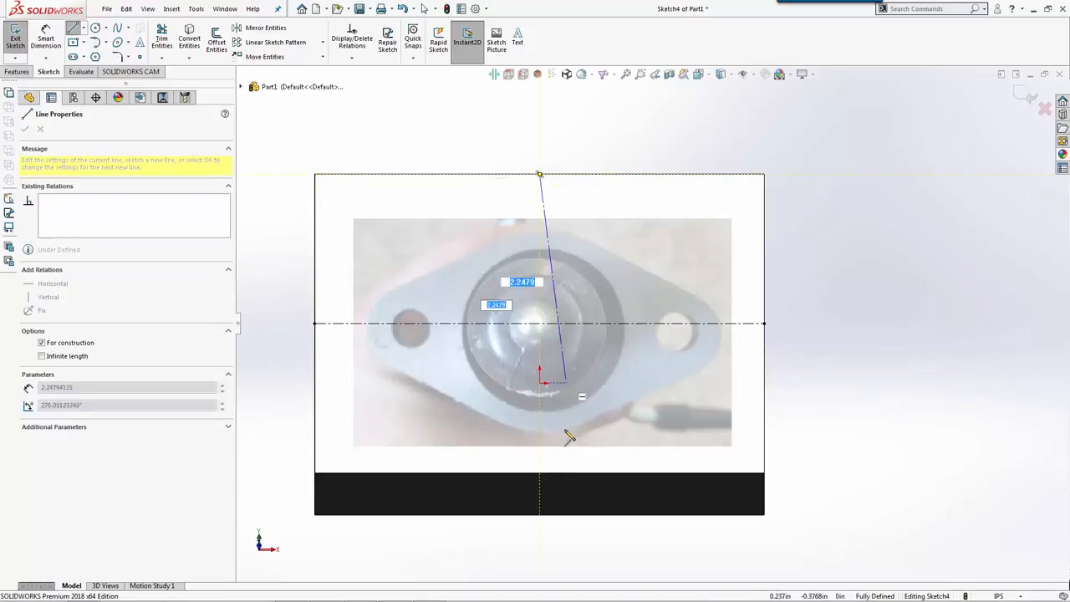
{"action": "left_click", "coordinate": [25, 129]}
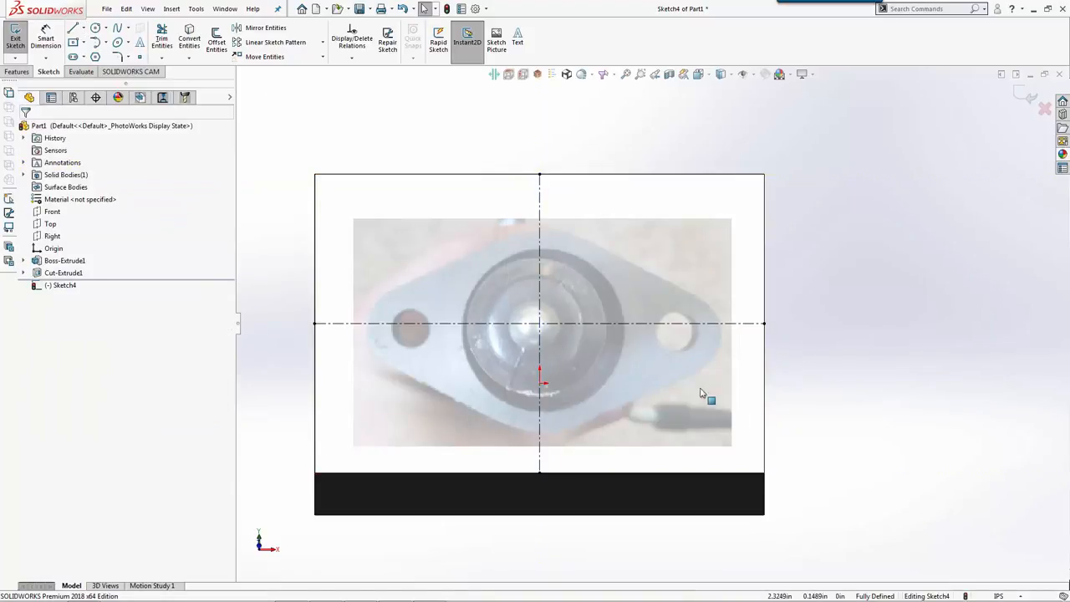
{"action": "left_click", "coordinate": [15, 40]}
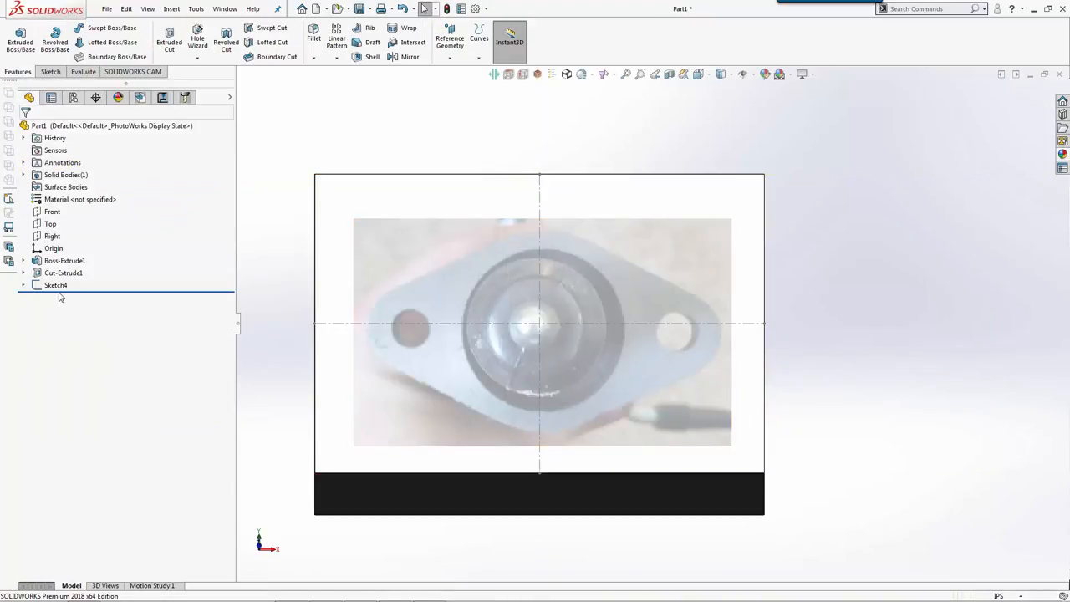
Re-edit Sketch4 and offset both side edges 1.75 in toward the centre.
{"action": "double_click", "coordinate": [55, 285]}
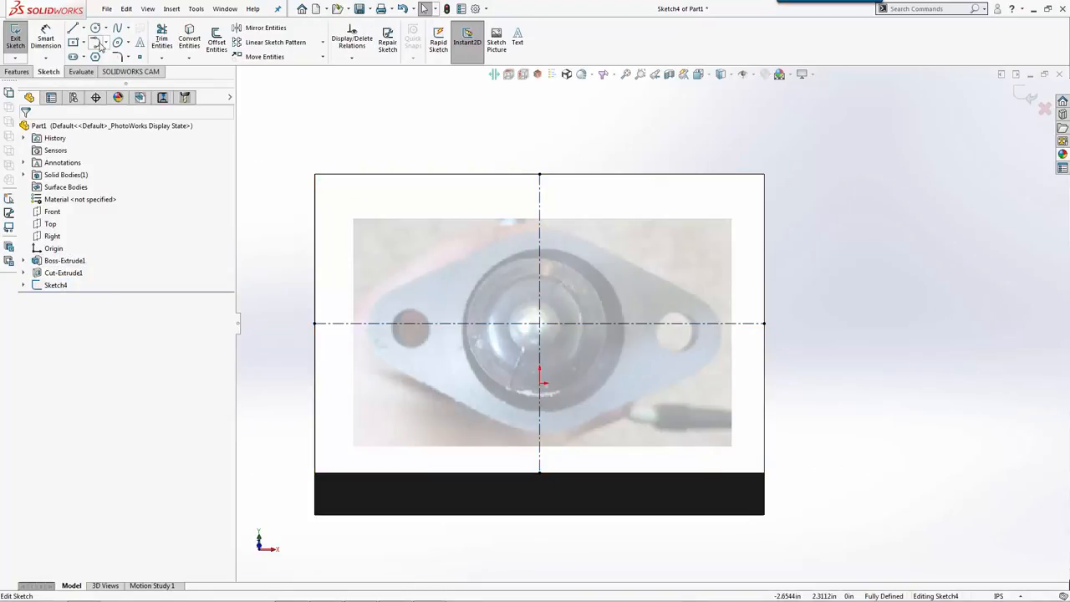
{"action": "left_click", "coordinate": [216, 42]}
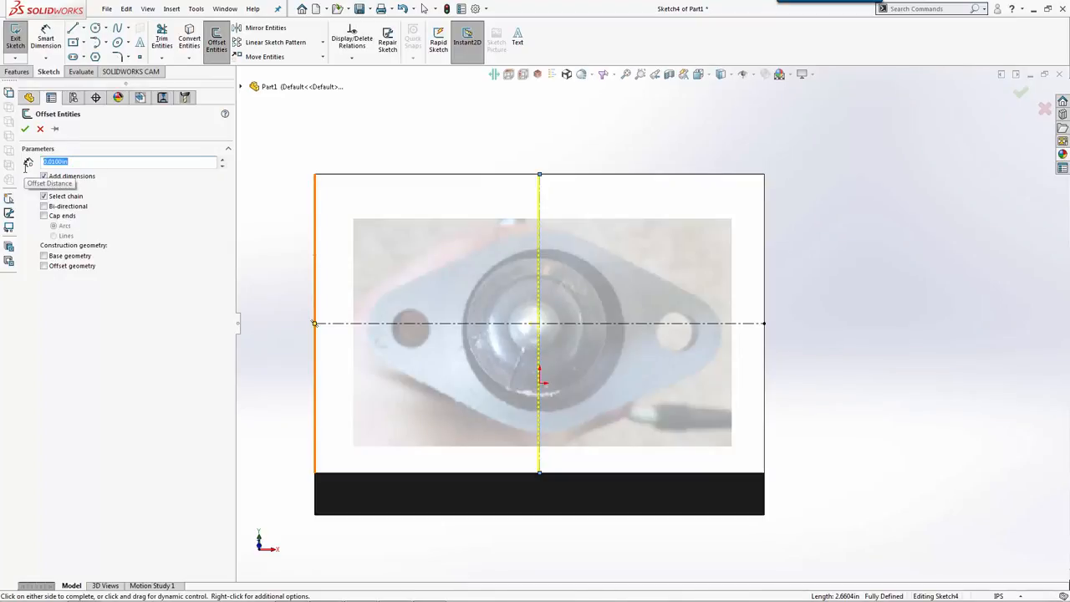
{"action": "type", "text": "3"}
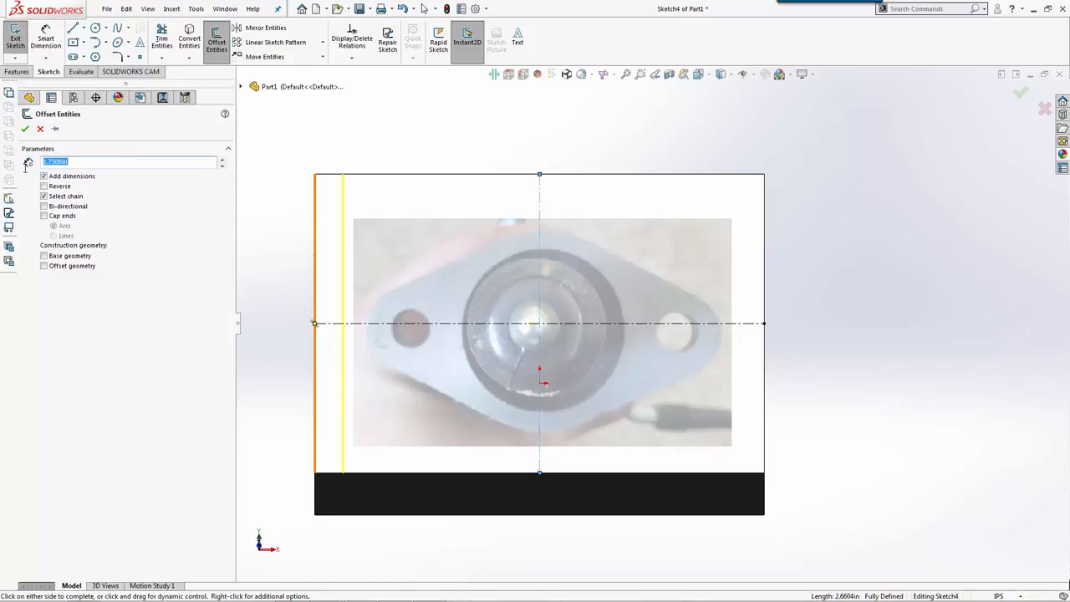
{"action": "left_click", "coordinate": [25, 129]}
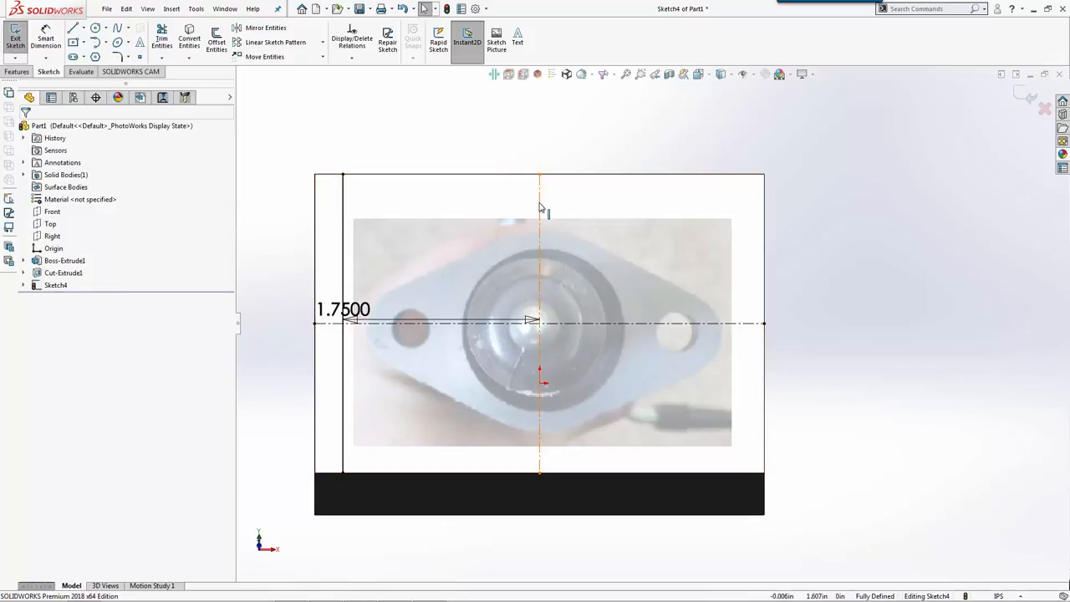
{"action": "left_click", "coordinate": [216, 42]}
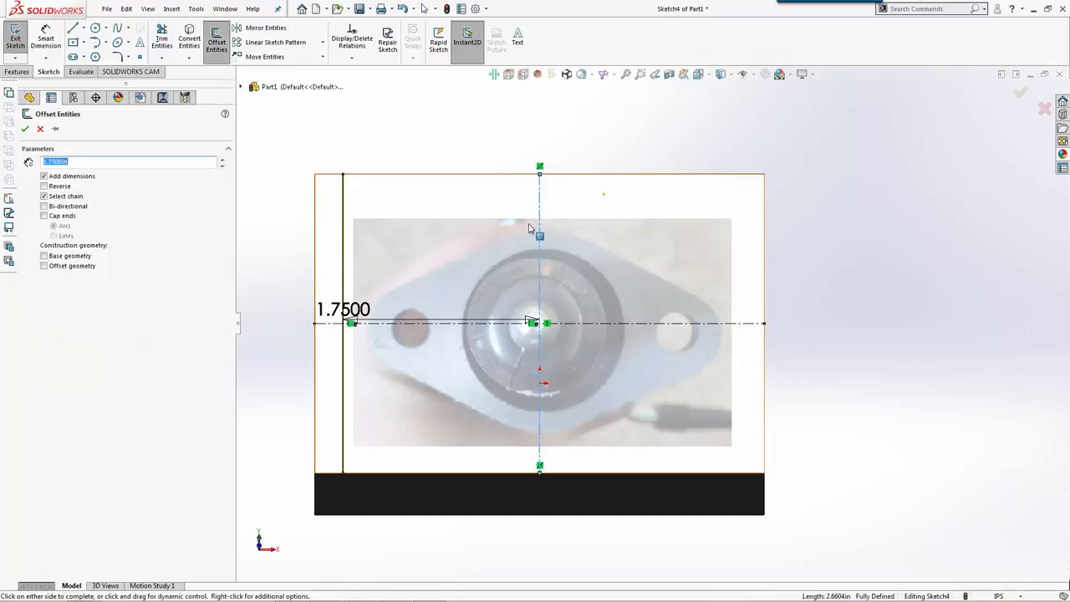
{"action": "left_click", "coordinate": [44, 185]}
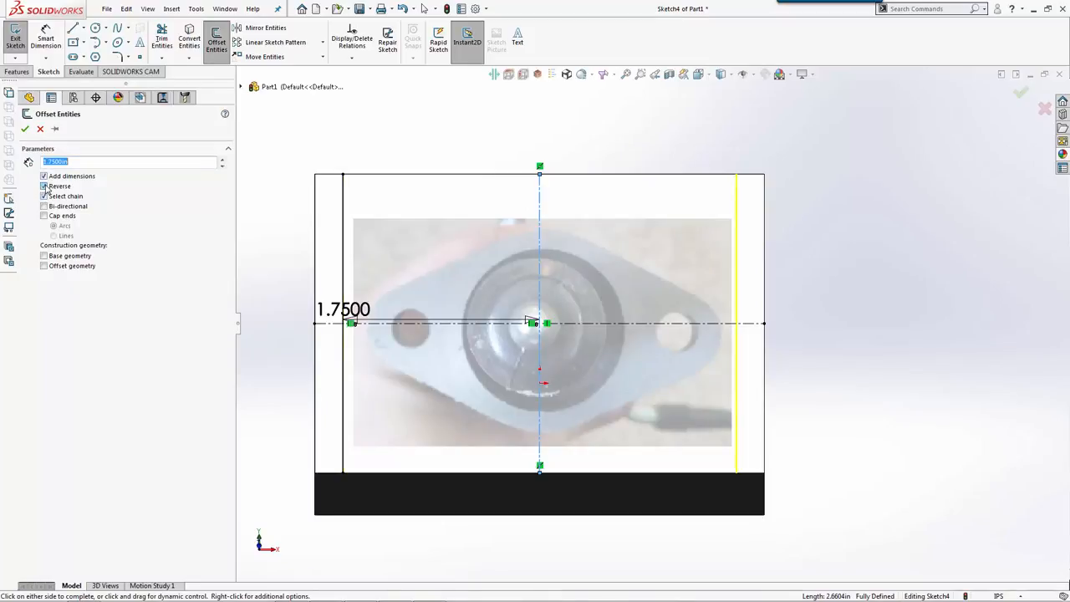
{"action": "left_click", "coordinate": [24, 128]}
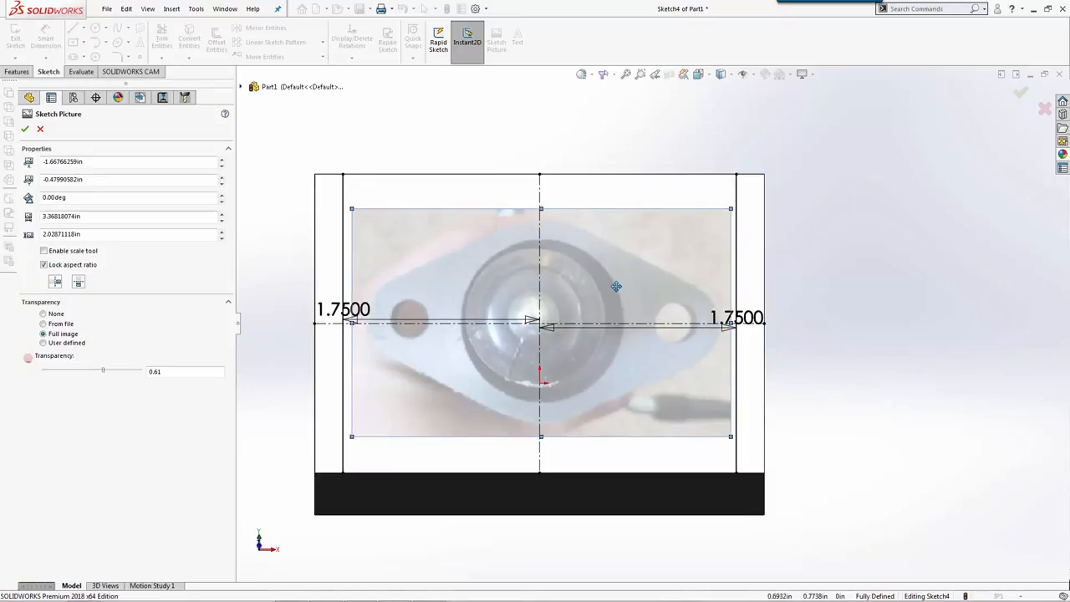
Enlarge and nudge the photo so its hole centres align with the 1.75 in lines.
{"action": "left_click_drag", "start_coordinate": [616, 287], "coordinate": [622, 294]}
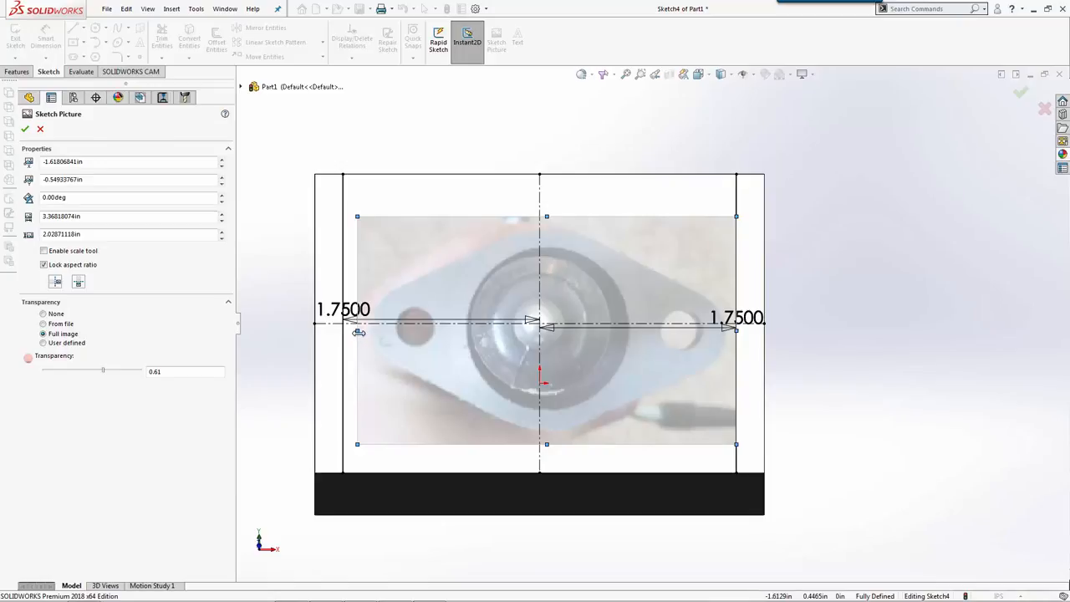
{"action": "left_click_drag", "start_coordinate": [547, 331], "coordinate": [539, 318]}
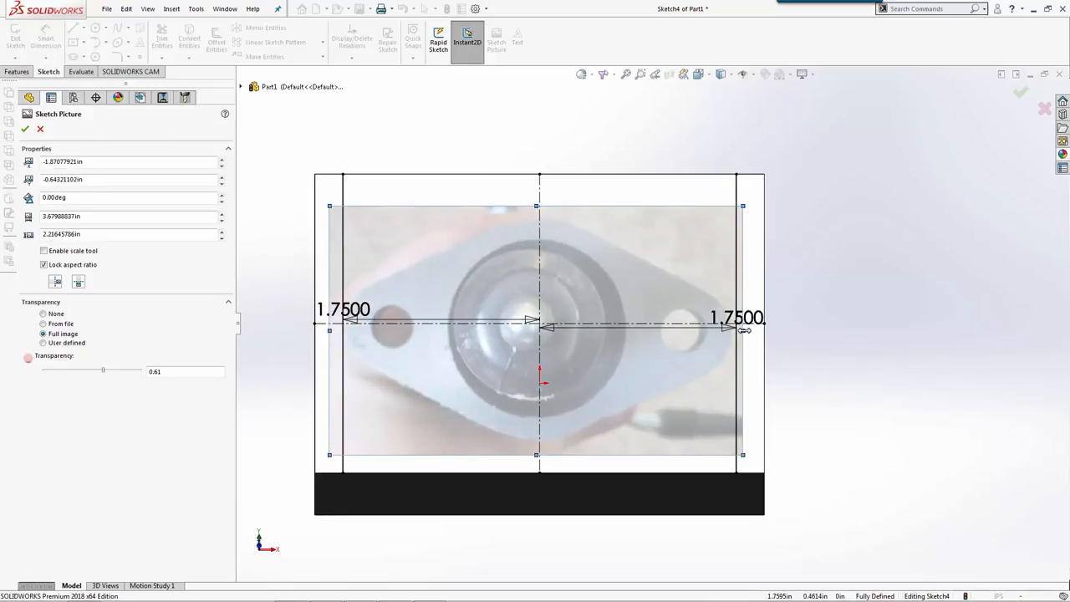
{"action": "left_click_drag", "start_coordinate": [543, 383], "coordinate": [602, 365]}
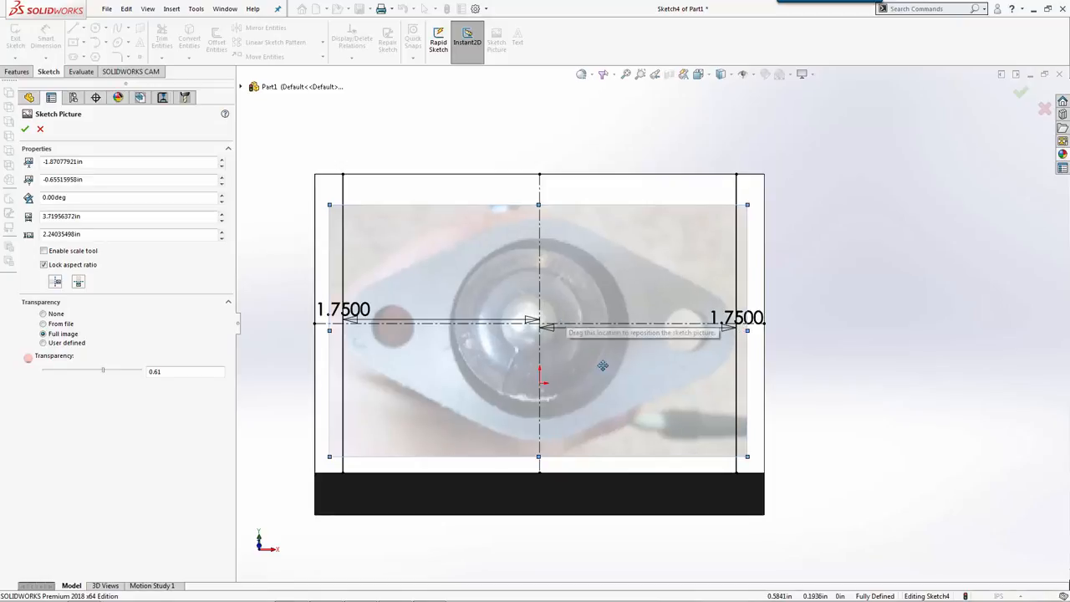
{"action": "left_click_drag", "start_coordinate": [603, 366], "coordinate": [594, 375]}
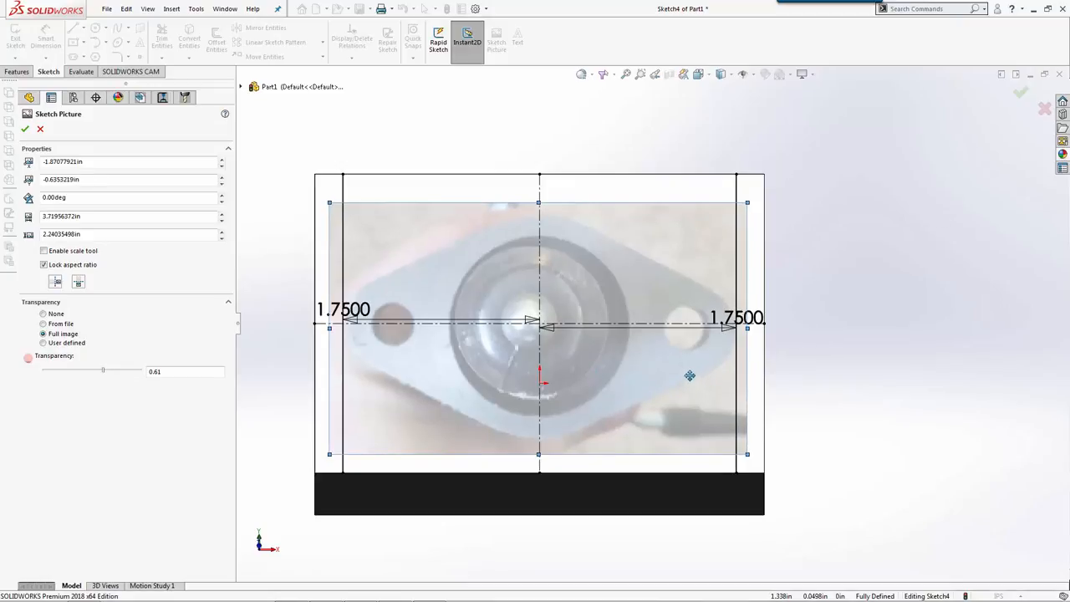
{"action": "left_click", "coordinate": [25, 128]}
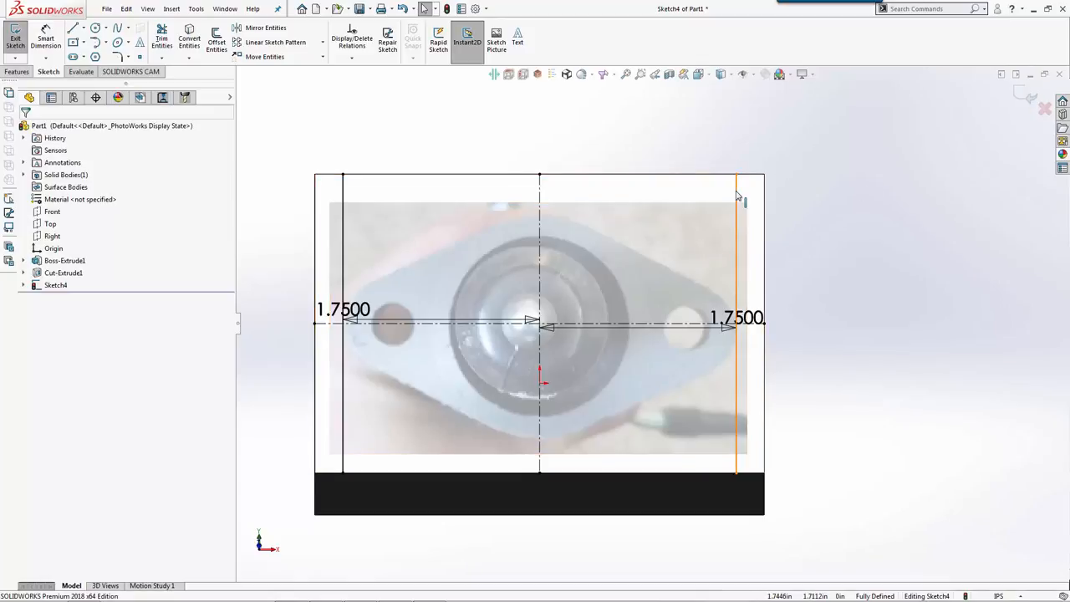
Trace both mounting holes with circles and dimension their centres 2.625 in apart.
{"action": "left_click", "coordinate": [735, 322]}
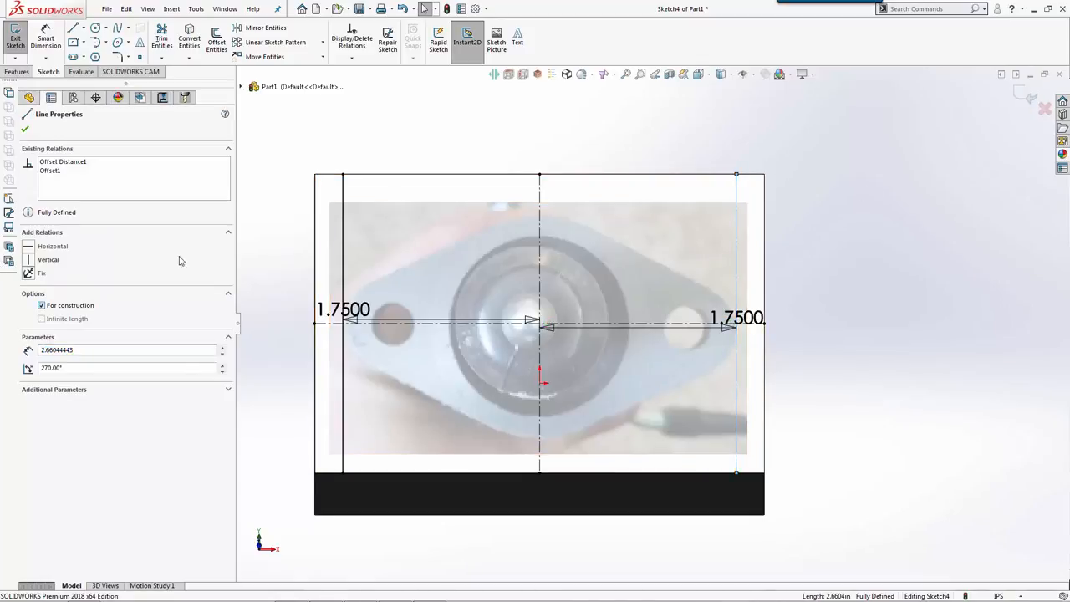
{"action": "left_click", "coordinate": [41, 305]}
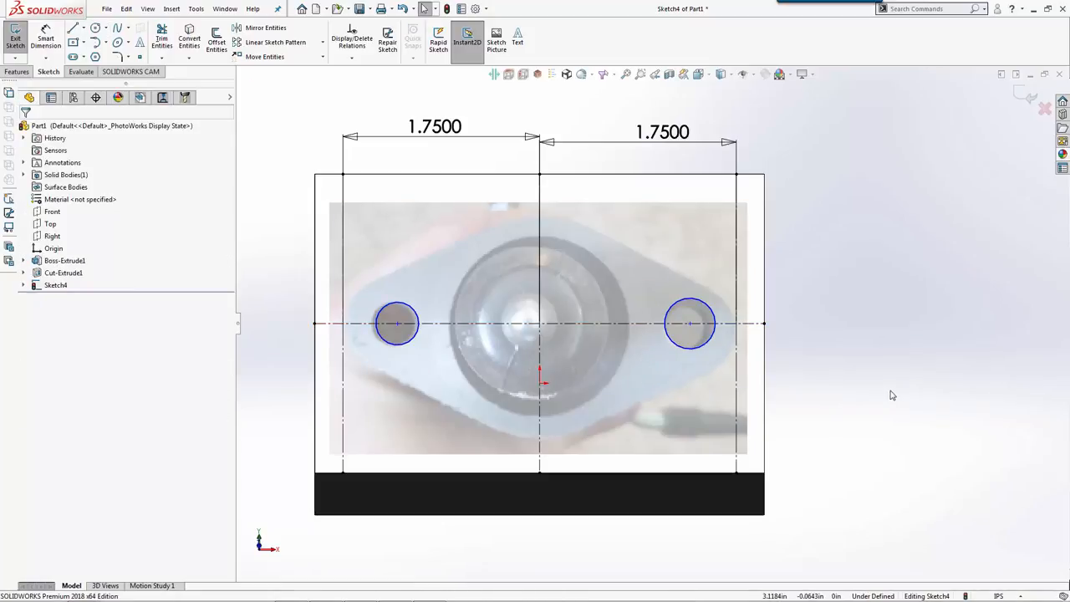
{"action": "left_click", "coordinate": [397, 324]}
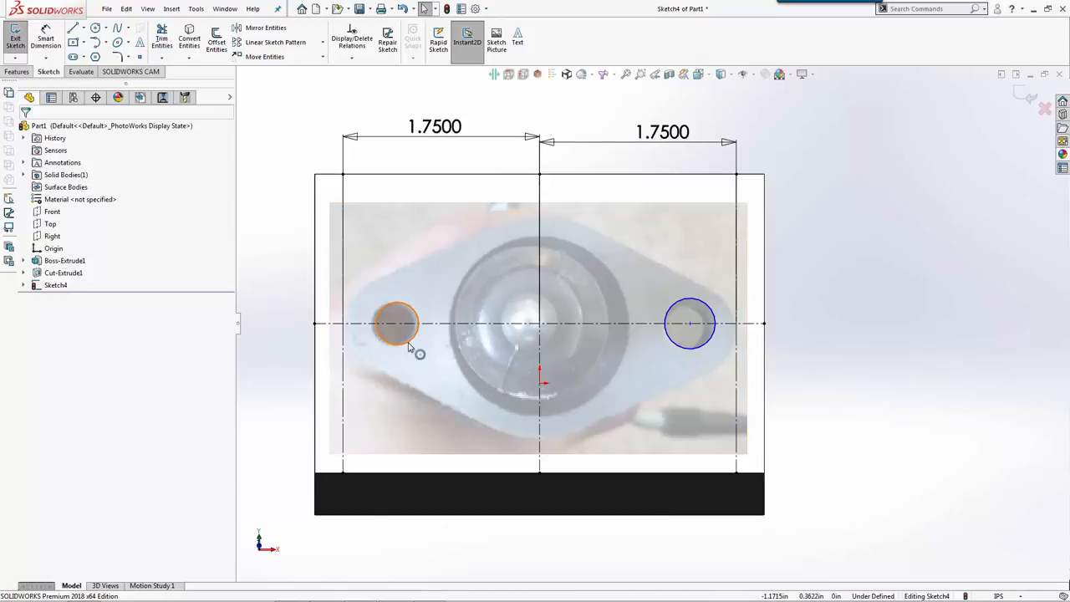
{"action": "left_click", "coordinate": [689, 323]}
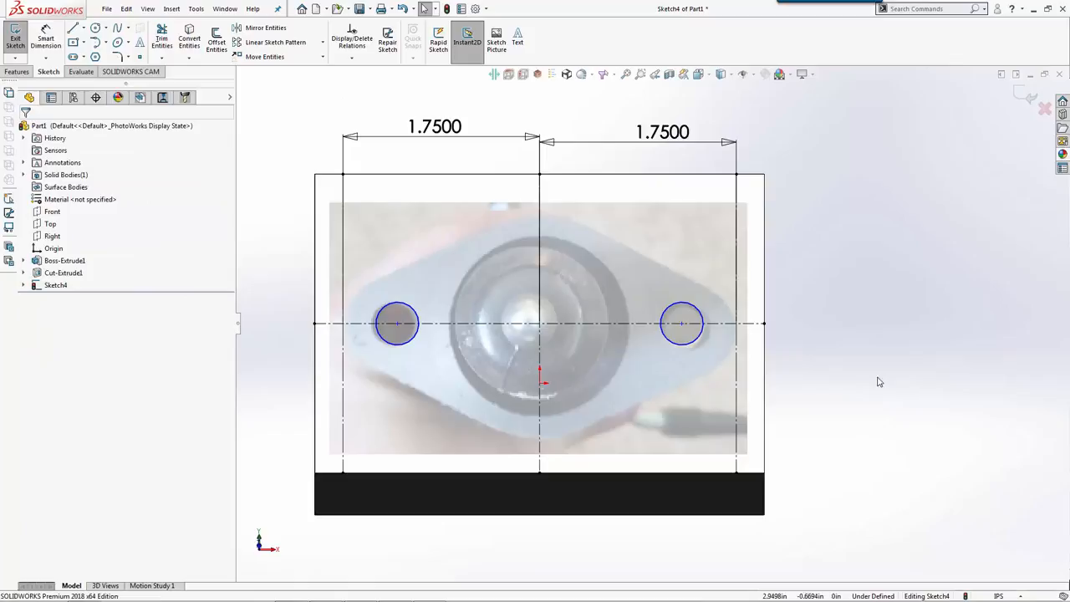
{"action": "left_click", "coordinate": [681, 323]}
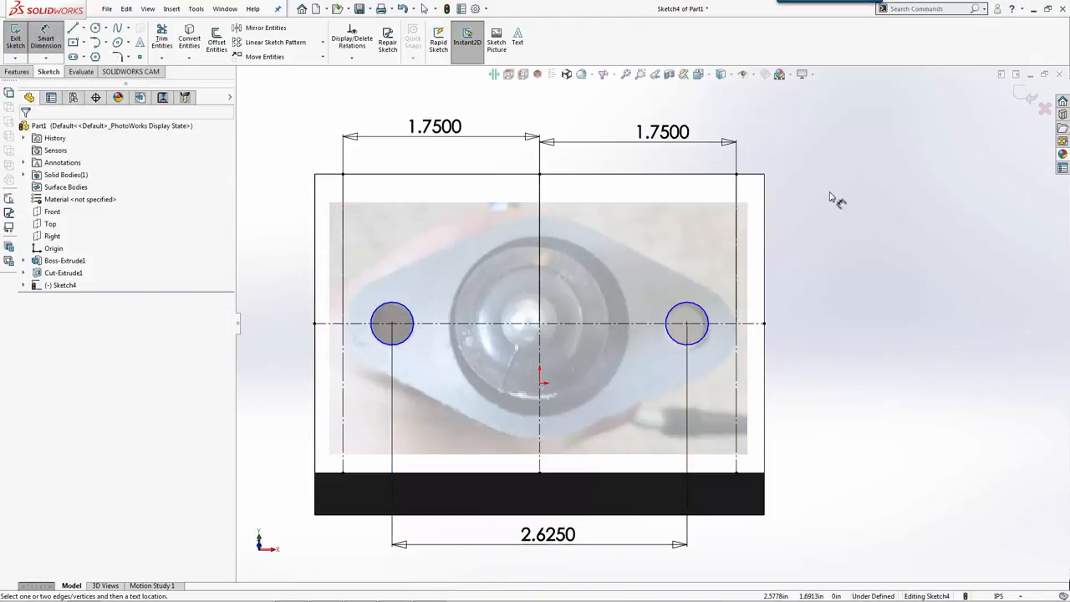
Dimension the bolt-hole circle diameter to 0.375 in.
{"action": "left_click", "coordinate": [685, 324]}
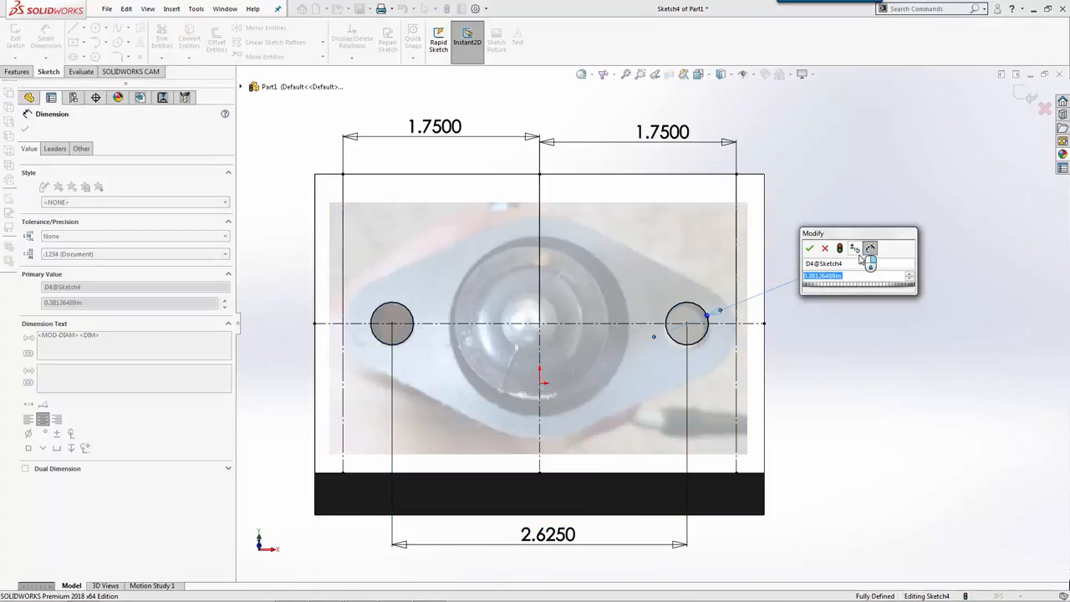
{"action": "type", "text": "3"}
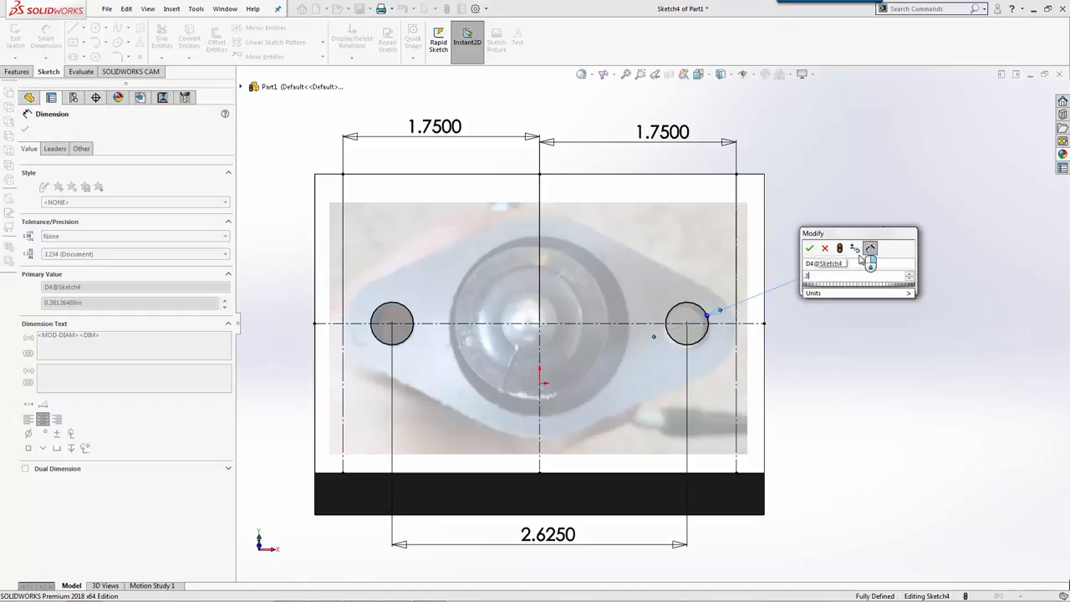
{"action": "left_click", "coordinate": [809, 248]}
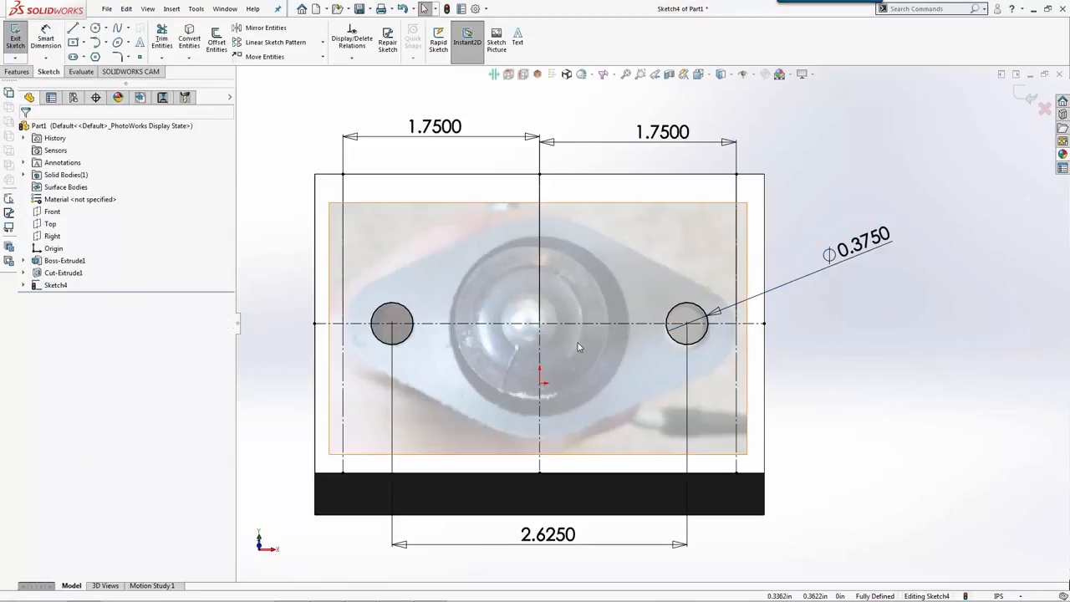
{"action": "mouse_move", "coordinate": [404, 295]}
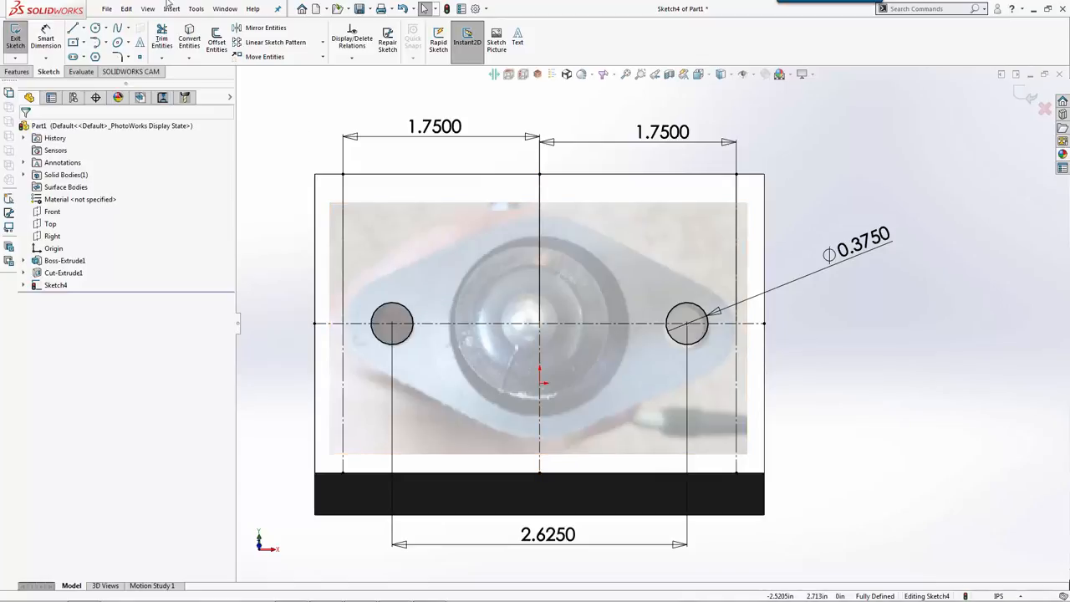
Add a Ø1.625 in bore circle at the centre of the photo.
{"action": "left_click", "coordinate": [95, 28]}
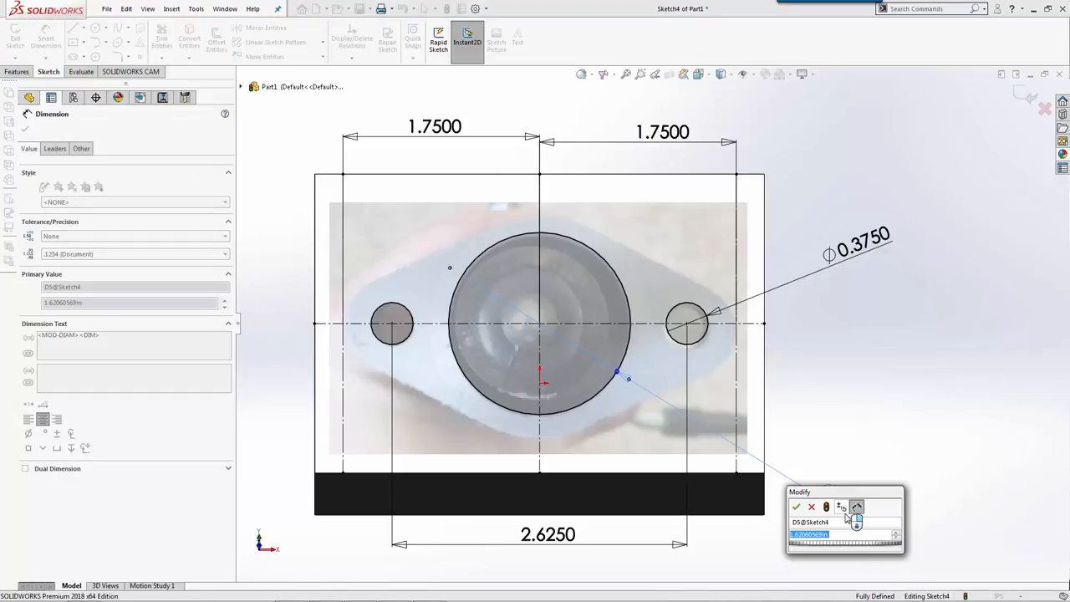
{"action": "left_click", "coordinate": [796, 507]}
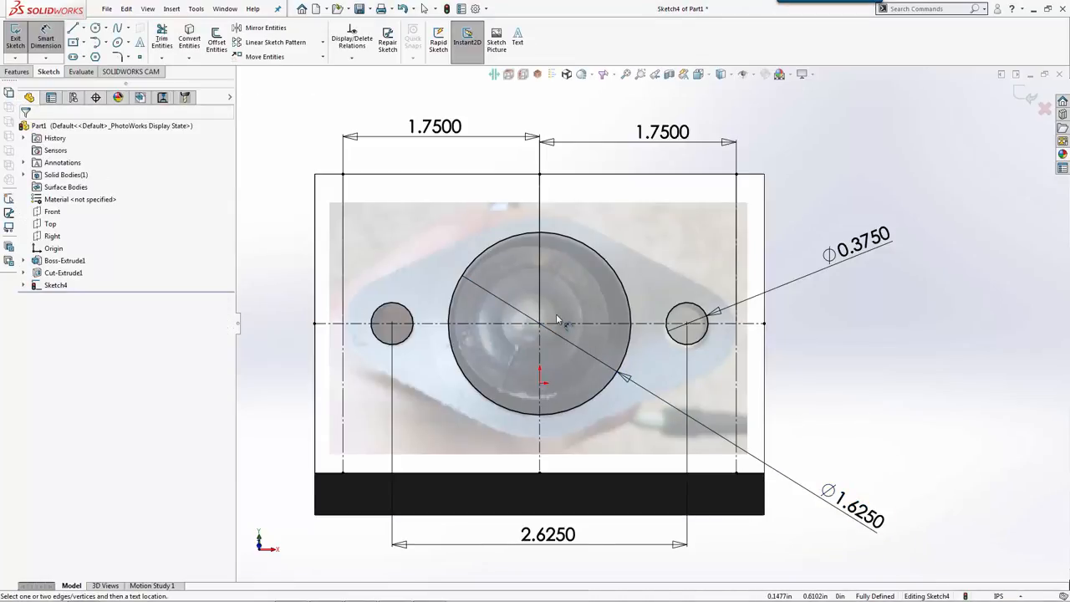
{"action": "left_click_drag", "start_coordinate": [552, 326], "coordinate": [610, 351]}
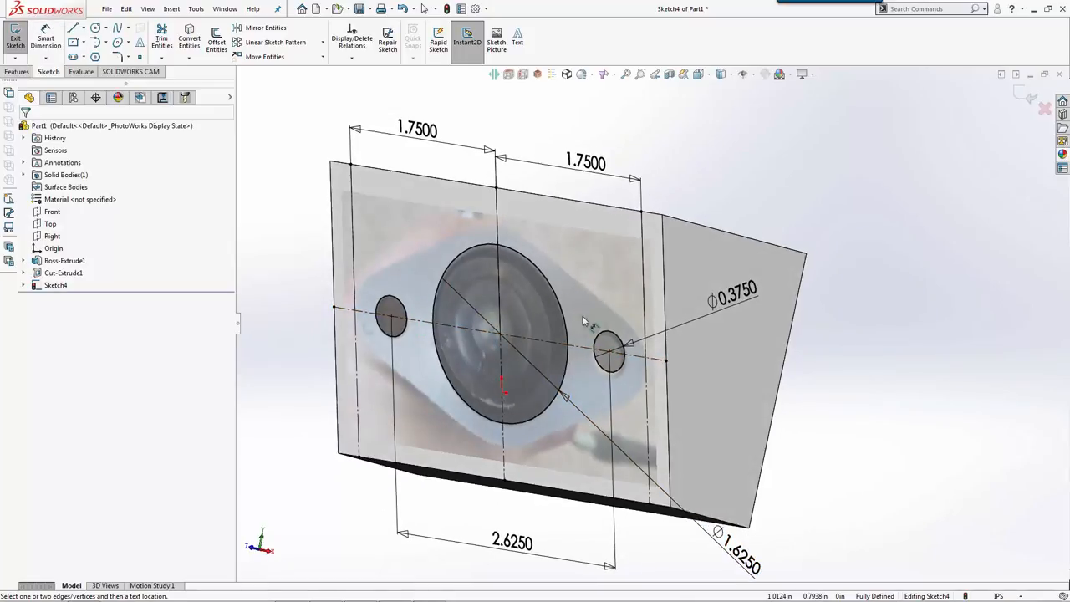
Extruded-cut the bore and bolt holes with a Through All end condition.
{"action": "left_click", "coordinate": [168, 41]}
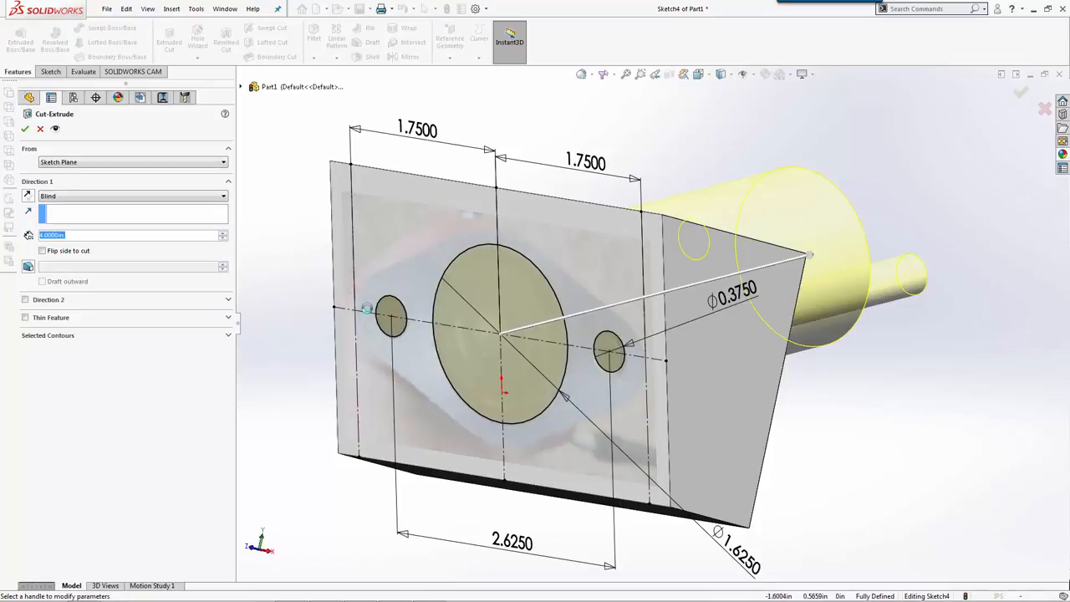
{"action": "left_click", "coordinate": [132, 196]}
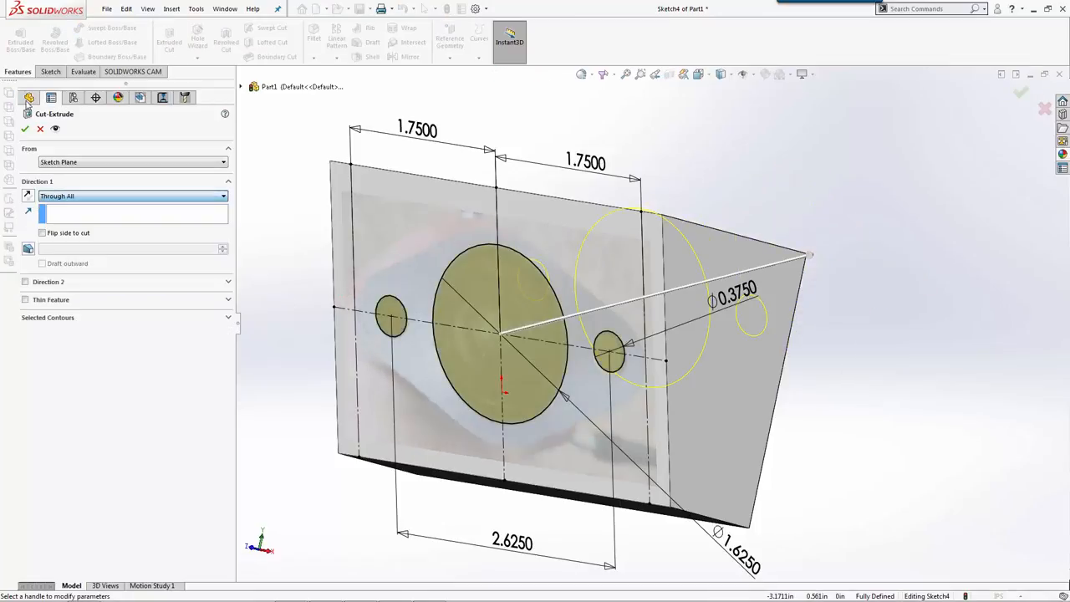
{"action": "left_click", "coordinate": [25, 128]}
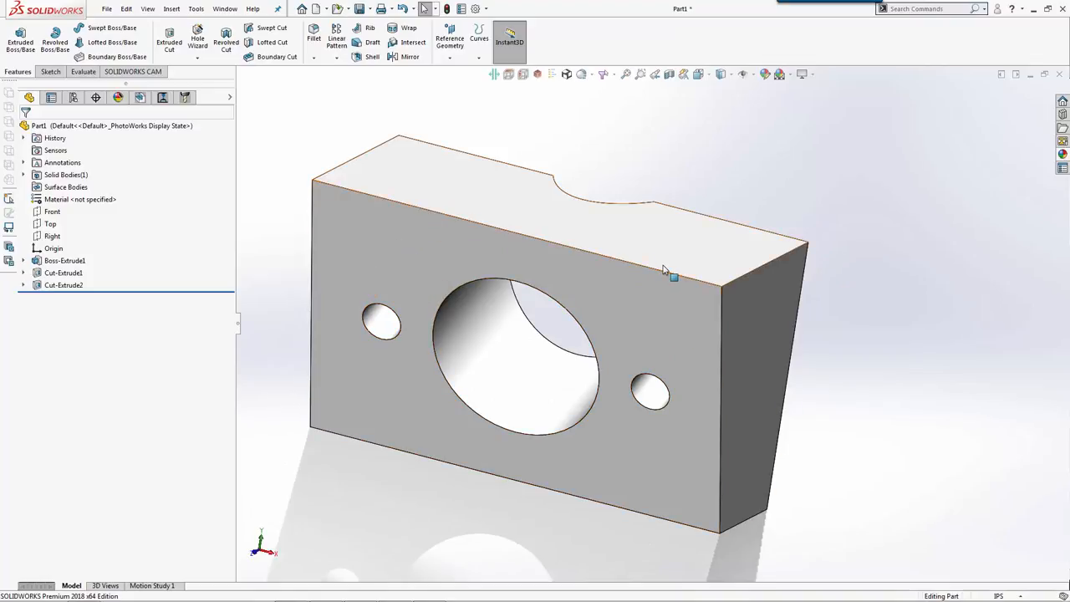
{"action": "left_click_drag", "start_coordinate": [673, 276], "coordinate": [652, 263]}
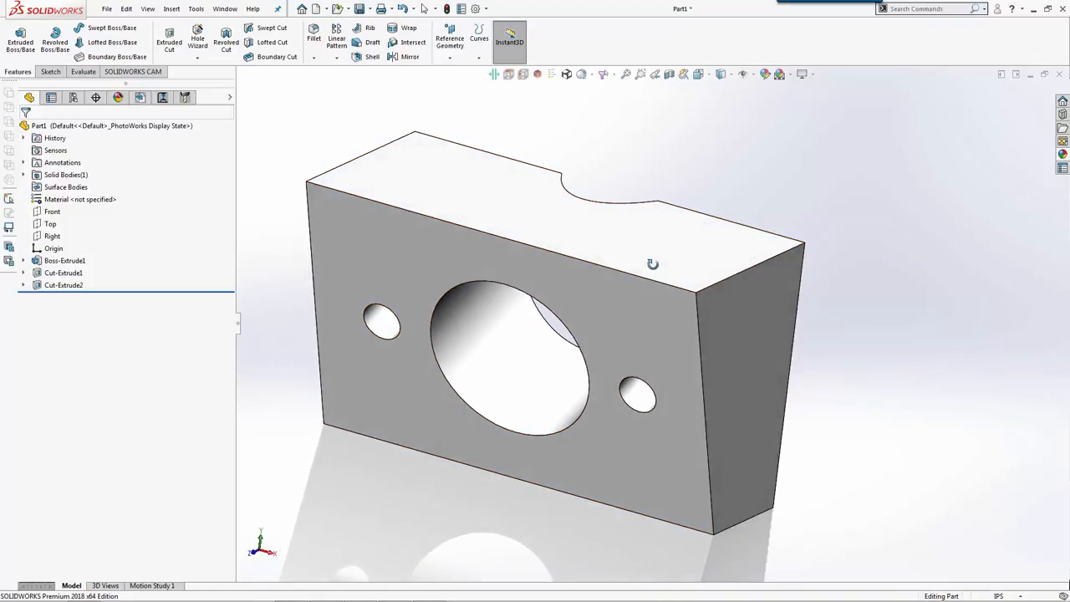
{"action": "left_click_drag", "start_coordinate": [652, 263], "coordinate": [593, 390]}
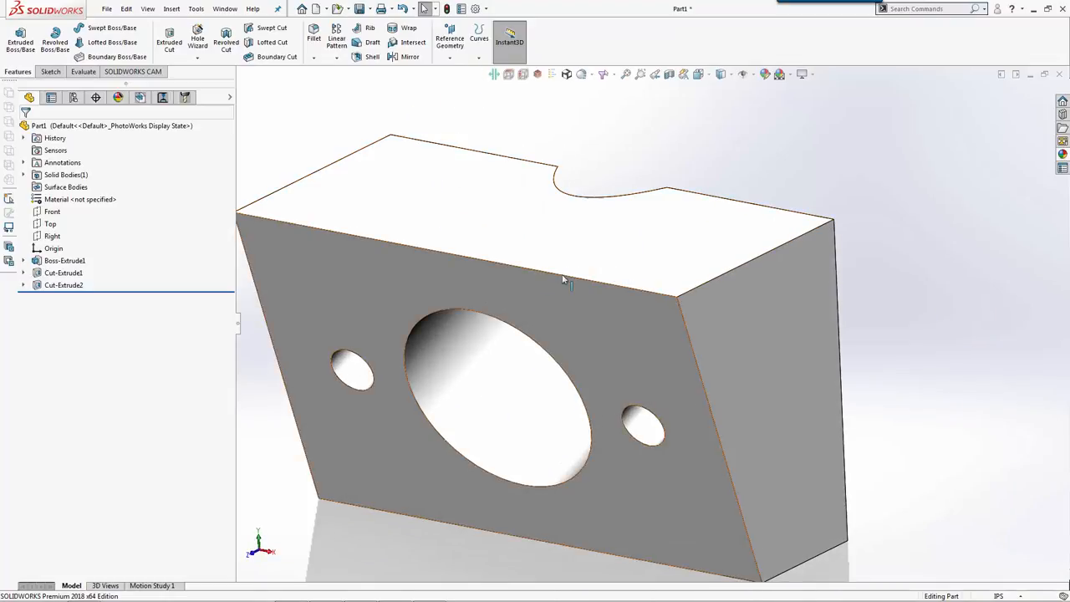
{"action": "left_click_drag", "start_coordinate": [568, 284], "coordinate": [652, 286]}
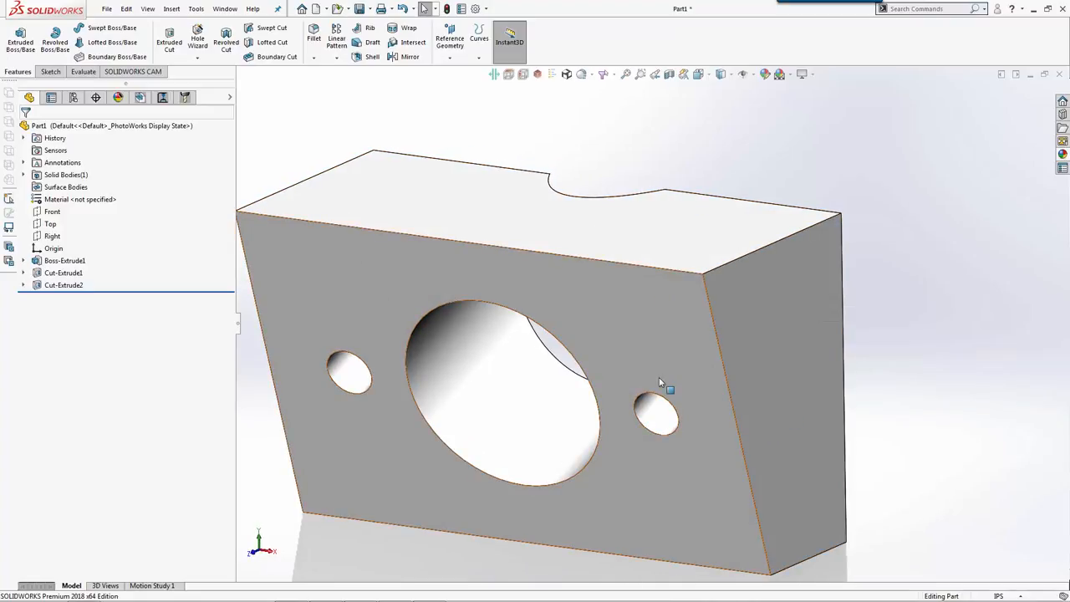
{"action": "left_click_drag", "start_coordinate": [660, 385], "coordinate": [619, 318]}
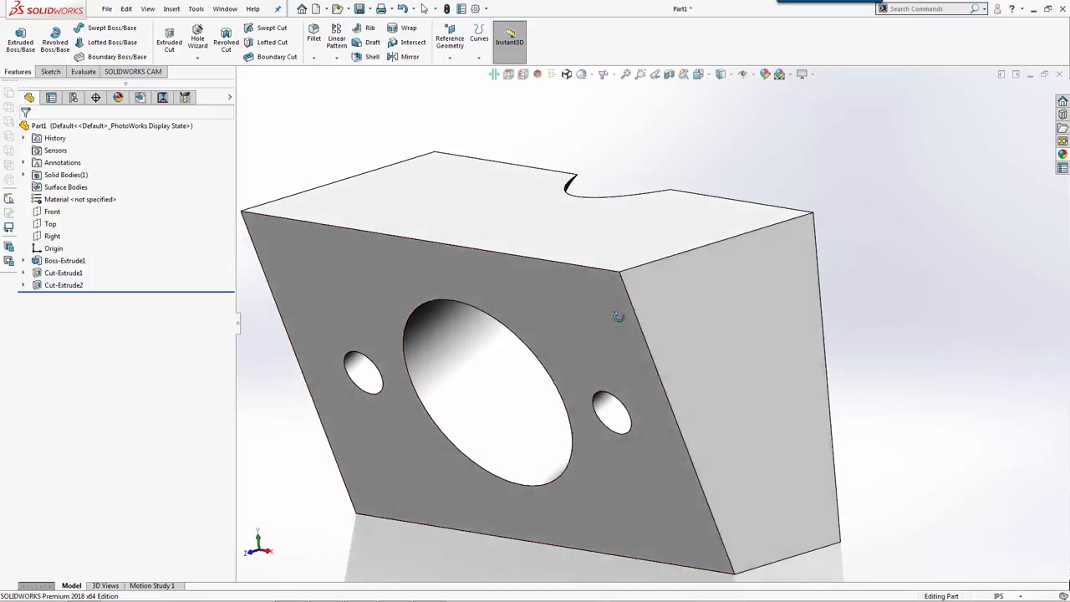
{"action": "left_click_drag", "start_coordinate": [619, 318], "coordinate": [599, 365]}
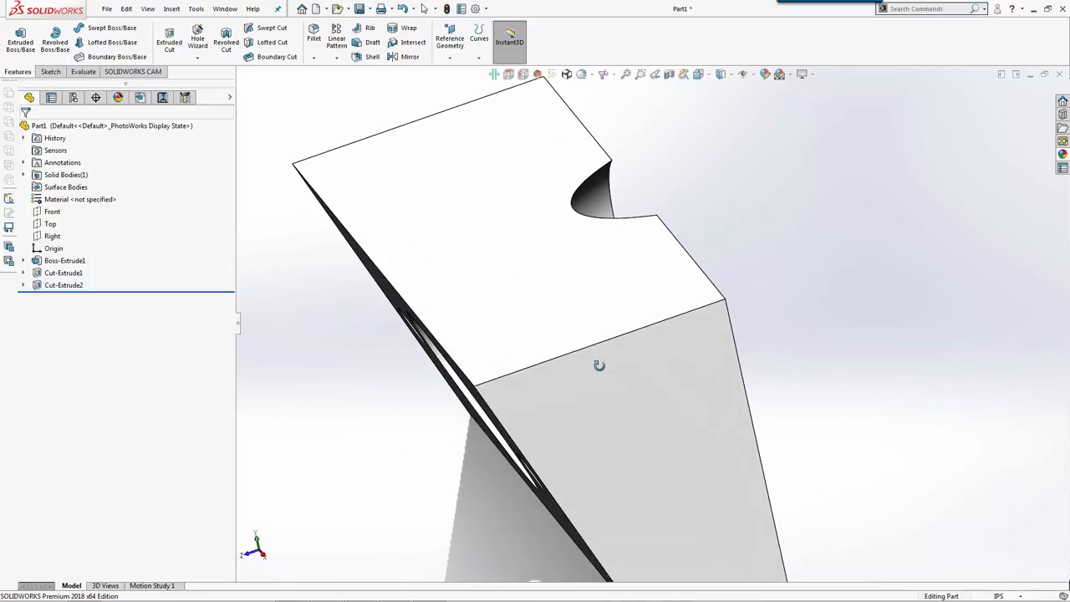
{"action": "left_click_drag", "start_coordinate": [598, 365], "coordinate": [572, 270]}
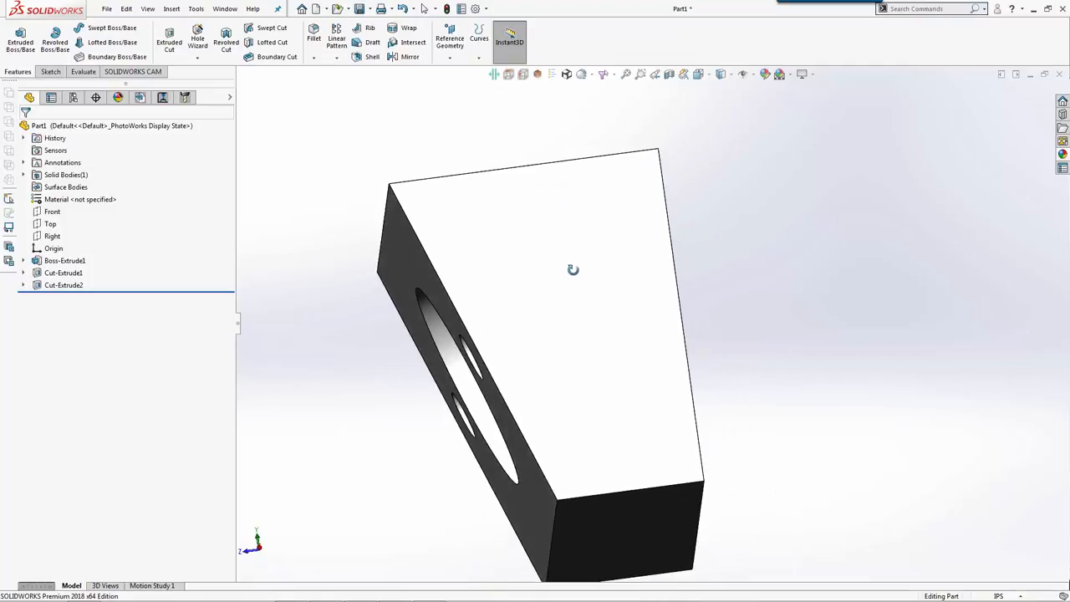
{"action": "left_click_drag", "start_coordinate": [573, 269], "coordinate": [493, 334]}
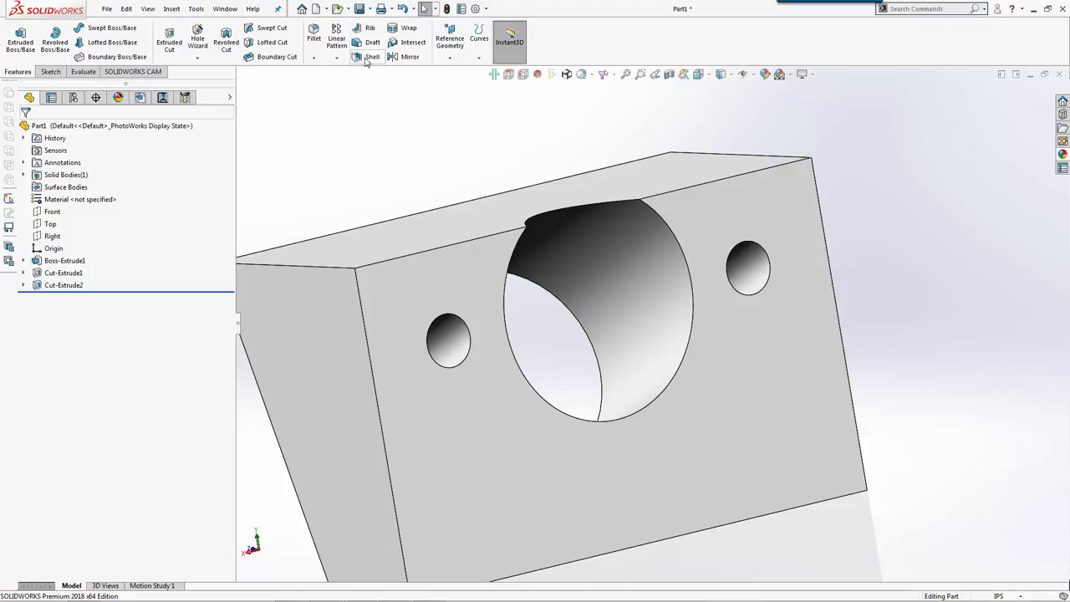
Shell the block to 0.3 in, then edit Shell1 to remove an extra face.
{"action": "left_click", "coordinate": [372, 56]}
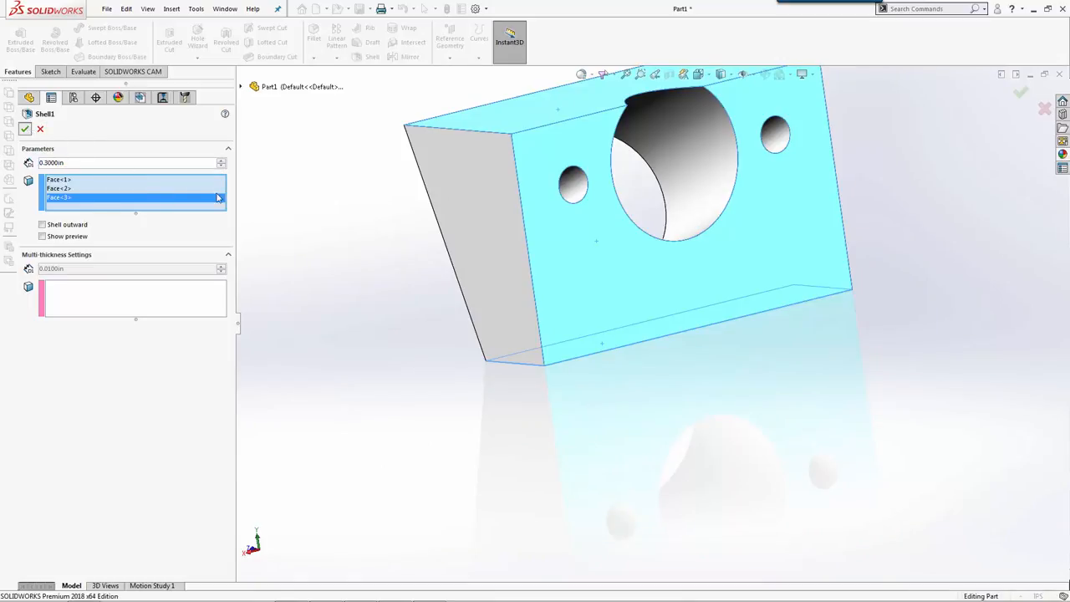
{"action": "left_click", "coordinate": [25, 127]}
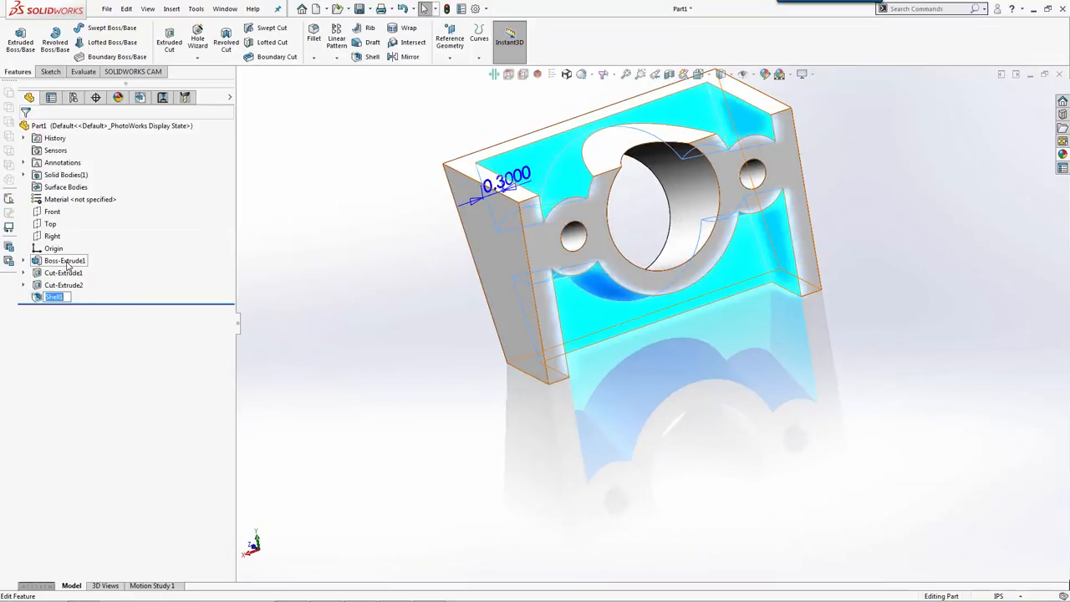
{"action": "left_click", "coordinate": [65, 260]}
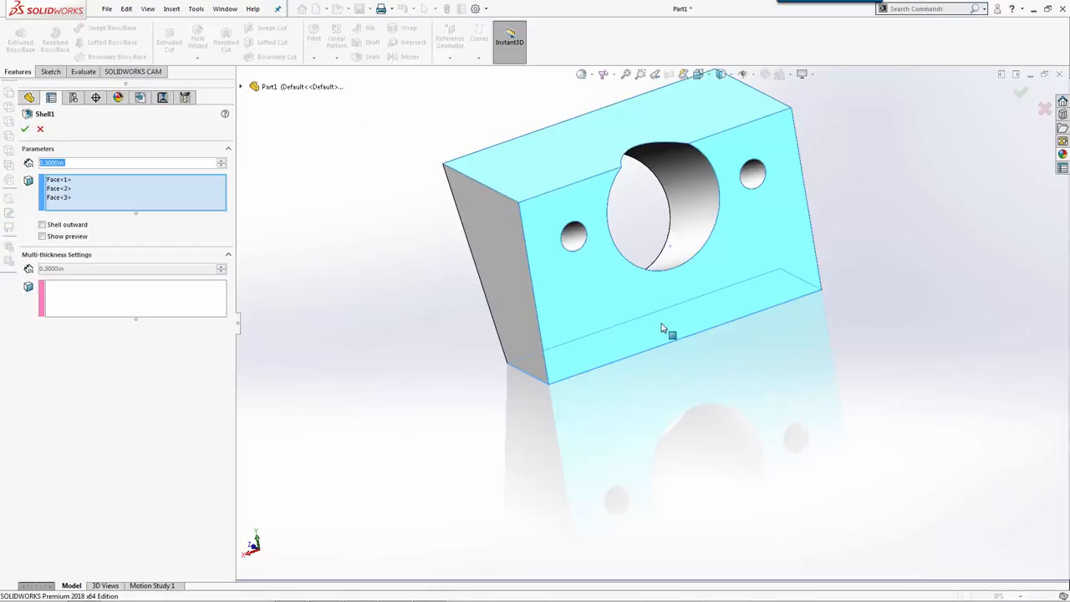
{"action": "left_click", "coordinate": [753, 175]}
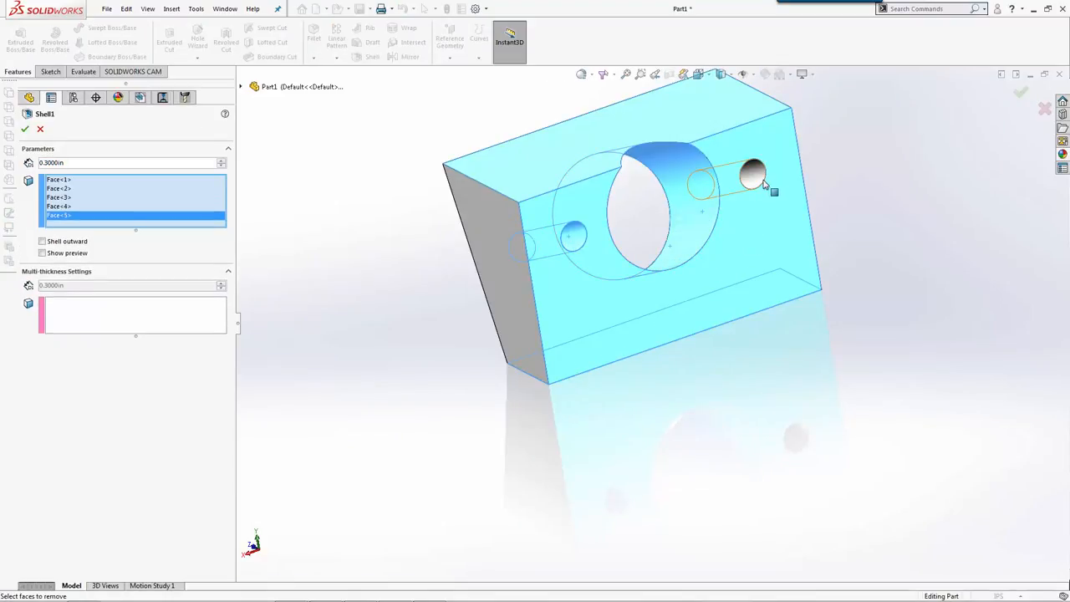
{"action": "left_click", "coordinate": [25, 129]}
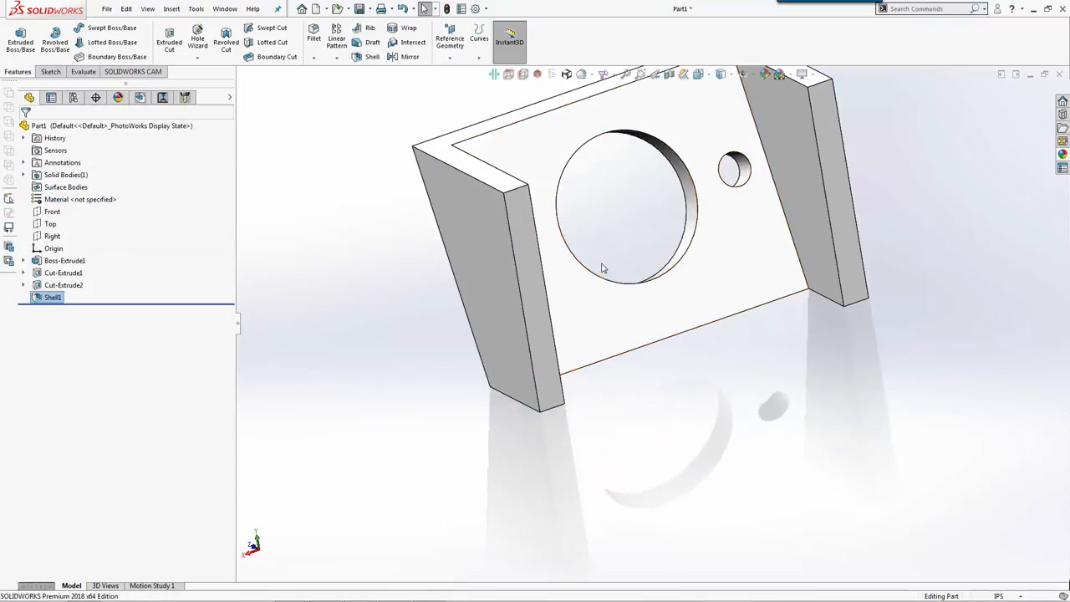
{"action": "left_click_drag", "start_coordinate": [602, 268], "coordinate": [621, 374]}
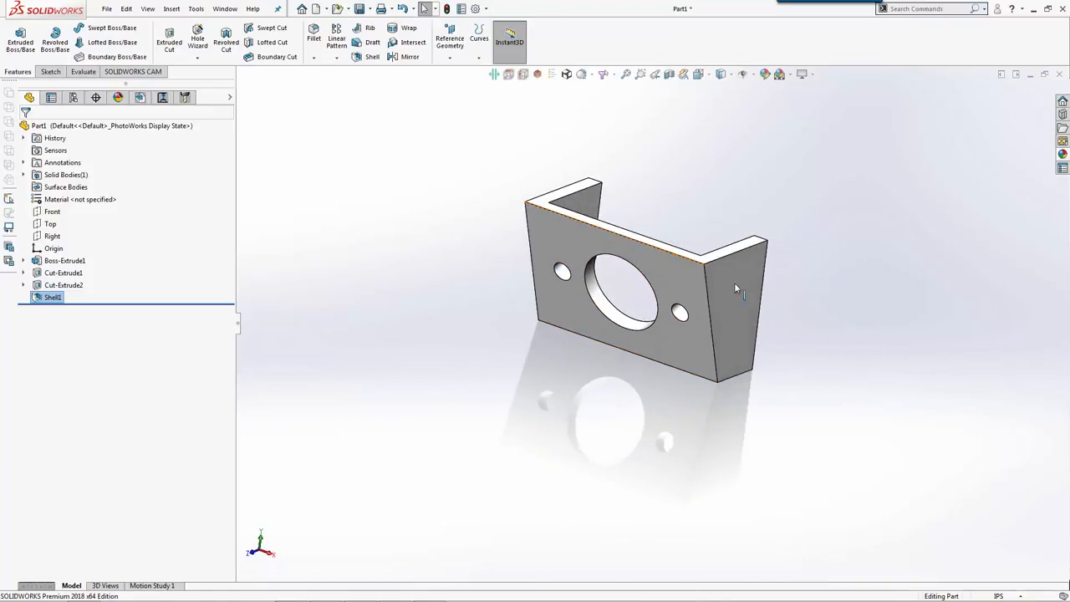
{"action": "mouse_move", "coordinate": [734, 284]}
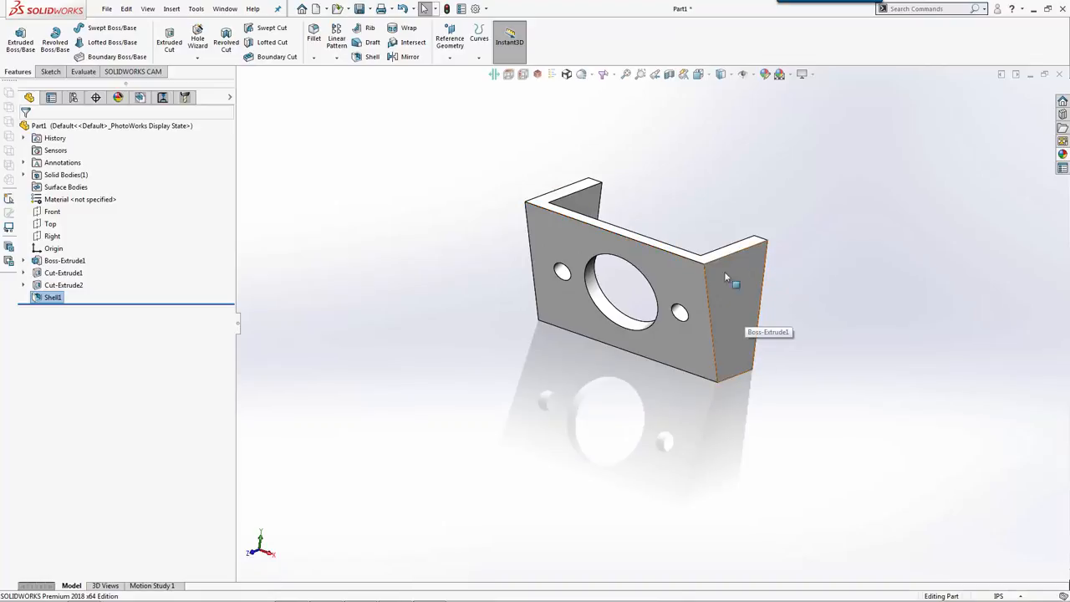
{"action": "mouse_move", "coordinate": [677, 230]}
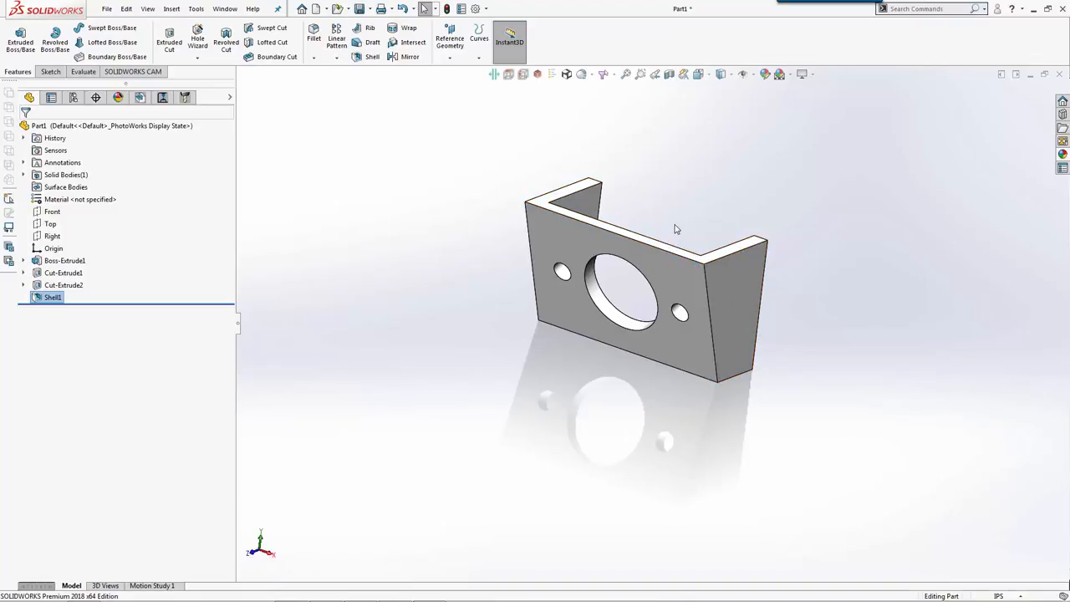
{"action": "mouse_move", "coordinate": [710, 289]}
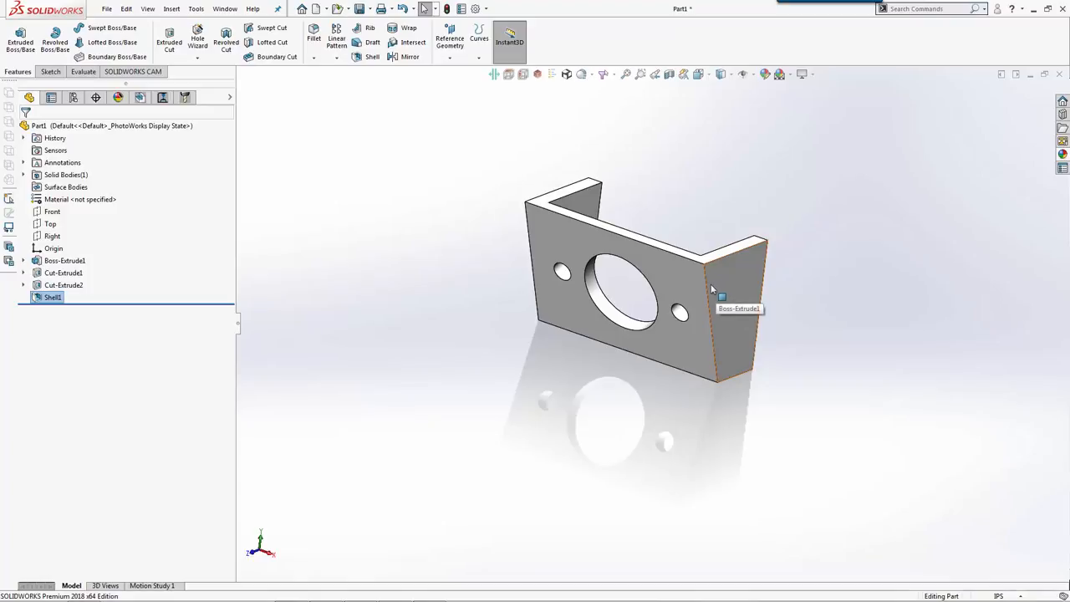
Orbit the bracket to a side view and back toward the front.
{"action": "left_click_drag", "start_coordinate": [711, 288], "coordinate": [585, 242]}
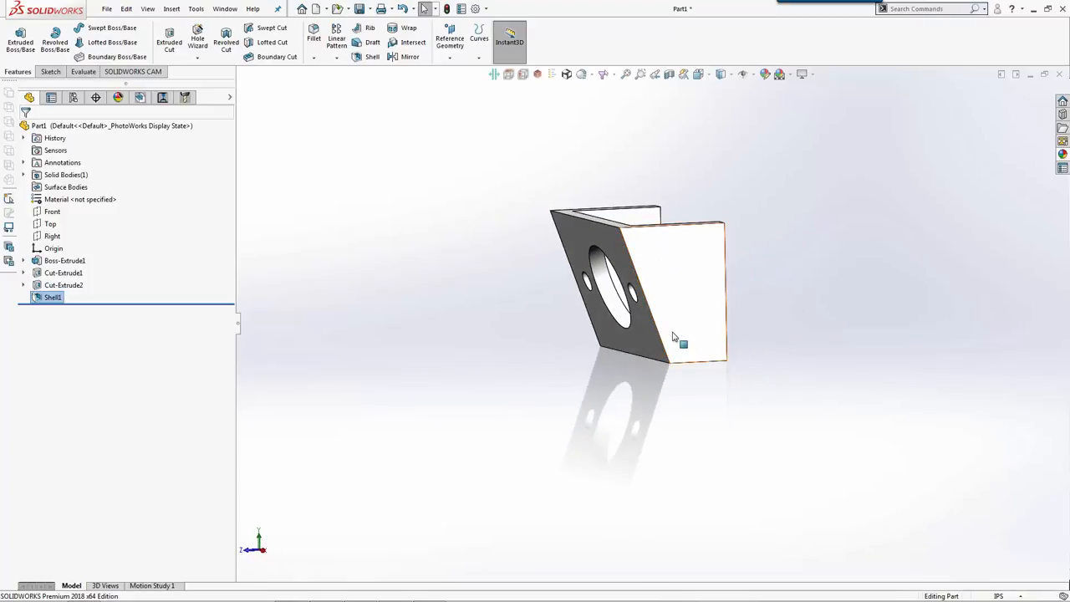
{"action": "mouse_move", "coordinate": [676, 329]}
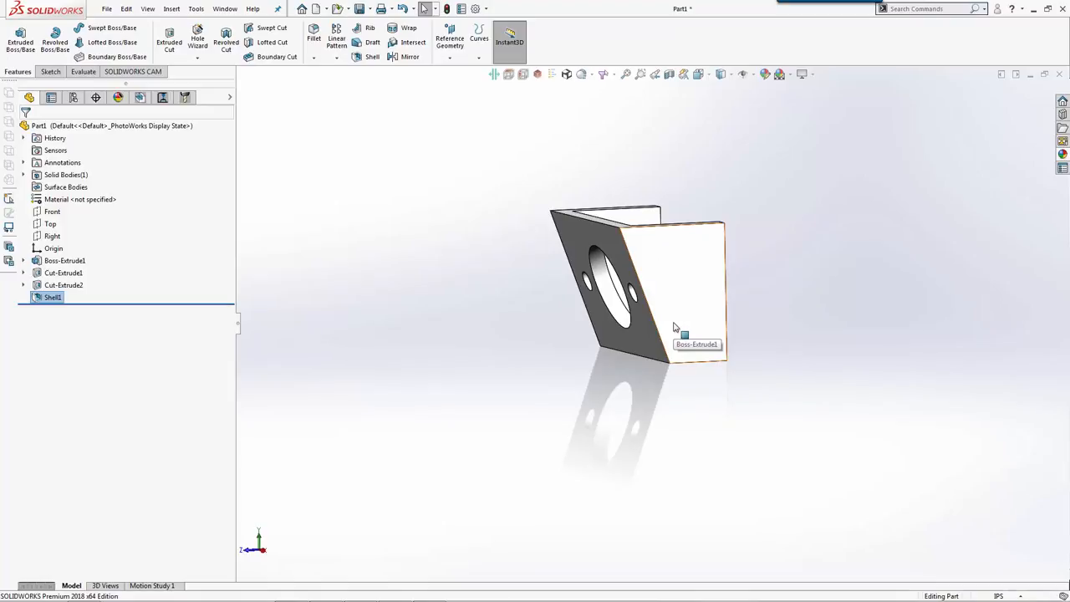
{"action": "left_click_drag", "start_coordinate": [675, 326], "coordinate": [700, 280]}
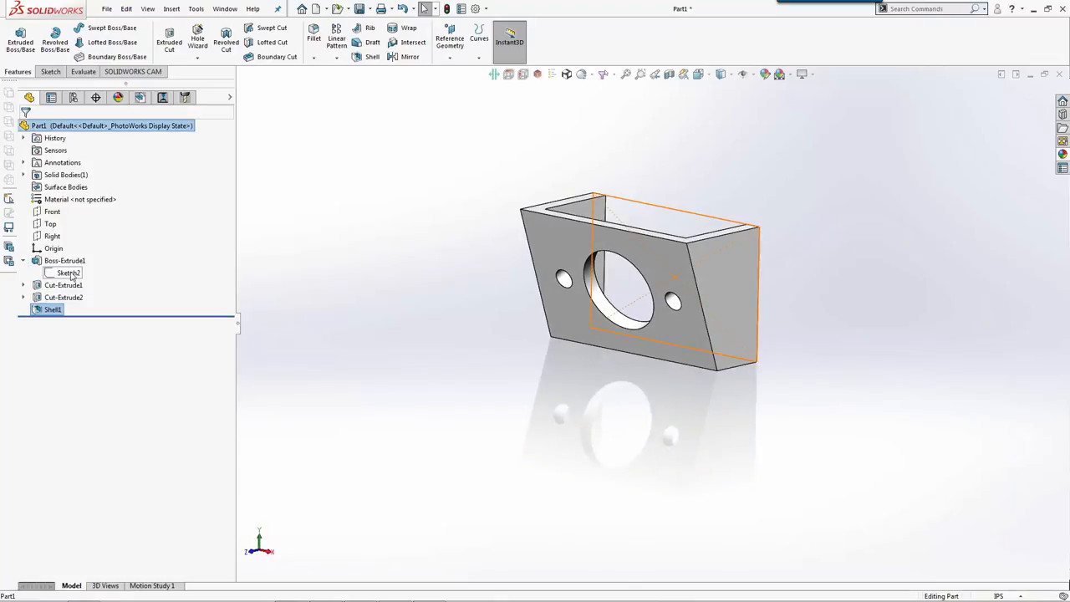
Open and exit Sketch2 without changes, then delete the Shell1 feature.
{"action": "double_click", "coordinate": [68, 273]}
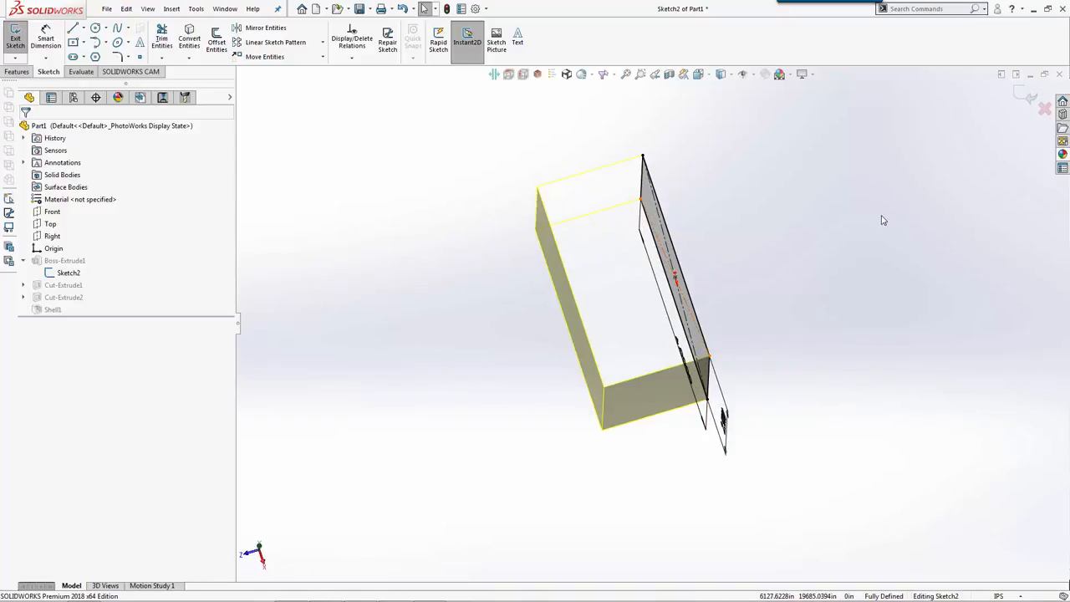
{"action": "left_click", "coordinate": [15, 38]}
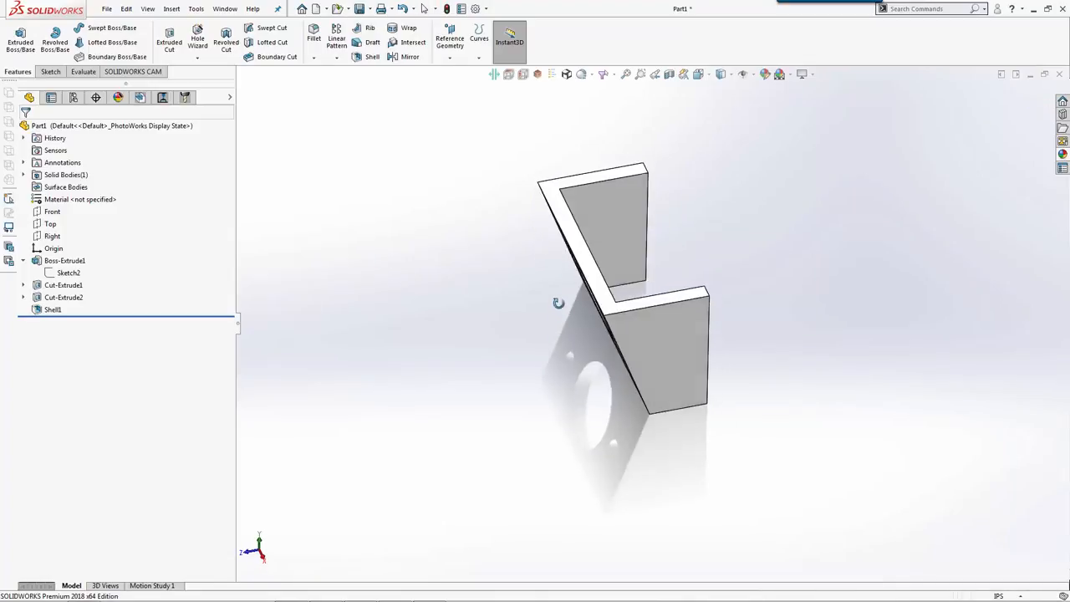
{"action": "left_click", "coordinate": [63, 285]}
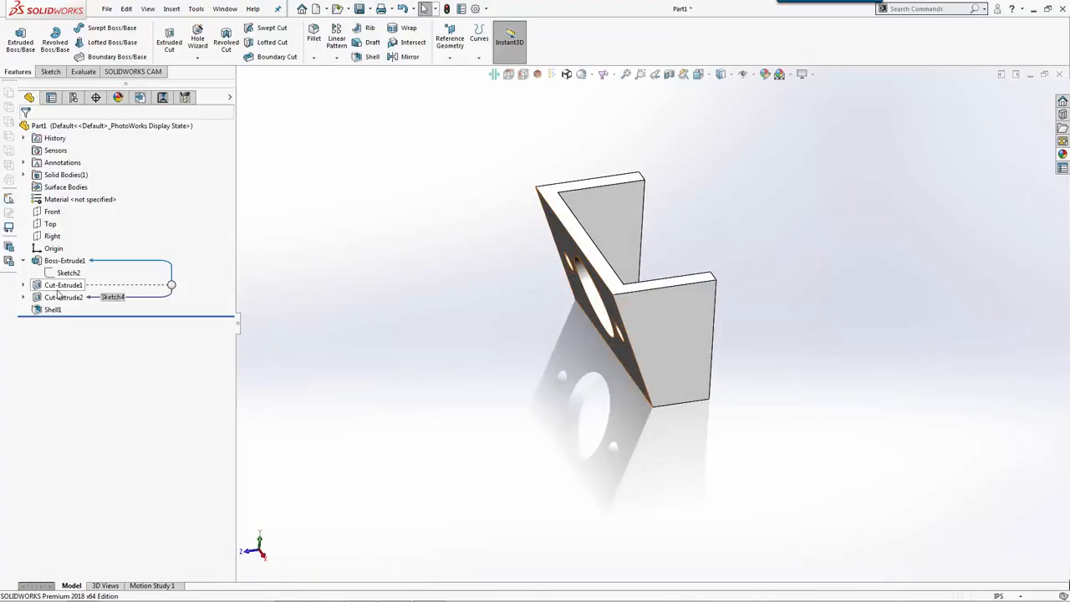
{"action": "left_click", "coordinate": [64, 296]}
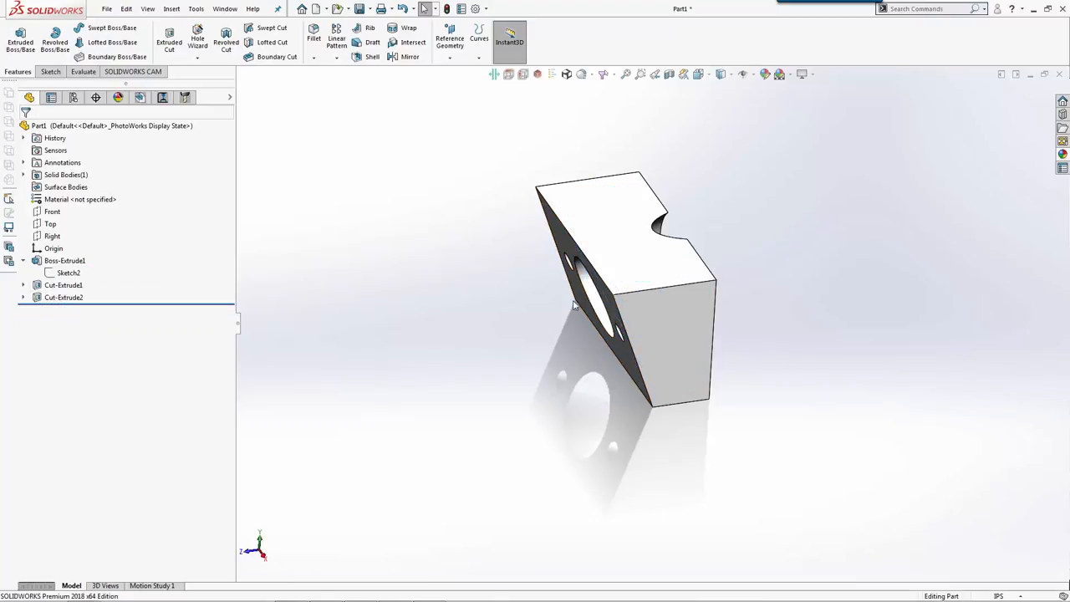
Delete Cut-Extrude2 while keeping its holes sketch, Sketch4.
{"action": "left_click", "coordinate": [62, 285]}
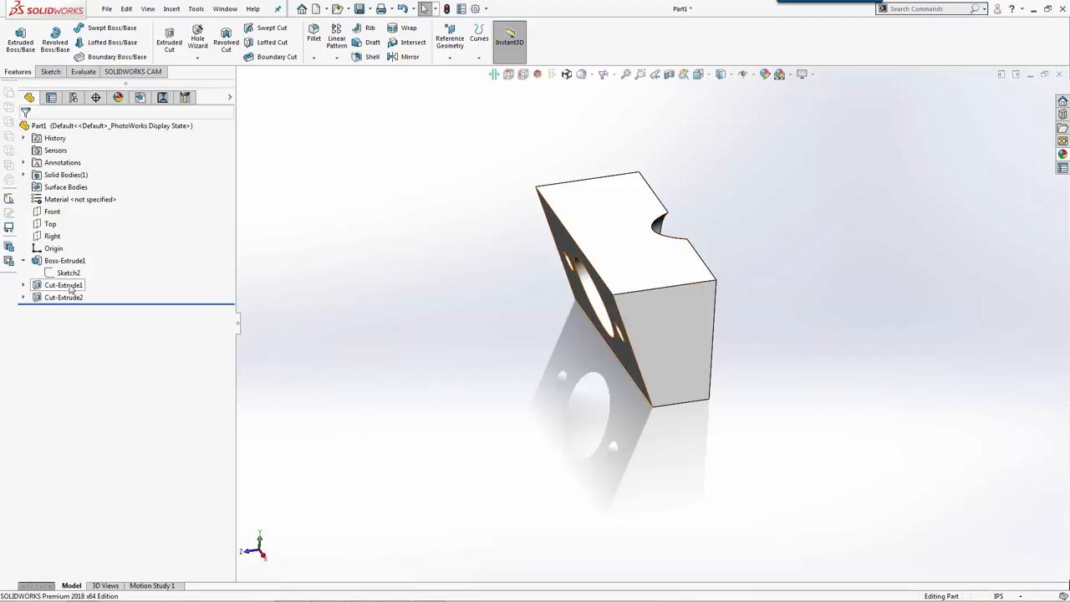
{"action": "left_click", "coordinate": [63, 285]}
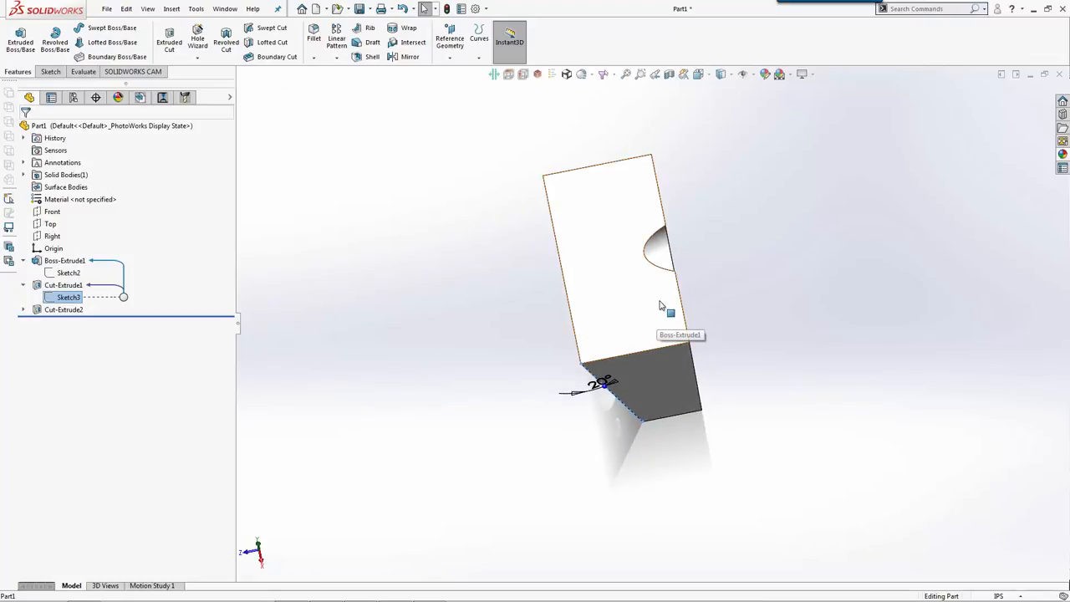
{"action": "mouse_move", "coordinate": [650, 324]}
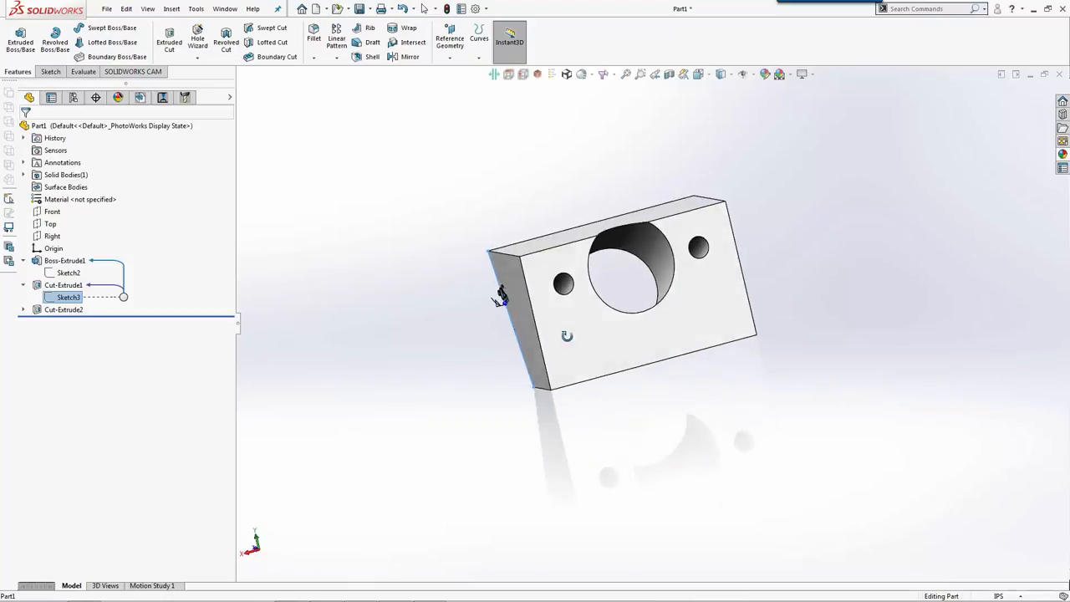
{"action": "double_click", "coordinate": [69, 297]}
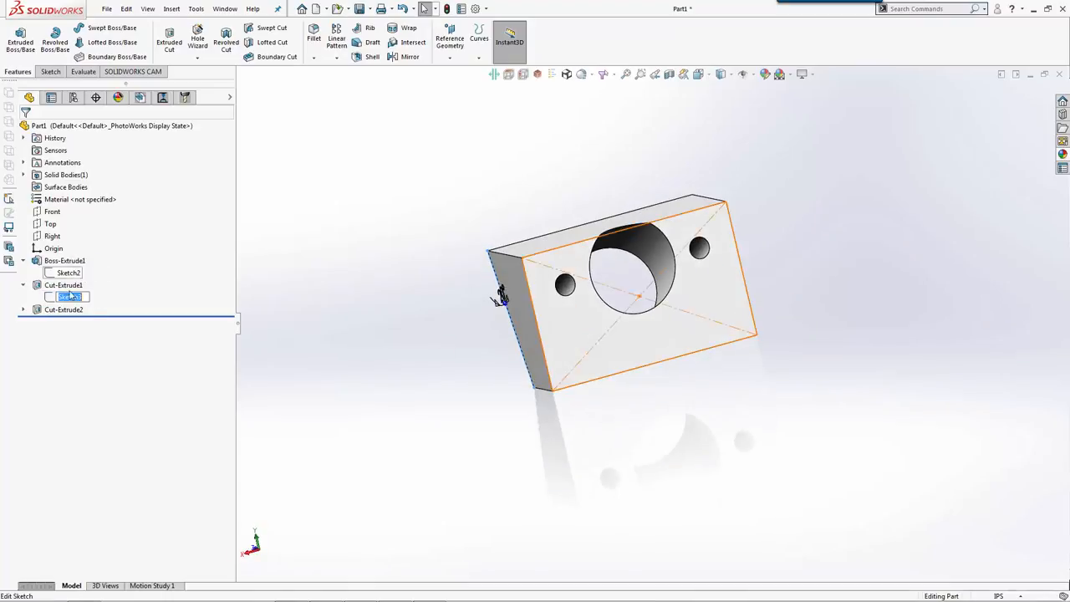
{"action": "left_click", "coordinate": [68, 297]}
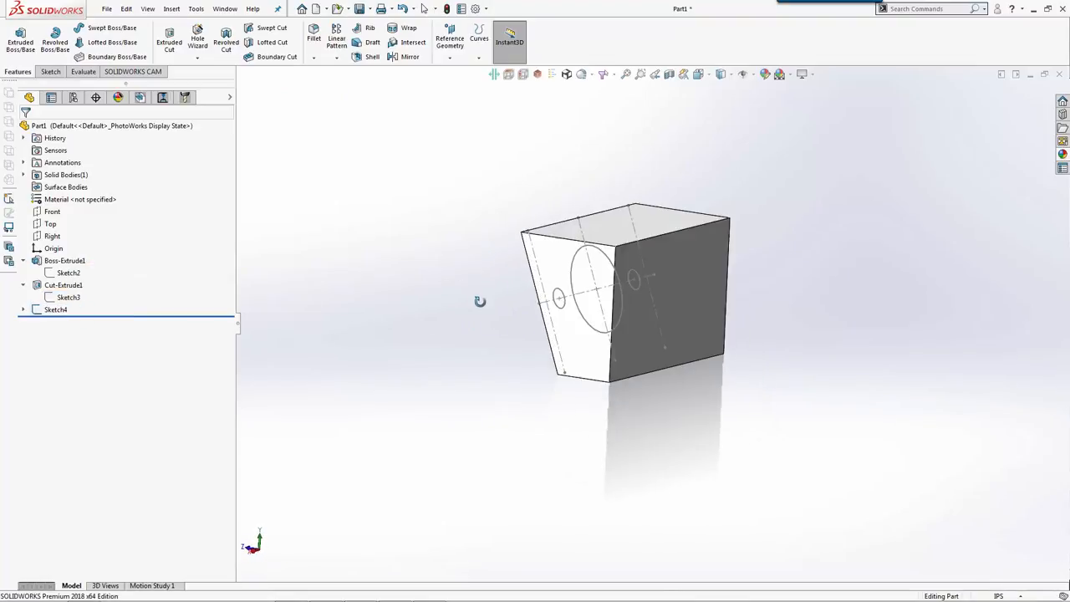
Move Sketch4 onto the block's front face and open the 20° Sketch3.
{"action": "left_click", "coordinate": [68, 298]}
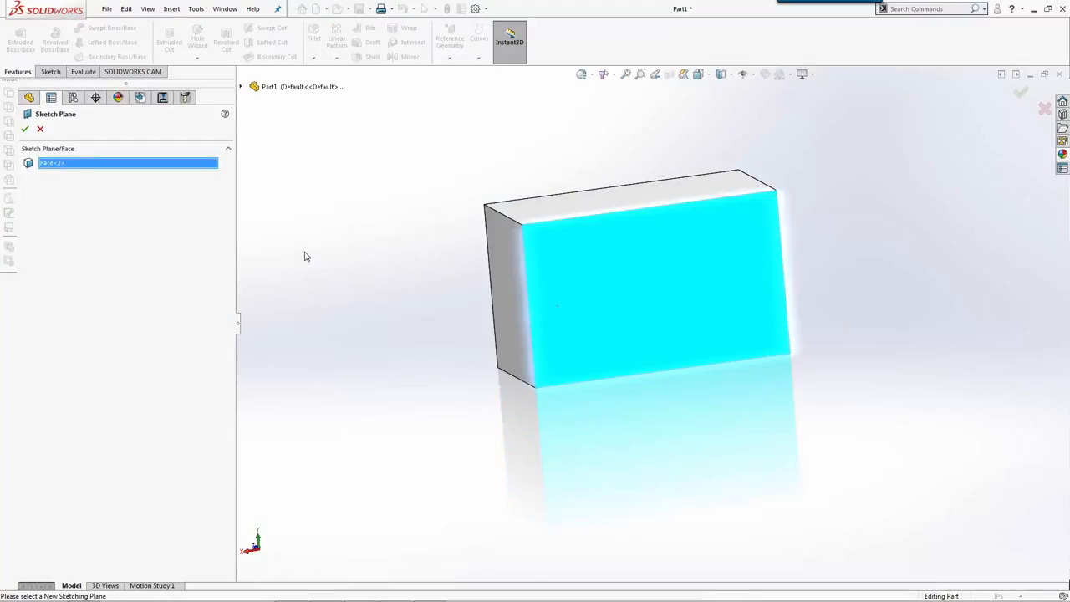
{"action": "left_click", "coordinate": [25, 129]}
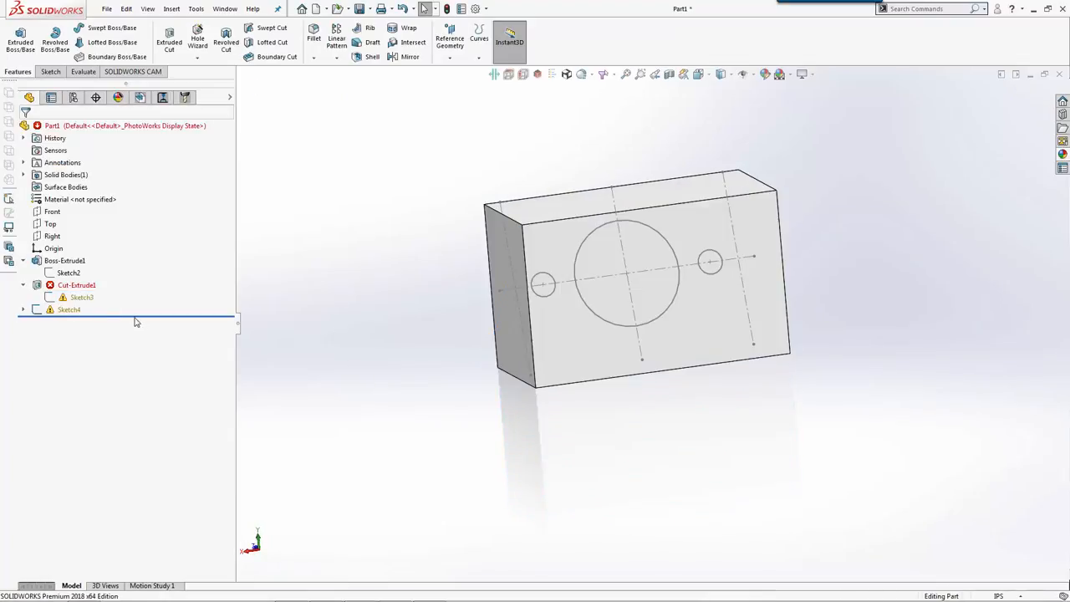
{"action": "double_click", "coordinate": [81, 297]}
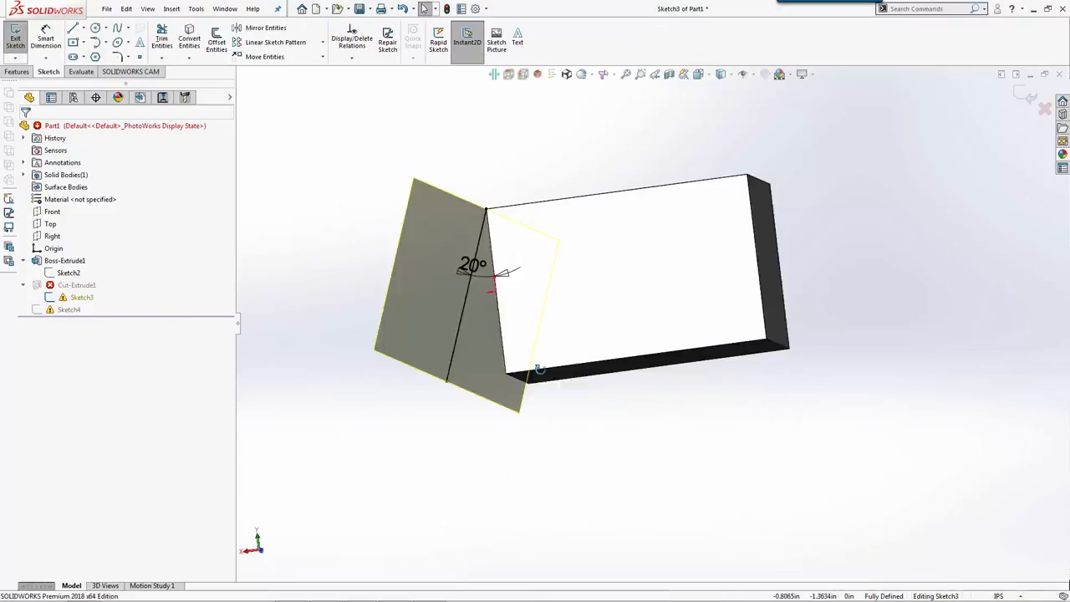
Reattach the angled line's endpoint to the bottom corner to rebuild Cut-Extrude1.
{"action": "double_click", "coordinate": [473, 264]}
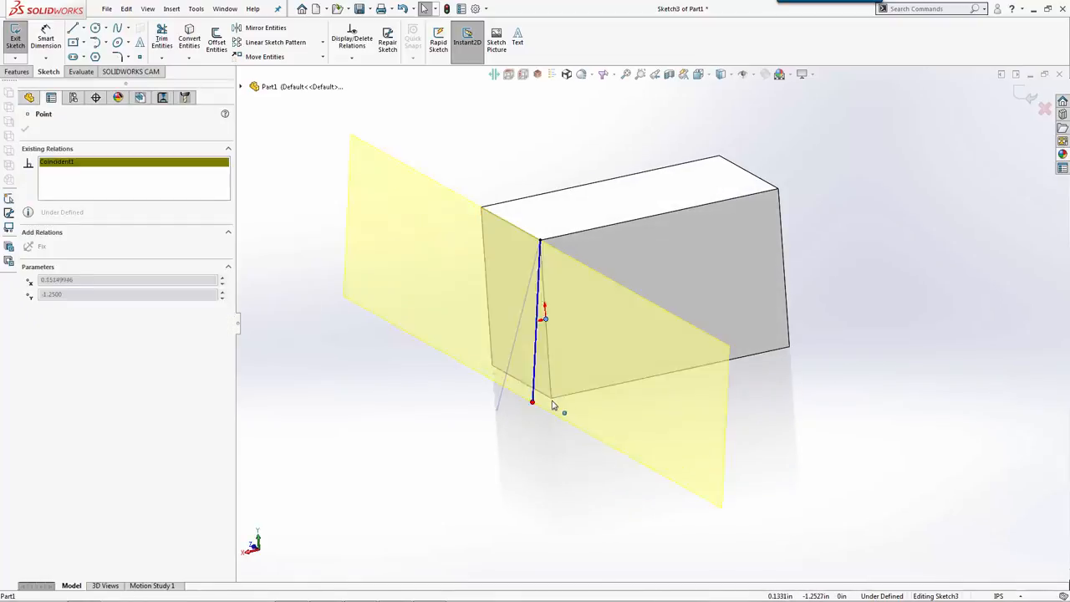
{"action": "left_click_drag", "start_coordinate": [532, 402], "coordinate": [593, 393]}
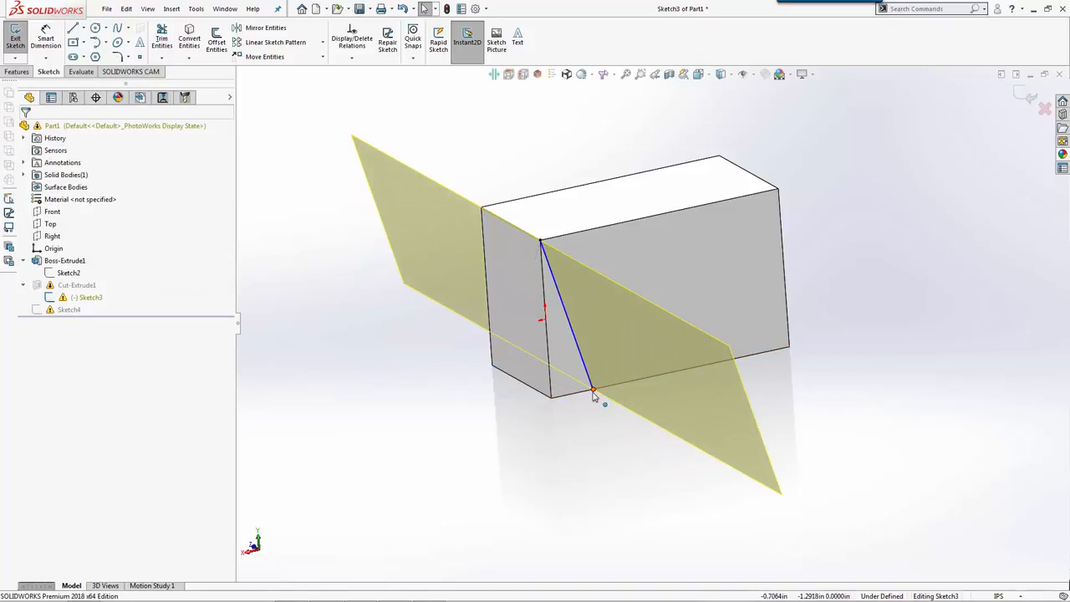
{"action": "left_click", "coordinate": [593, 390]}
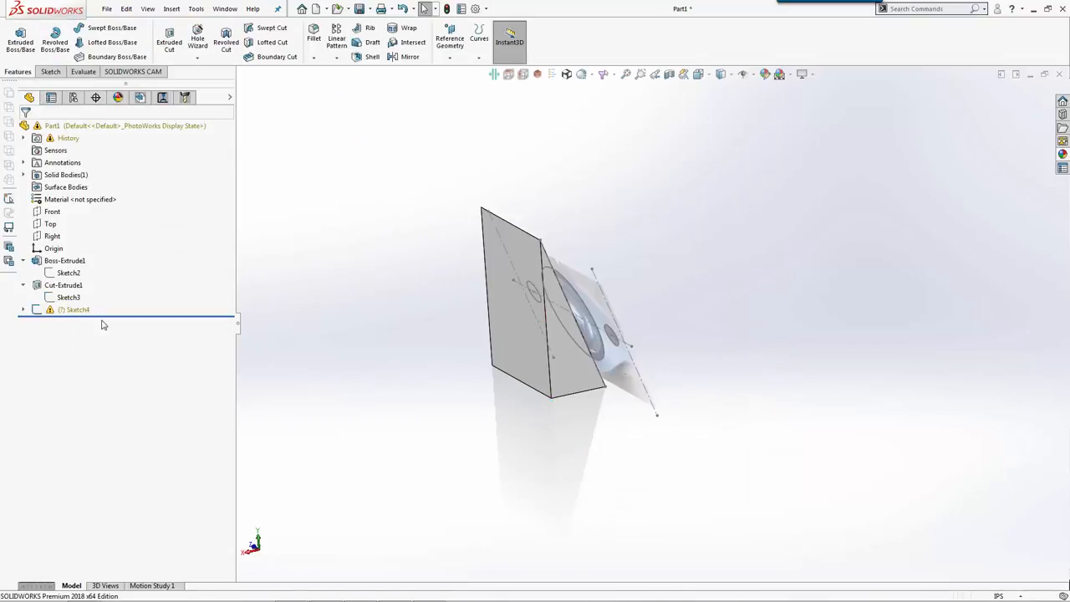
Display Cut-Extrude1's 20° angle dimension and open Sketch4 for editing.
{"action": "left_click", "coordinate": [63, 285]}
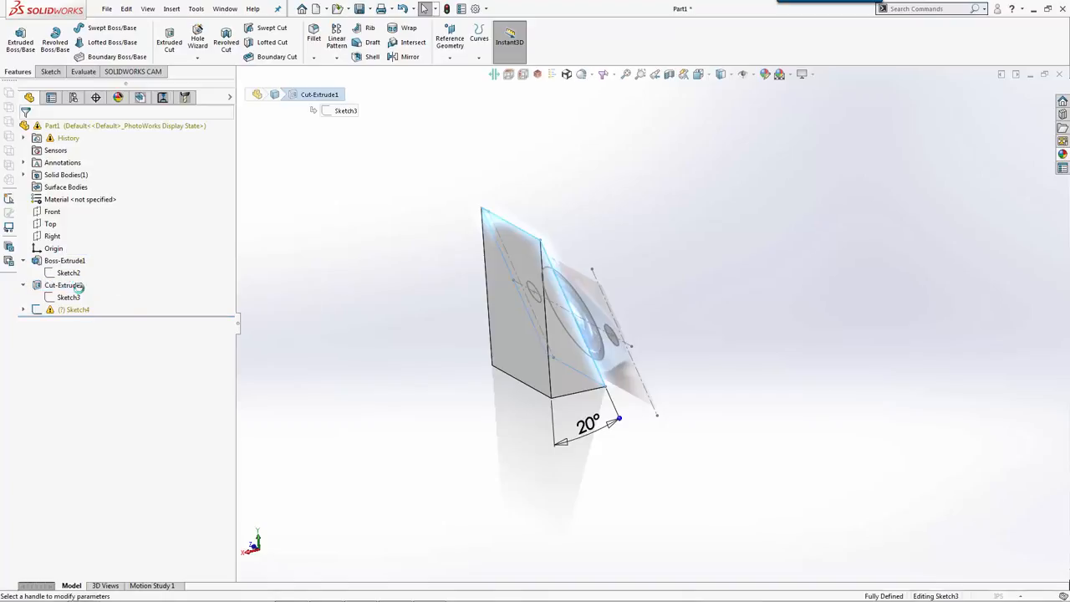
{"action": "double_click", "coordinate": [63, 285]}
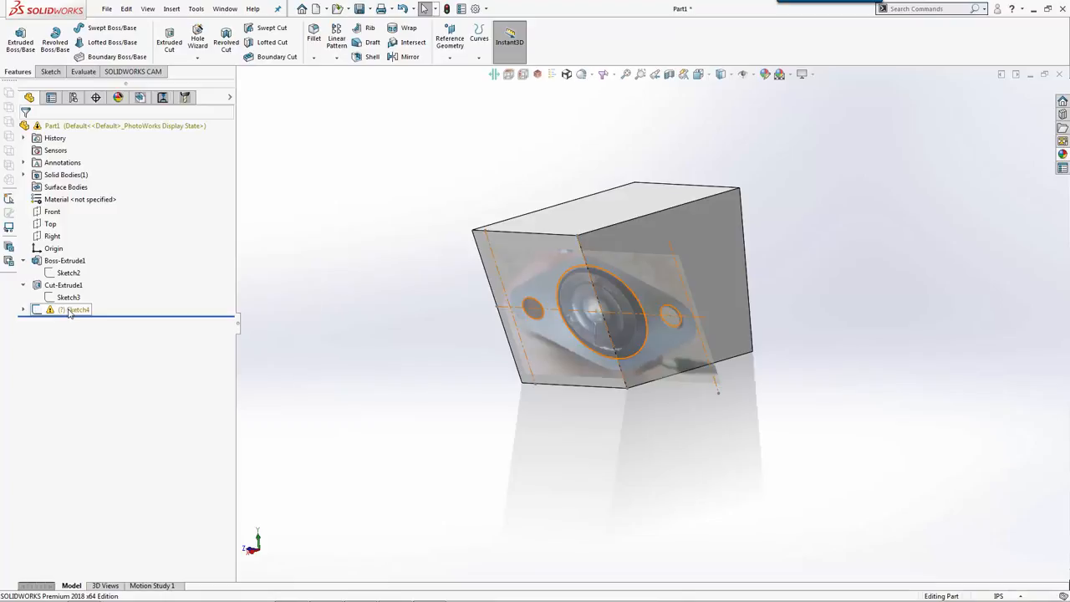
{"action": "left_click", "coordinate": [64, 260]}
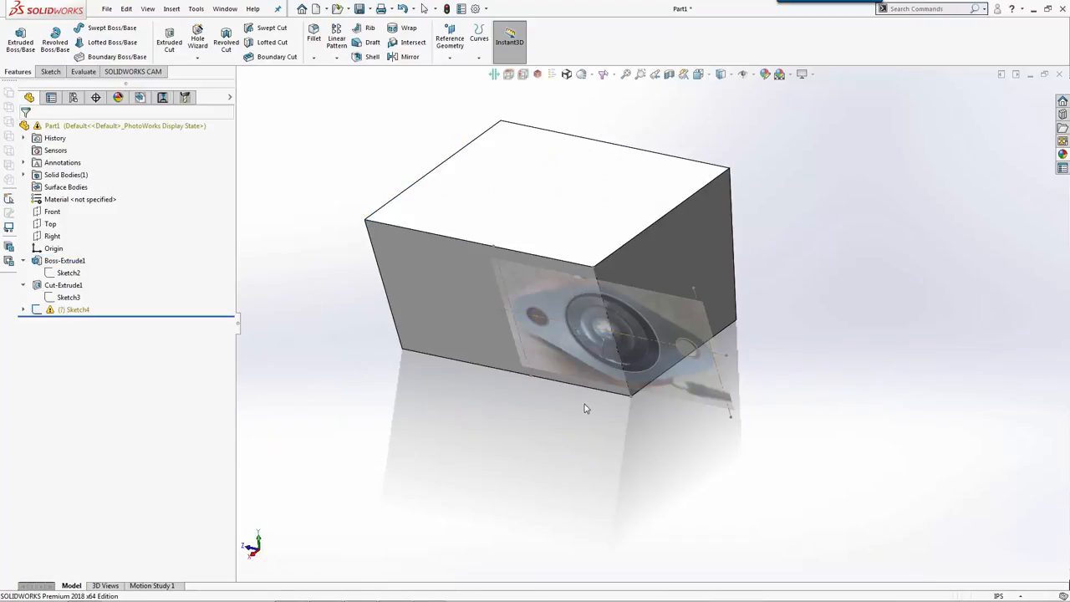
{"action": "left_click", "coordinate": [74, 309]}
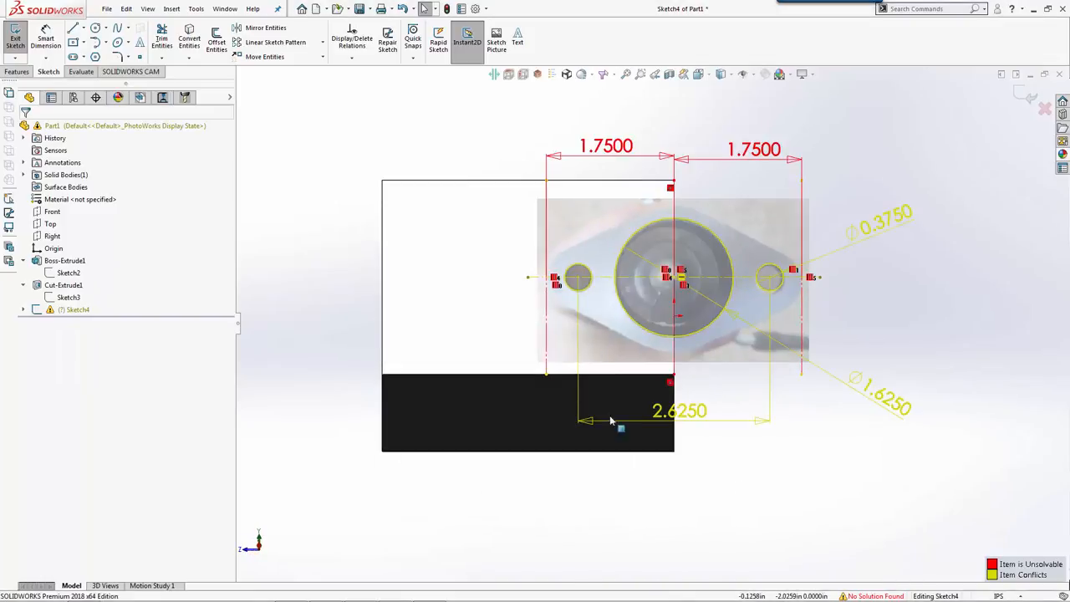
Diagnose Sketch4 in SketchXpert and accept the solution deleting Midpoint1.
{"action": "left_click", "coordinate": [672, 180]}
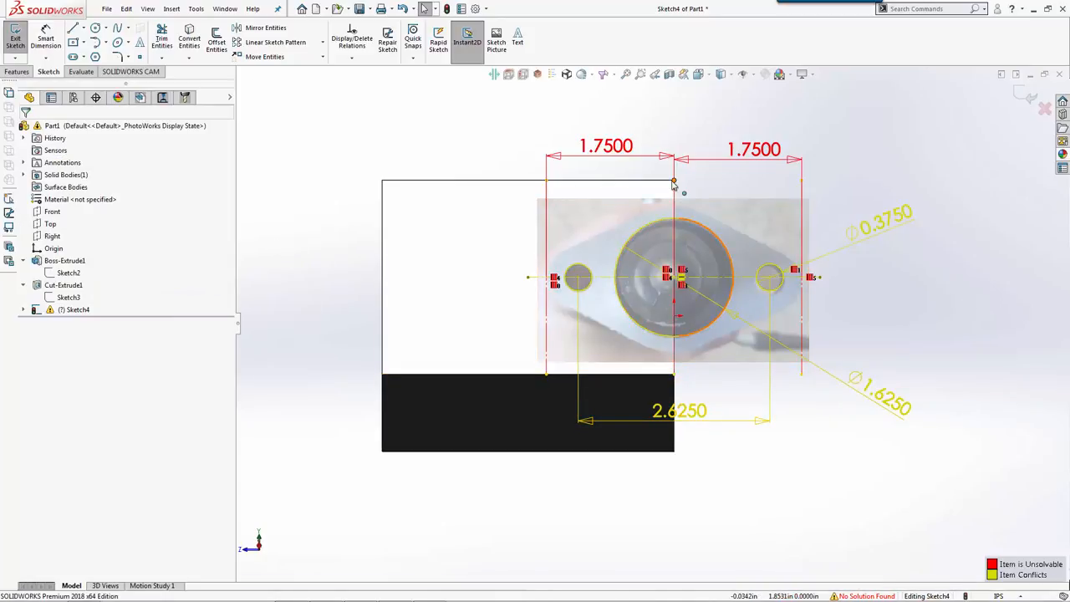
{"action": "left_click", "coordinate": [673, 179]}
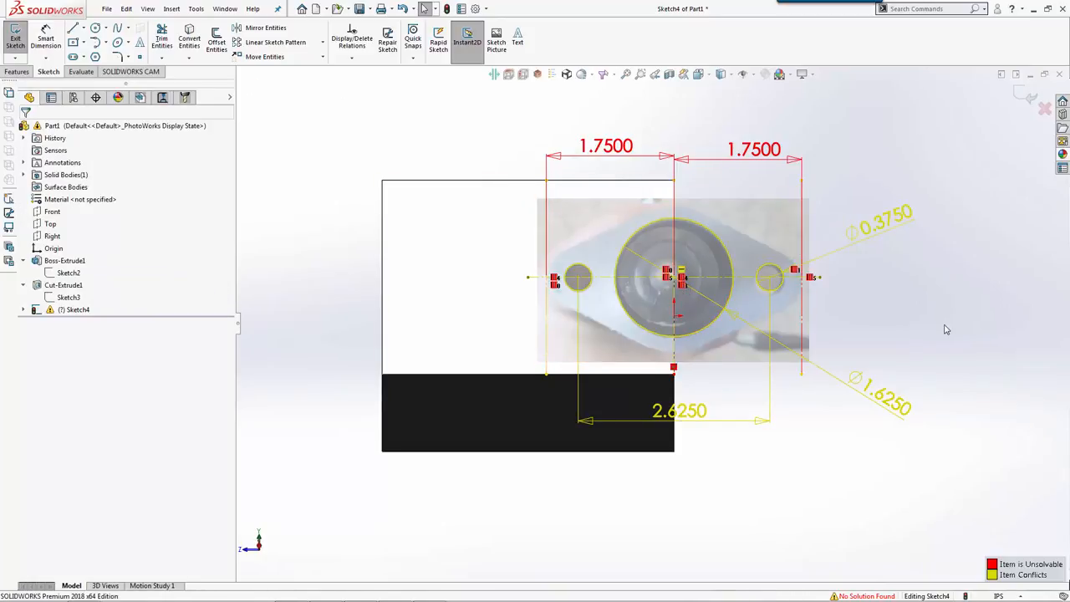
{"action": "left_click", "coordinate": [386, 42]}
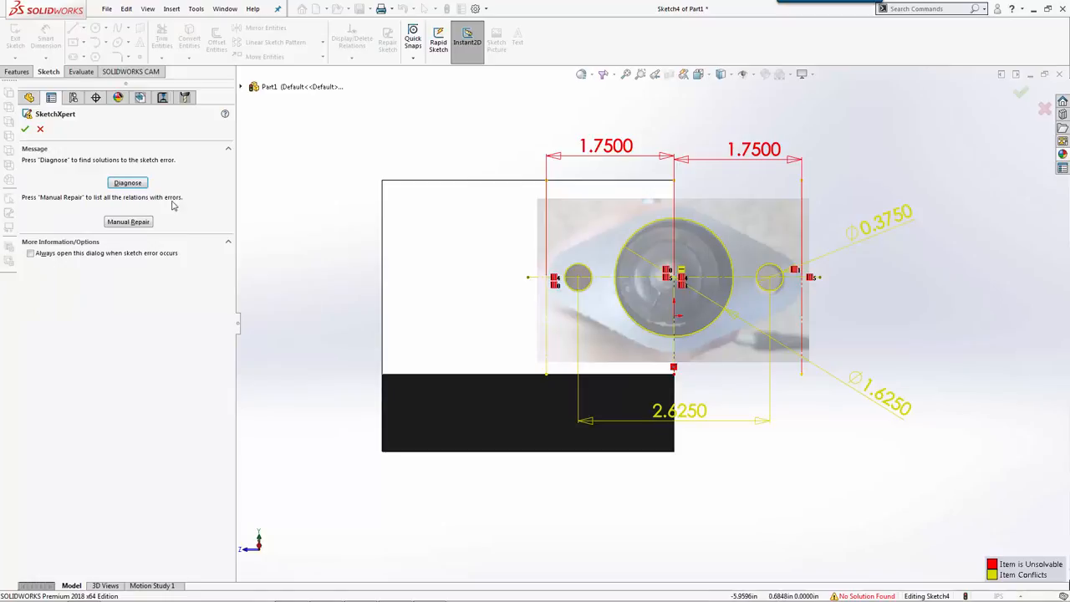
{"action": "left_click", "coordinate": [127, 182]}
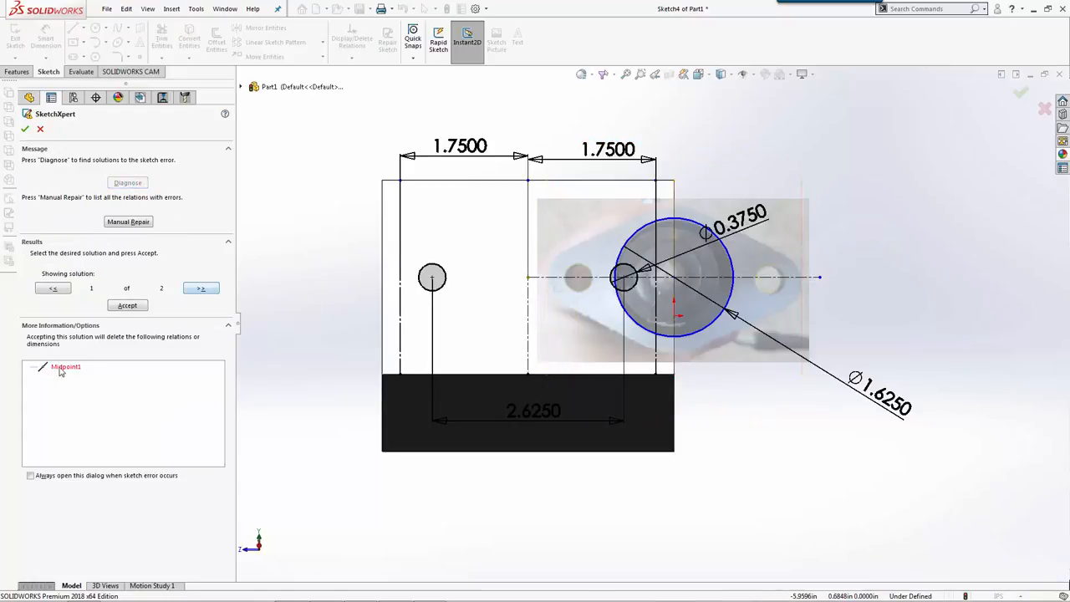
{"action": "right_click", "coordinate": [65, 366]}
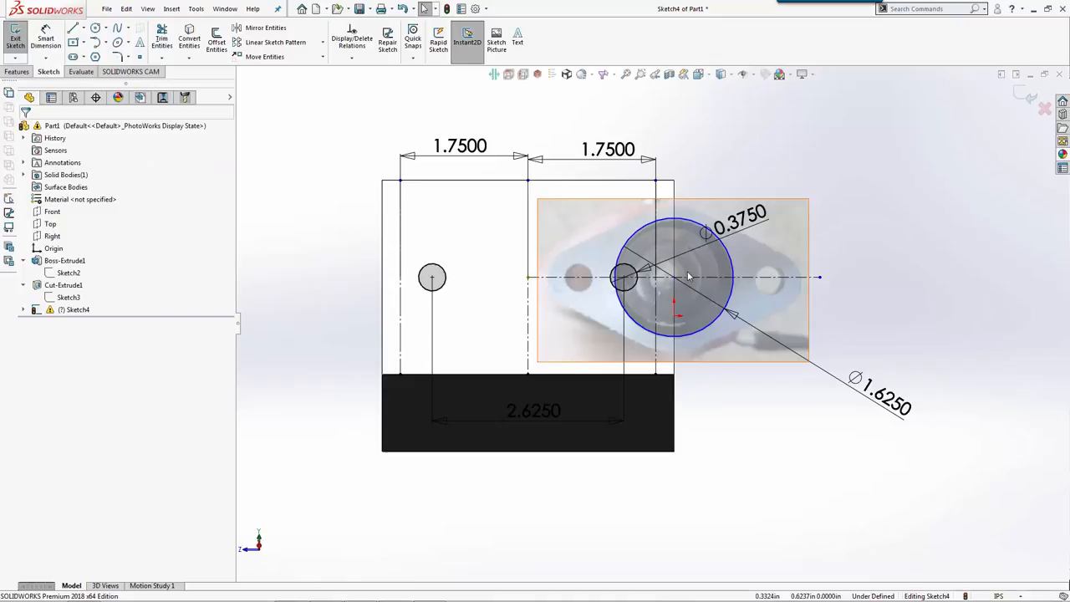
Drag the Sketch Picture over the hole circles, confirm, and exit Sketch4.
{"action": "left_click", "coordinate": [673, 277]}
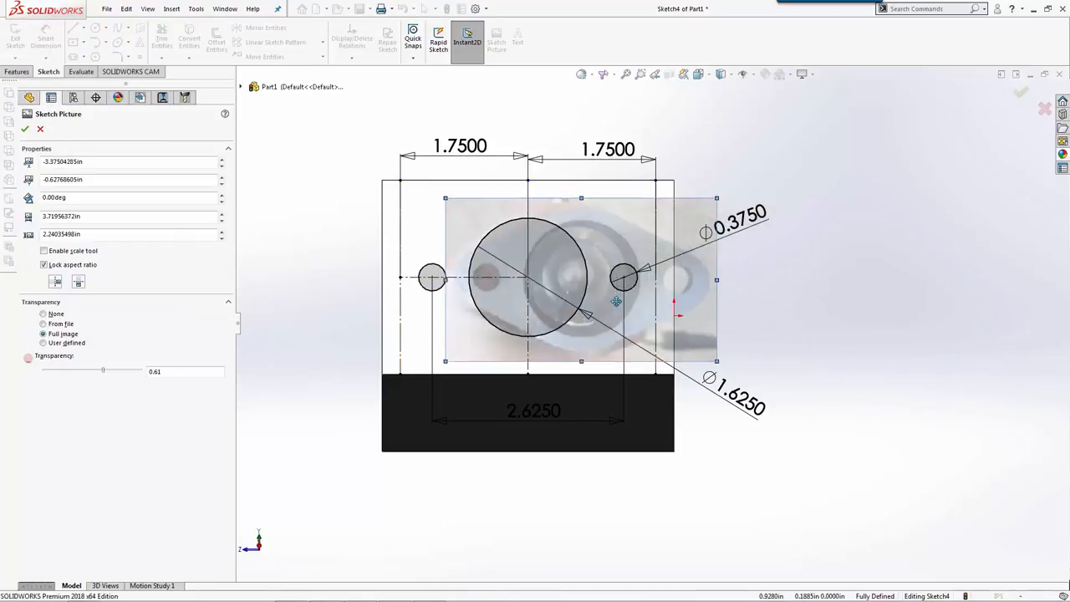
{"action": "left_click_drag", "start_coordinate": [585, 301], "coordinate": [564, 297]}
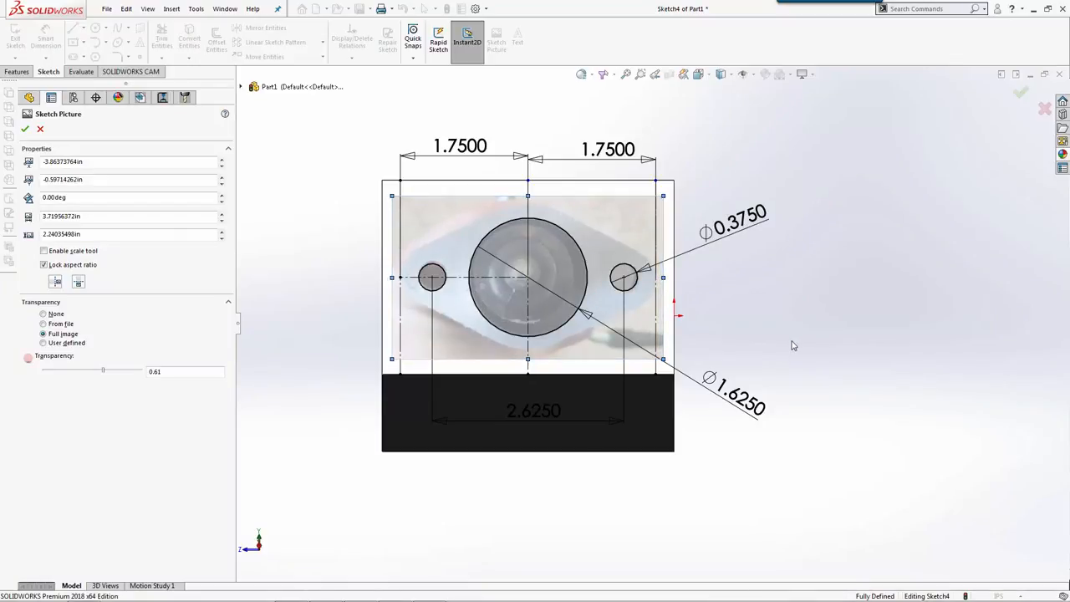
{"action": "left_click", "coordinate": [25, 128]}
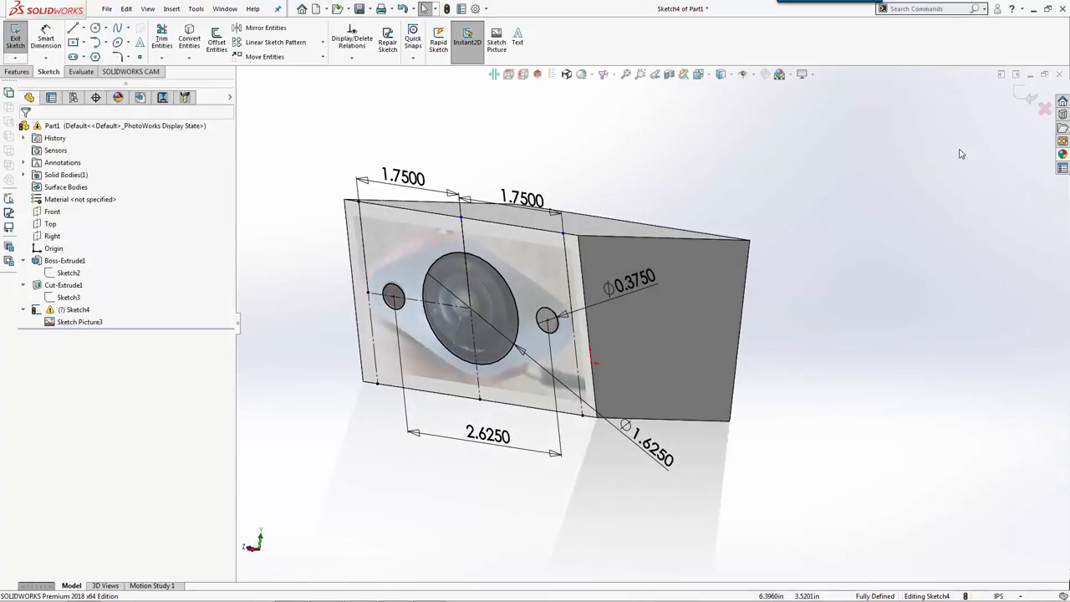
{"action": "left_click", "coordinate": [15, 40]}
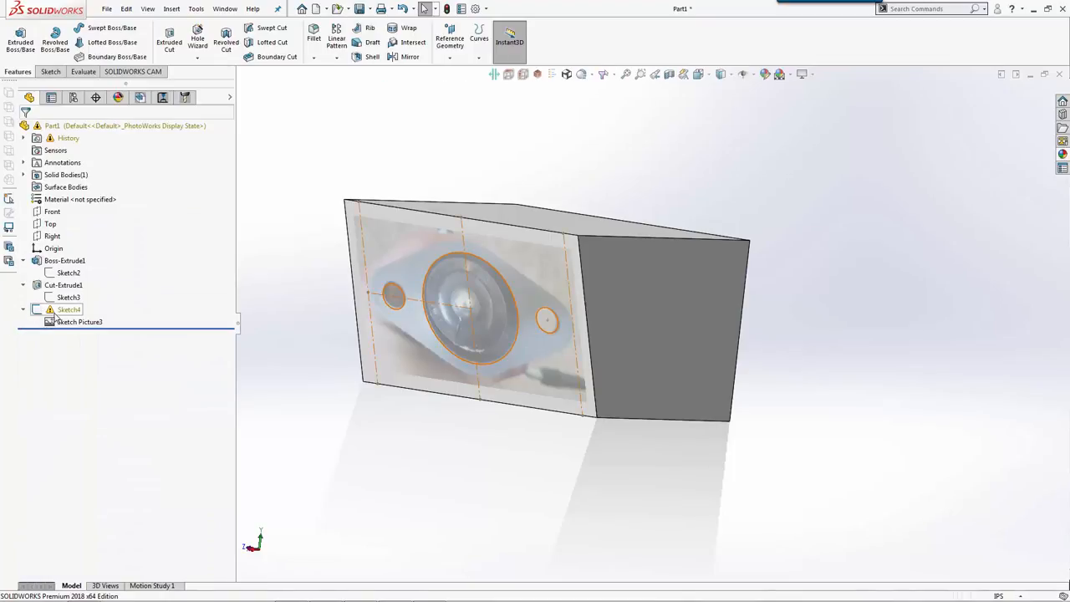
{"action": "left_click", "coordinate": [69, 309]}
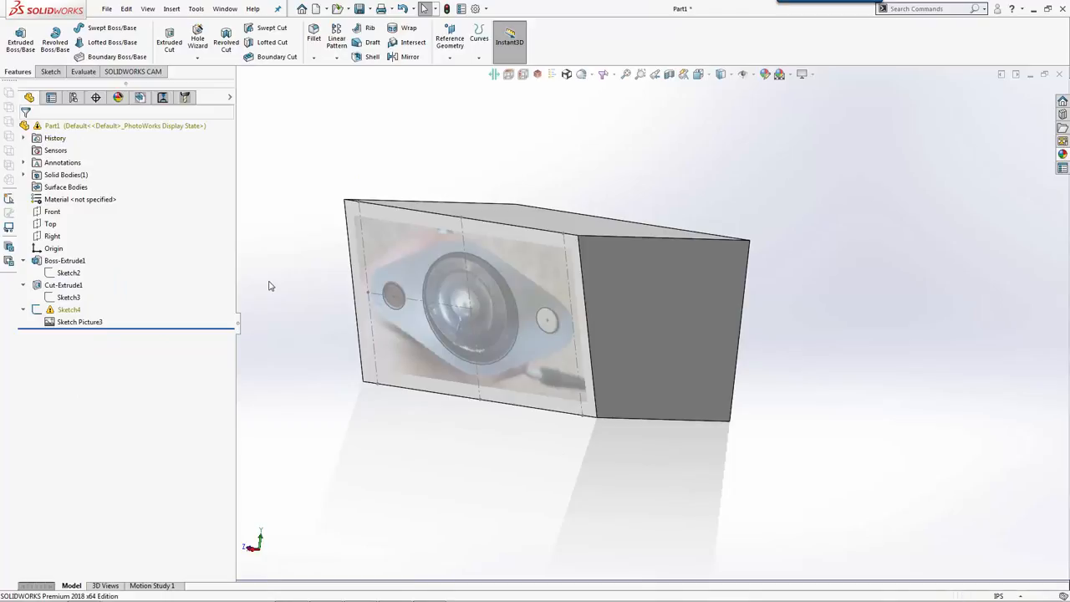
Add a coincident point on Sketch4's top edge and check Boss-Extrude1's dimensions.
{"action": "double_click", "coordinate": [68, 309]}
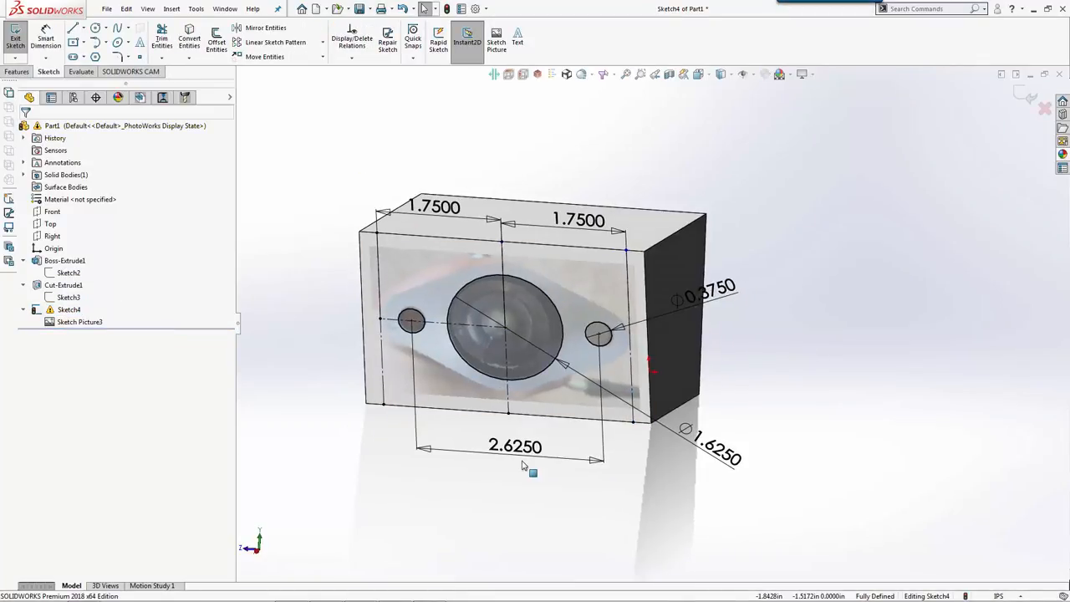
{"action": "left_click", "coordinate": [516, 403]}
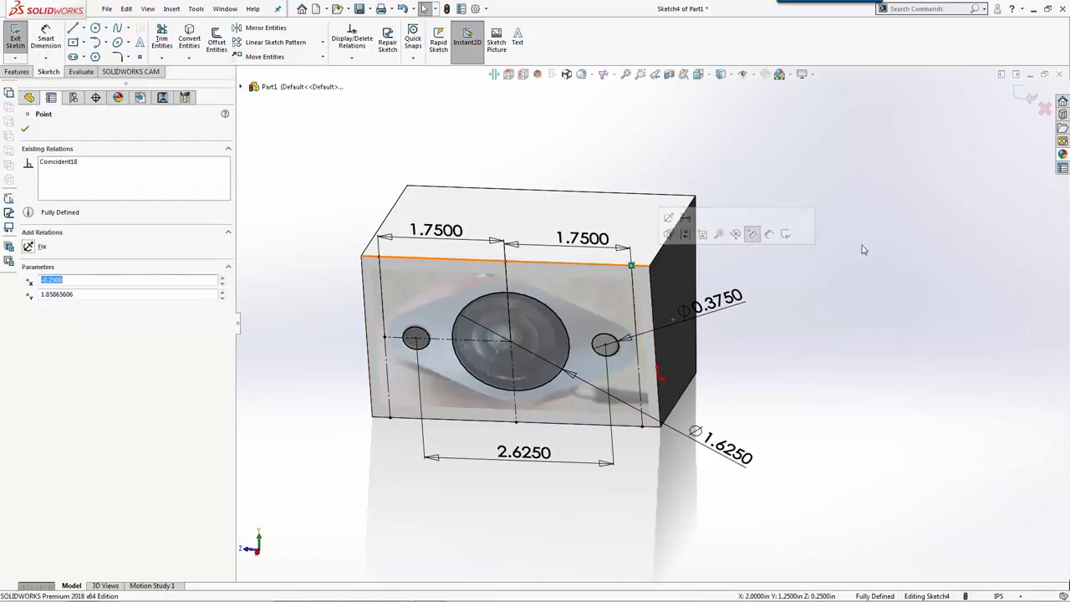
{"action": "left_click", "coordinate": [15, 37]}
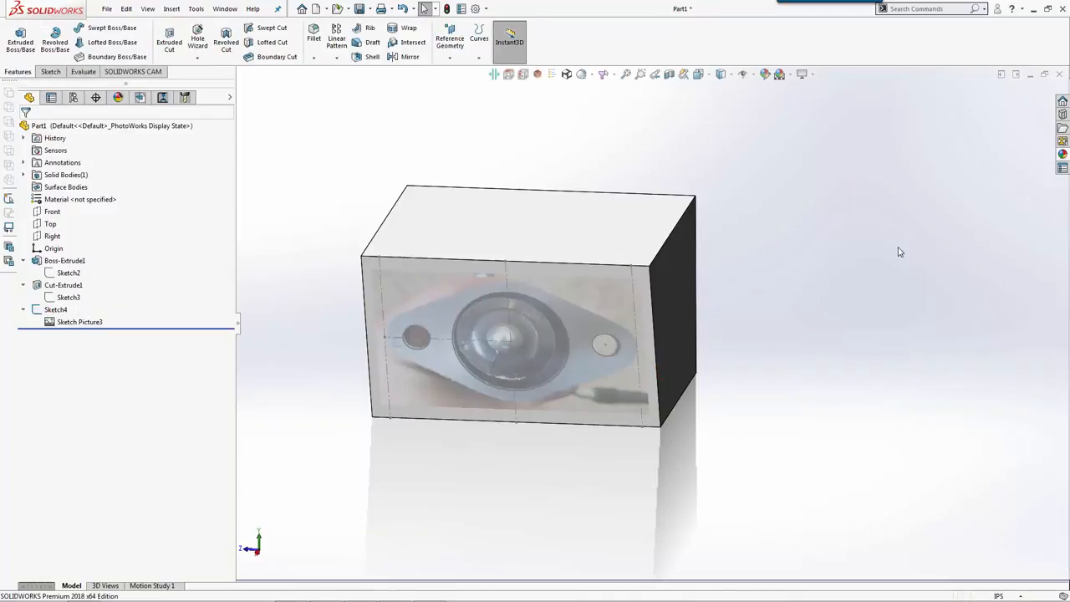
{"action": "left_click", "coordinate": [64, 260]}
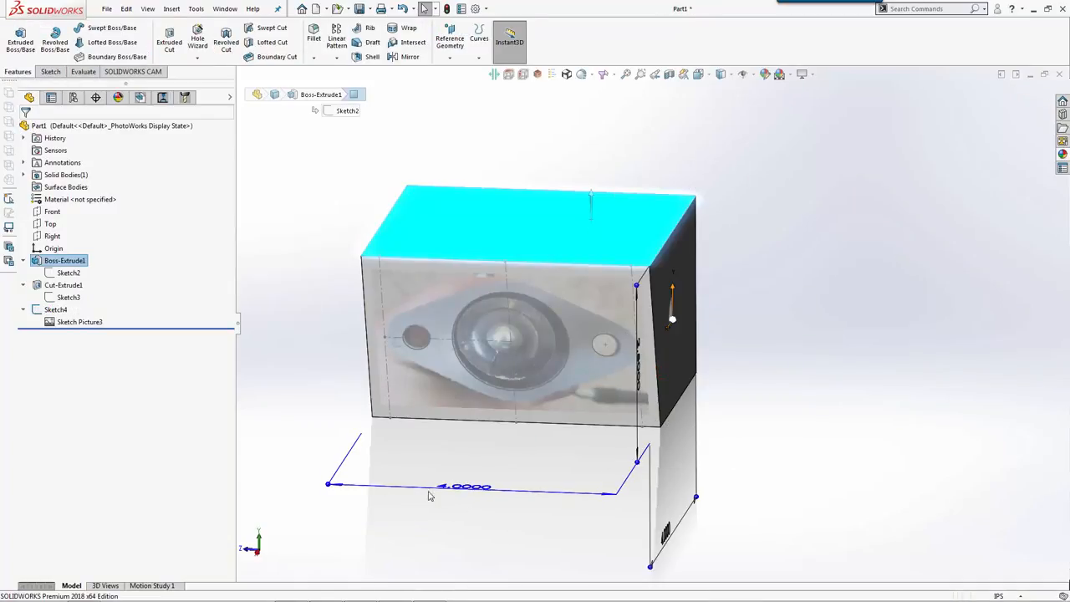
{"action": "double_click", "coordinate": [465, 487]}
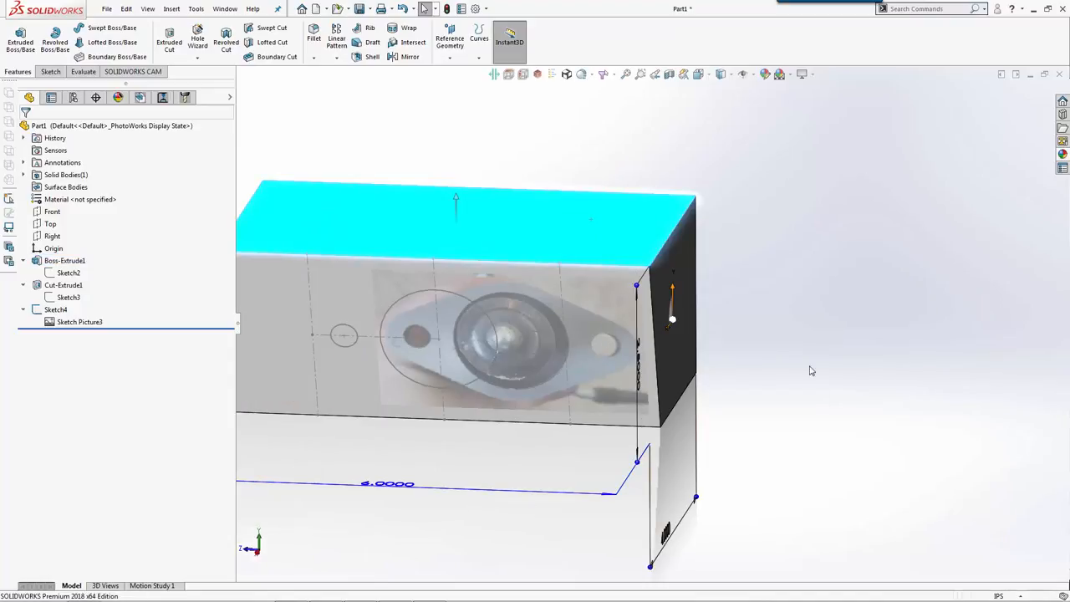
Reposition the Sketch Picture in Sketch4, then orbit to the photo side.
{"action": "left_click", "coordinate": [79, 322]}
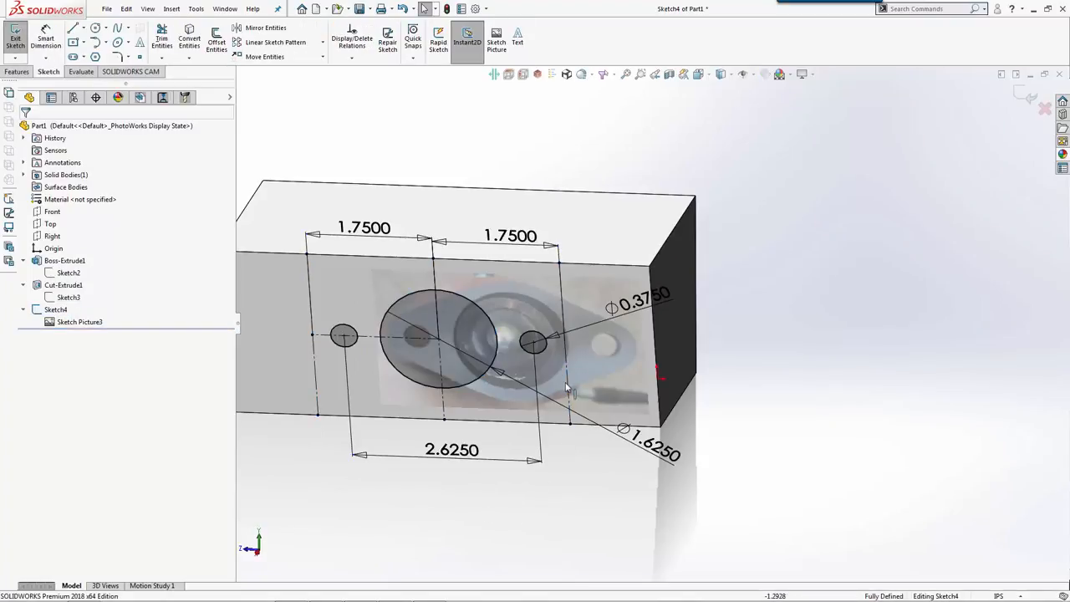
{"action": "left_click", "coordinate": [79, 322]}
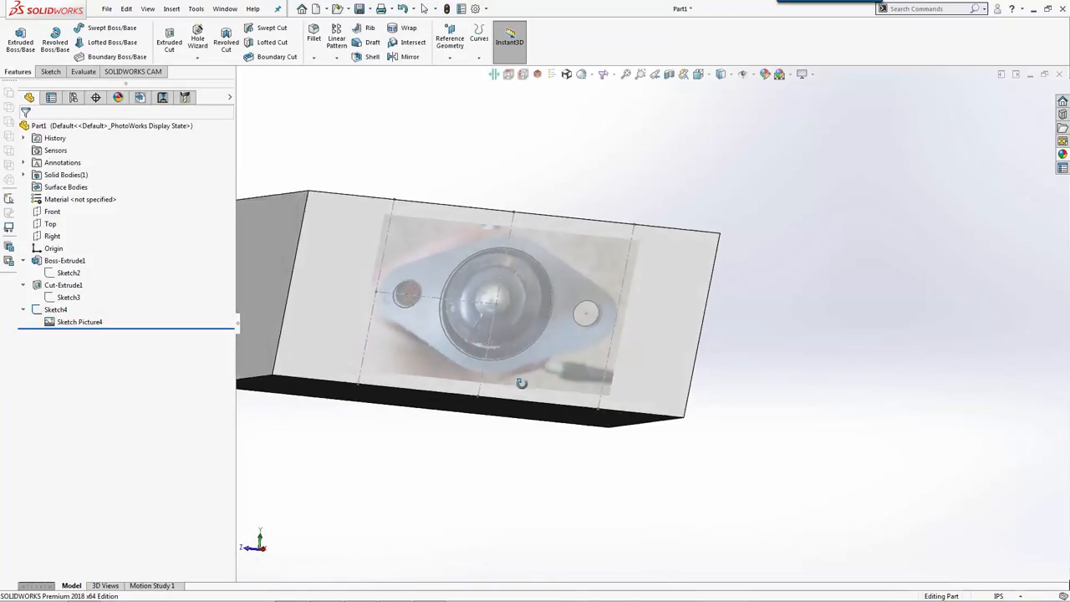
{"action": "left_click_drag", "start_coordinate": [521, 382], "coordinate": [606, 351]}
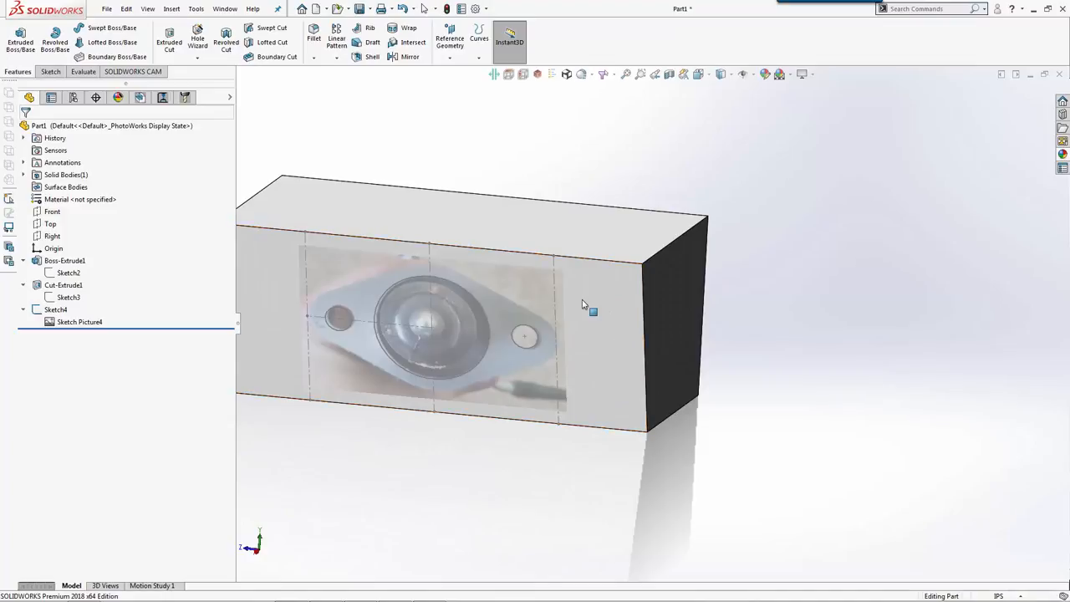
{"action": "left_click", "coordinate": [55, 309]}
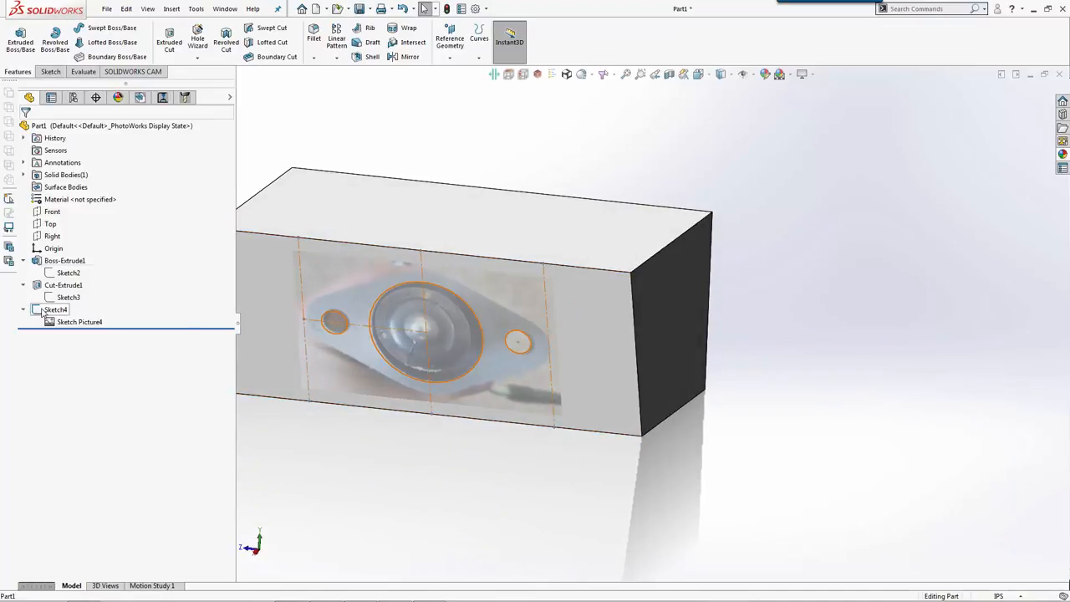
Extrude-cut the bore and two bolt holes from Sketch4.
{"action": "left_click", "coordinate": [169, 42]}
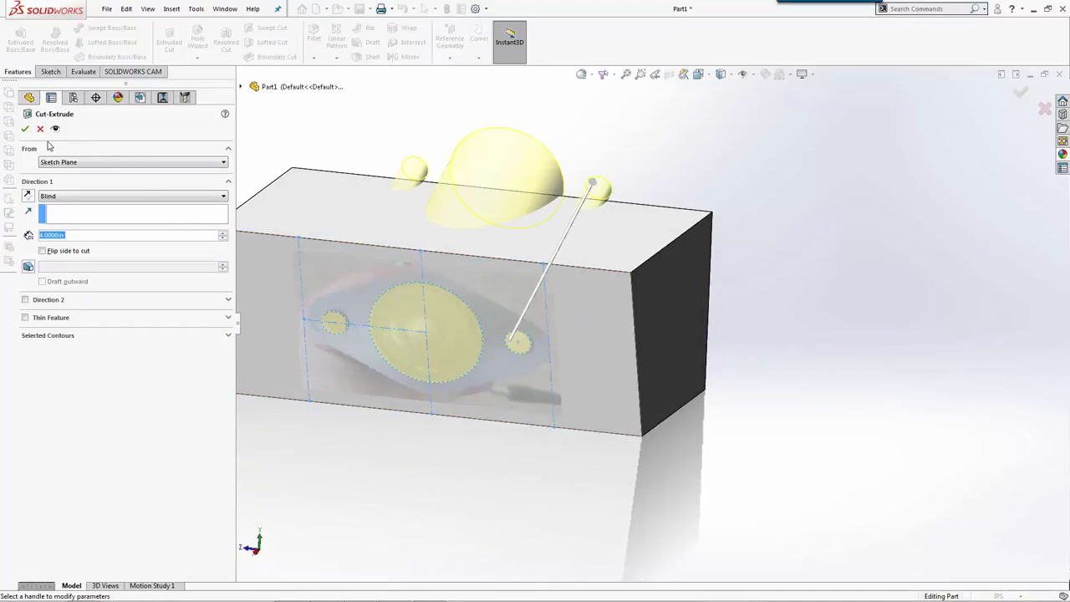
{"action": "left_click", "coordinate": [25, 129]}
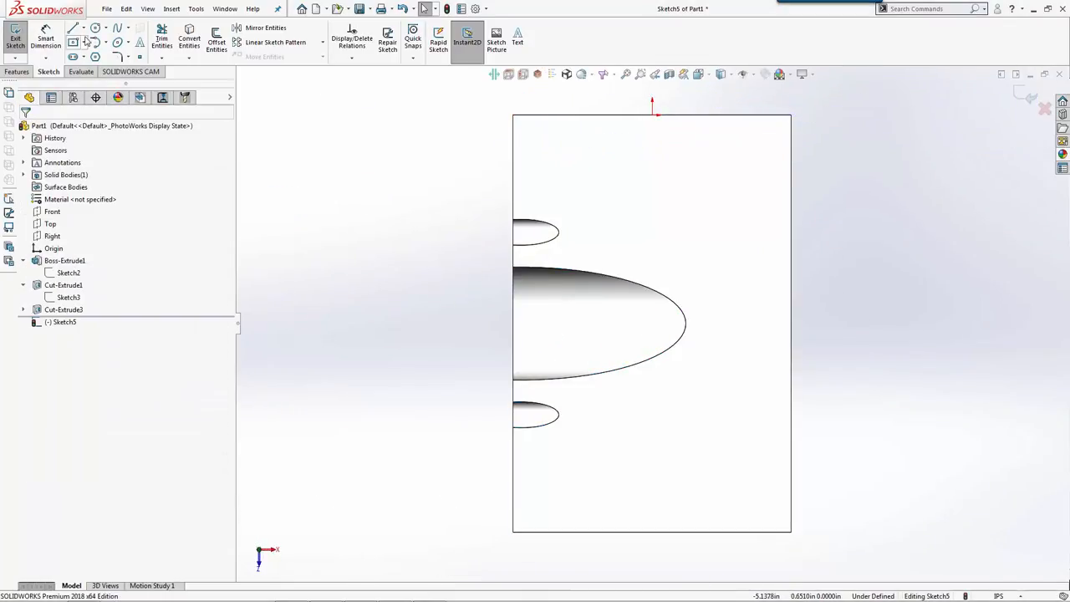
Draw a rectangle on the top edge and mirror it about the horizontal centreline.
{"action": "left_click", "coordinate": [72, 28]}
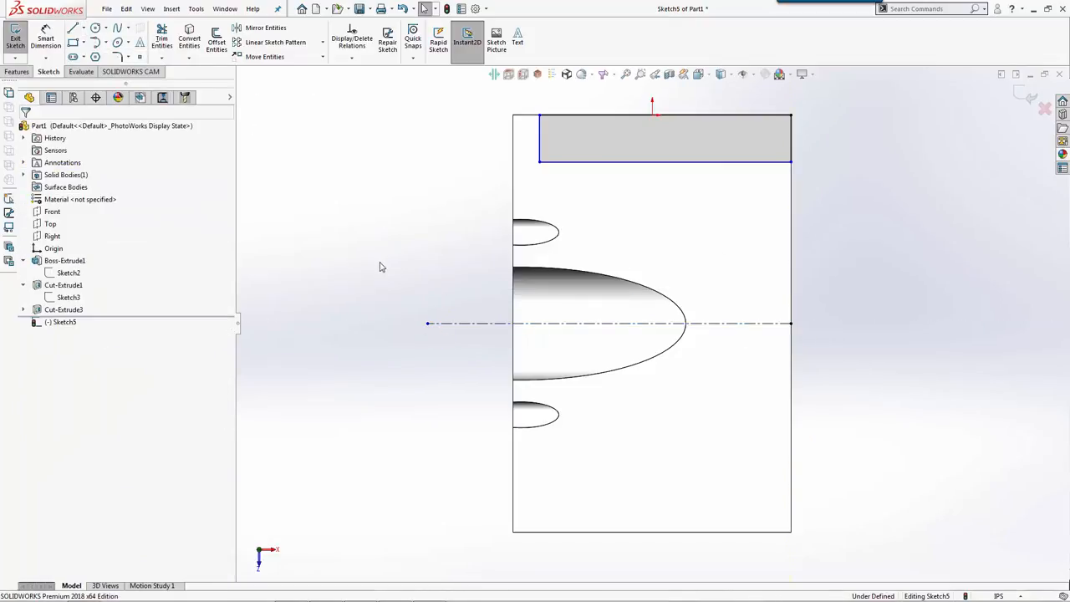
{"action": "mouse_move", "coordinate": [215, 42]}
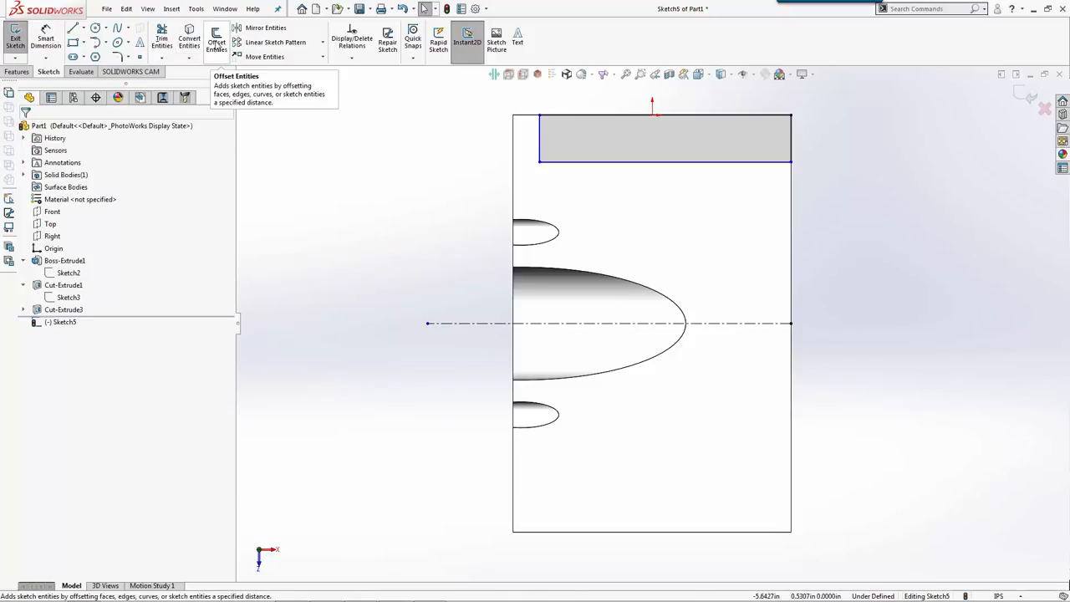
{"action": "left_click", "coordinate": [266, 27]}
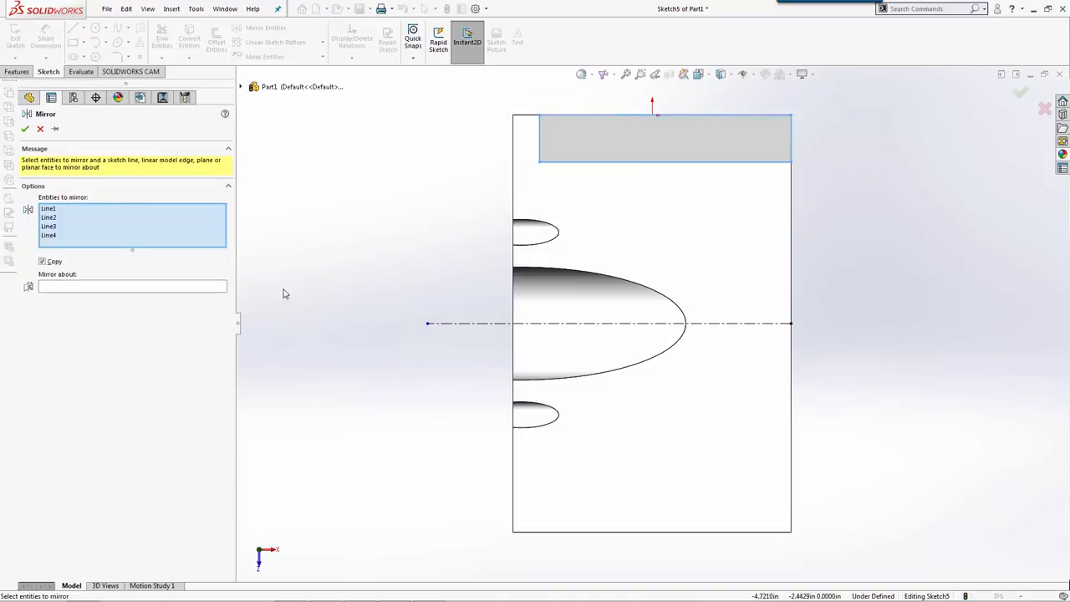
{"action": "left_click", "coordinate": [133, 286]}
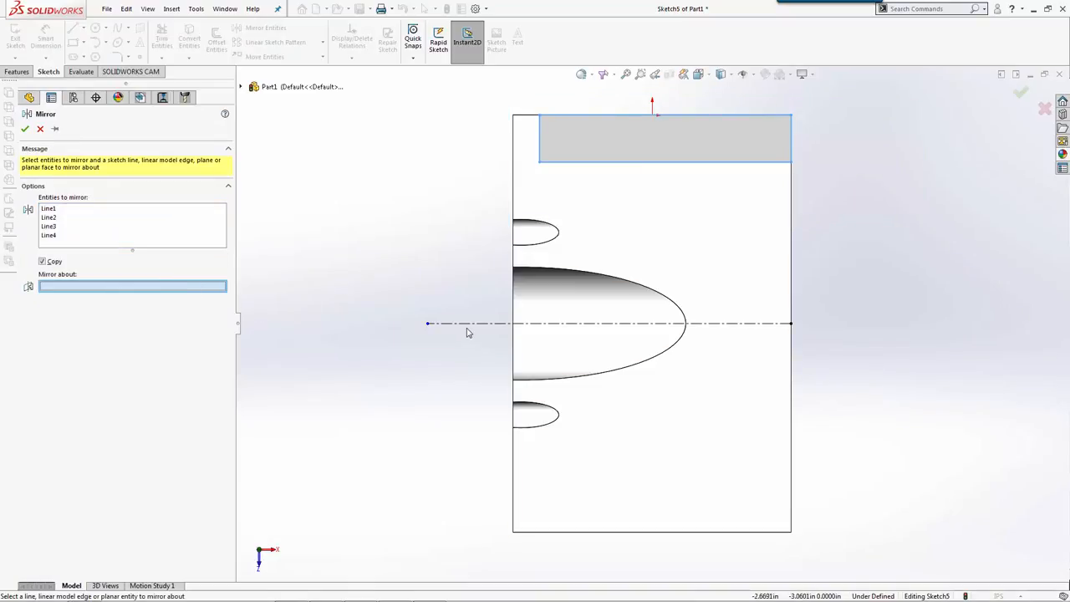
{"action": "left_click", "coordinate": [585, 323]}
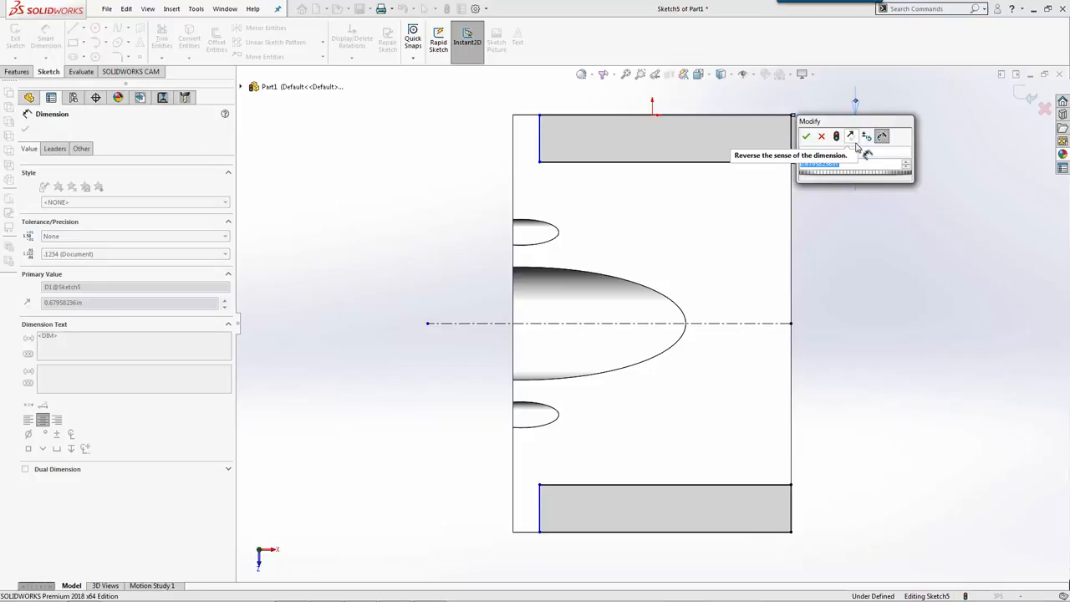
Dimension the end rectangles at 0.75 in and cut them from the block's ends.
{"action": "left_click", "coordinate": [805, 136]}
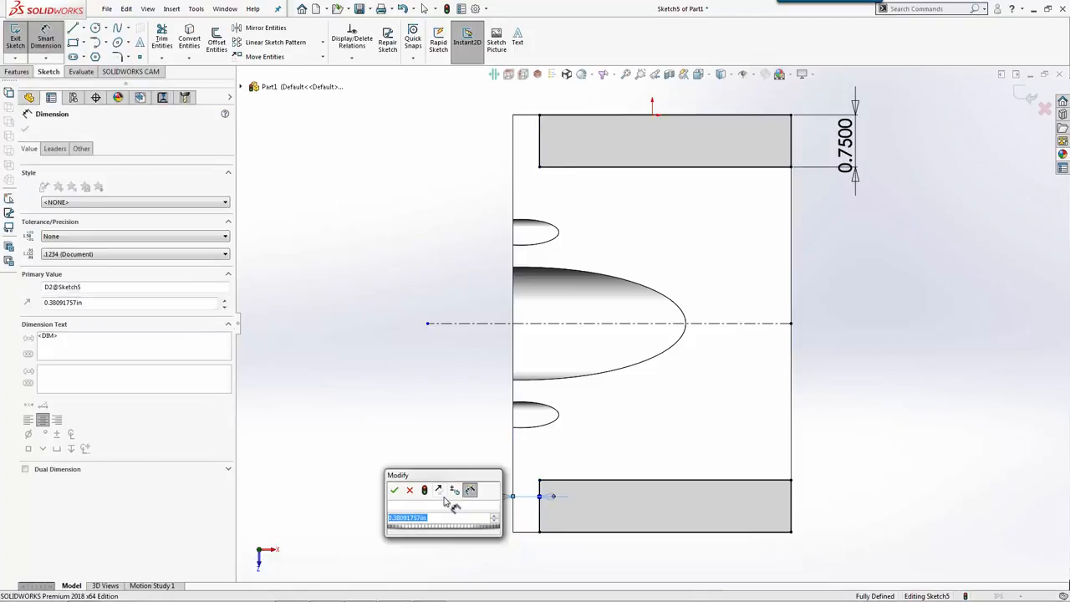
{"action": "left_click", "coordinate": [394, 490]}
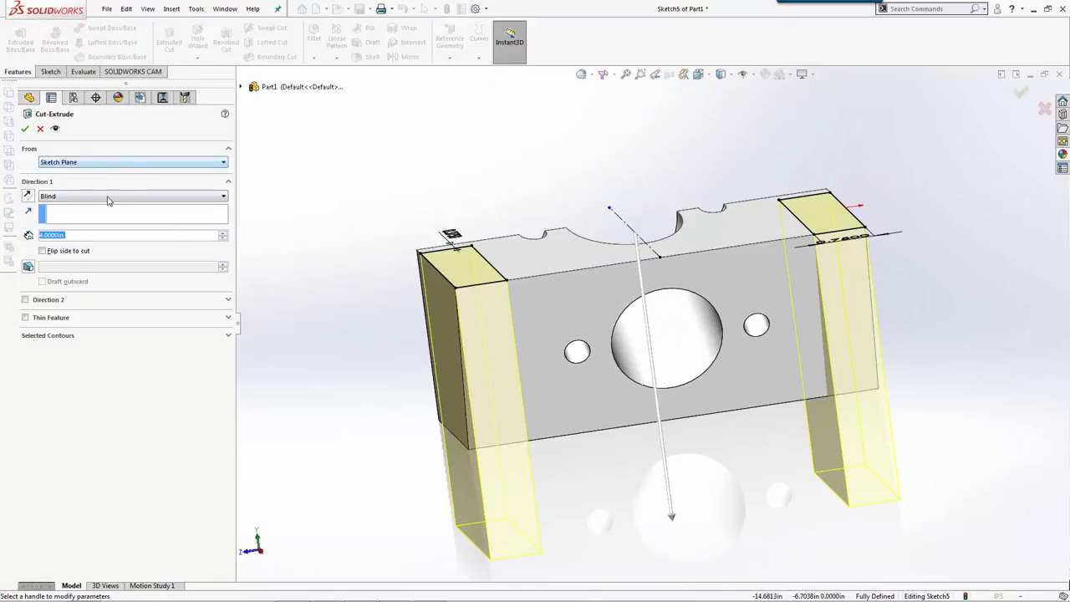
{"action": "left_click", "coordinate": [25, 128]}
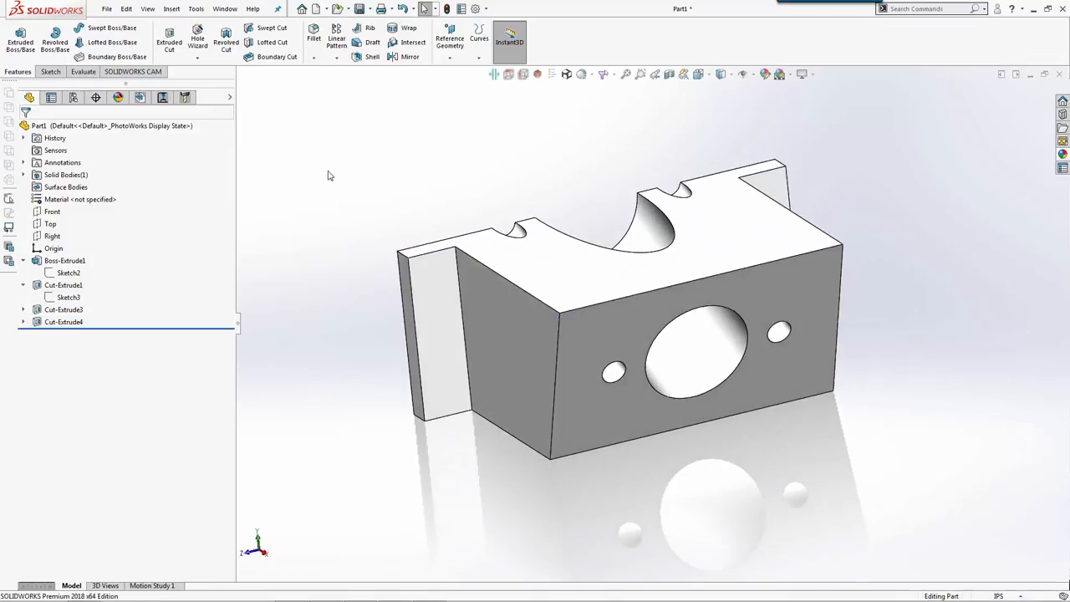
{"action": "mouse_move", "coordinate": [372, 57]}
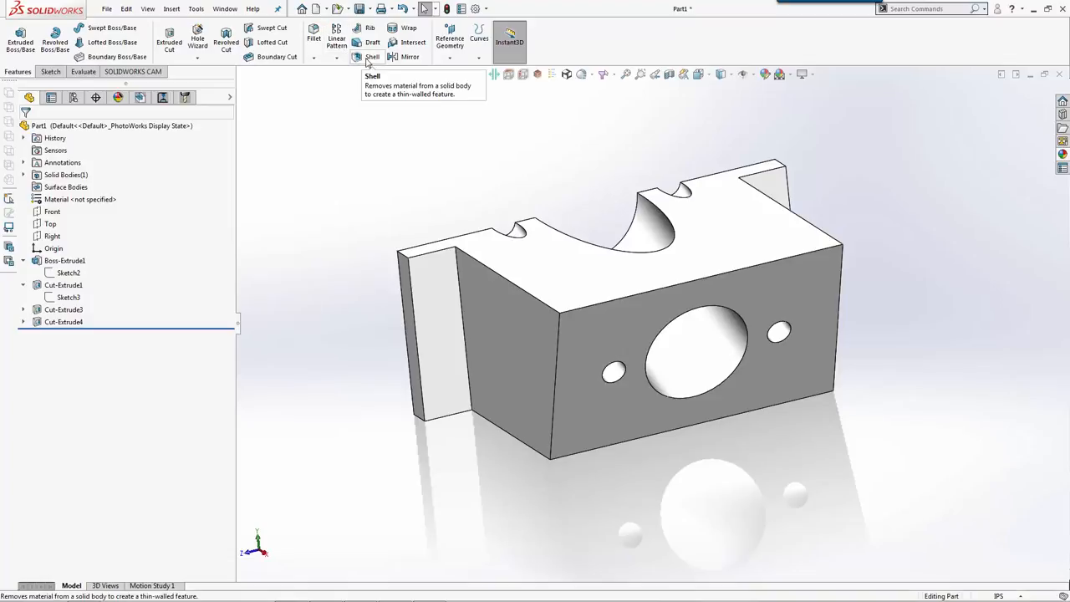
Shell the notched block with 0.3 in walls, removing top, bottom and end faces.
{"action": "left_click", "coordinate": [372, 42]}
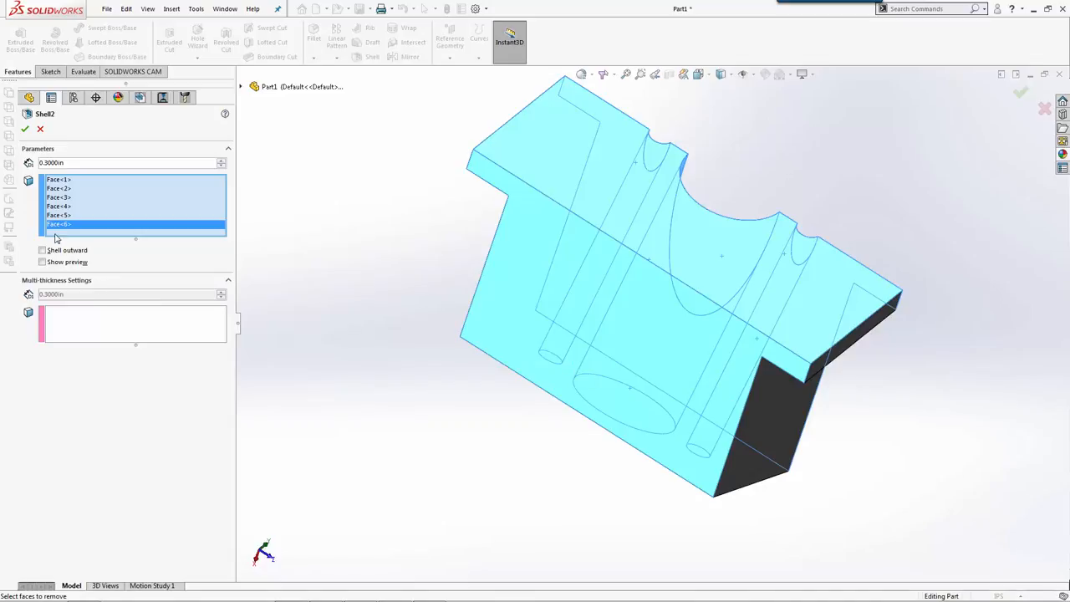
{"action": "left_click", "coordinate": [125, 162]}
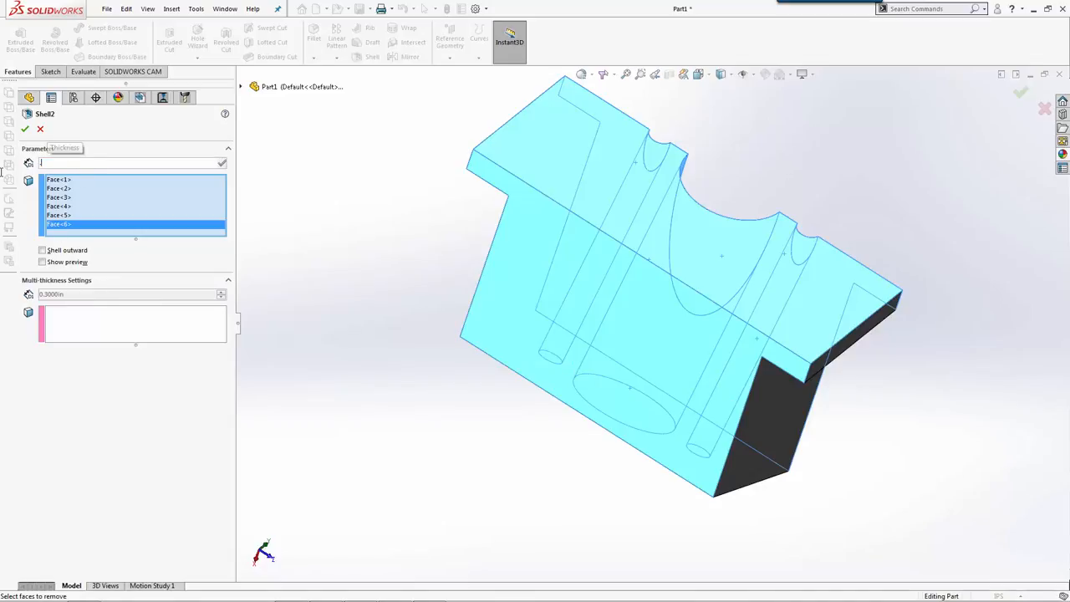
{"action": "left_click", "coordinate": [25, 129]}
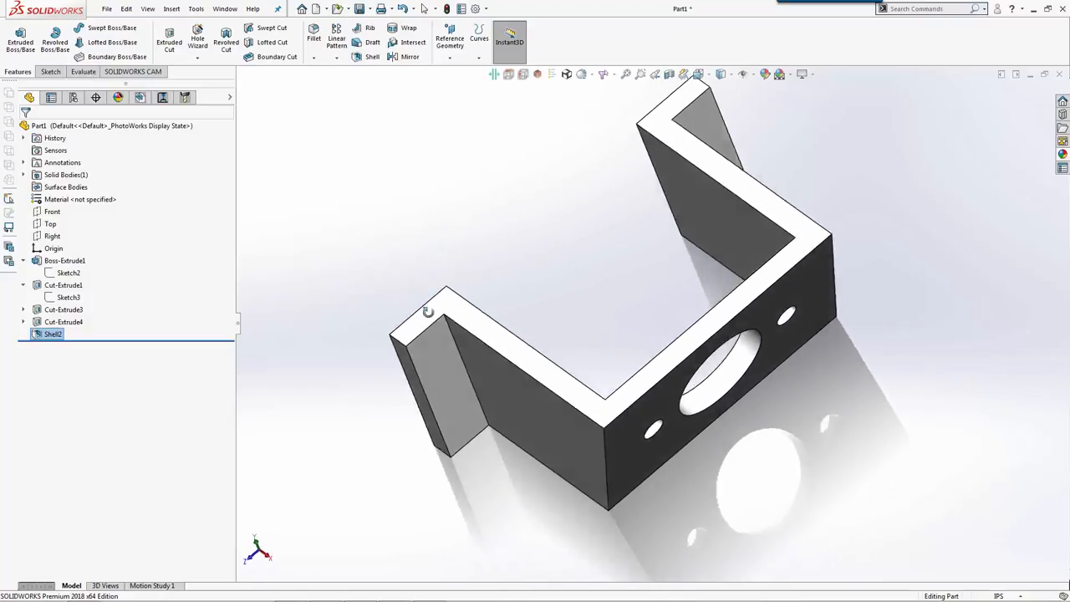
{"action": "left_click_drag", "start_coordinate": [585, 334], "coordinate": [602, 309]}
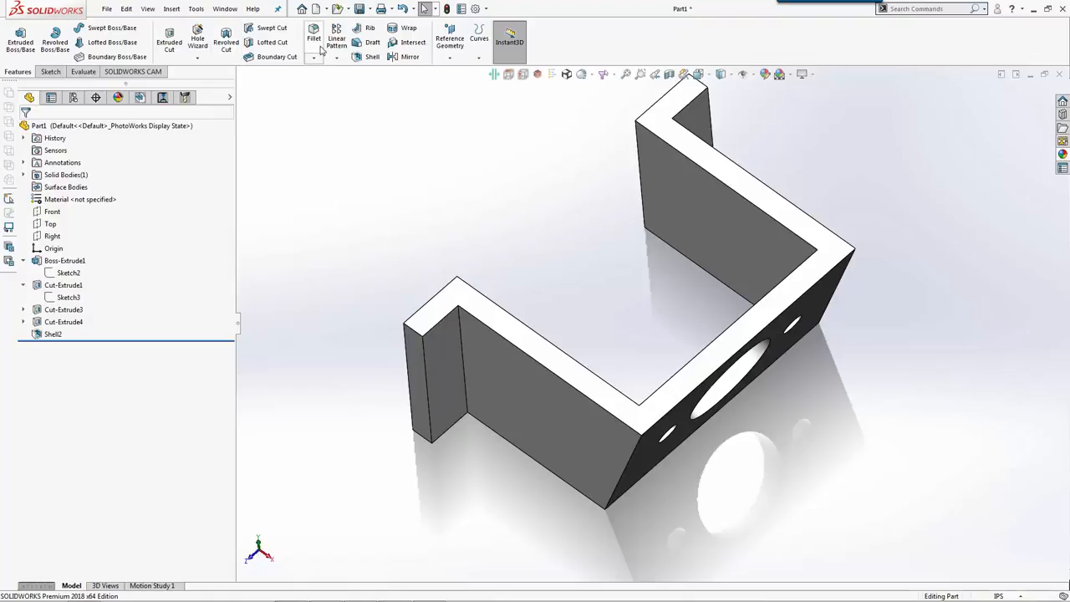
Fillet the bracket's four inside bend edges with a 0.260 in radius.
{"action": "left_click", "coordinate": [313, 38]}
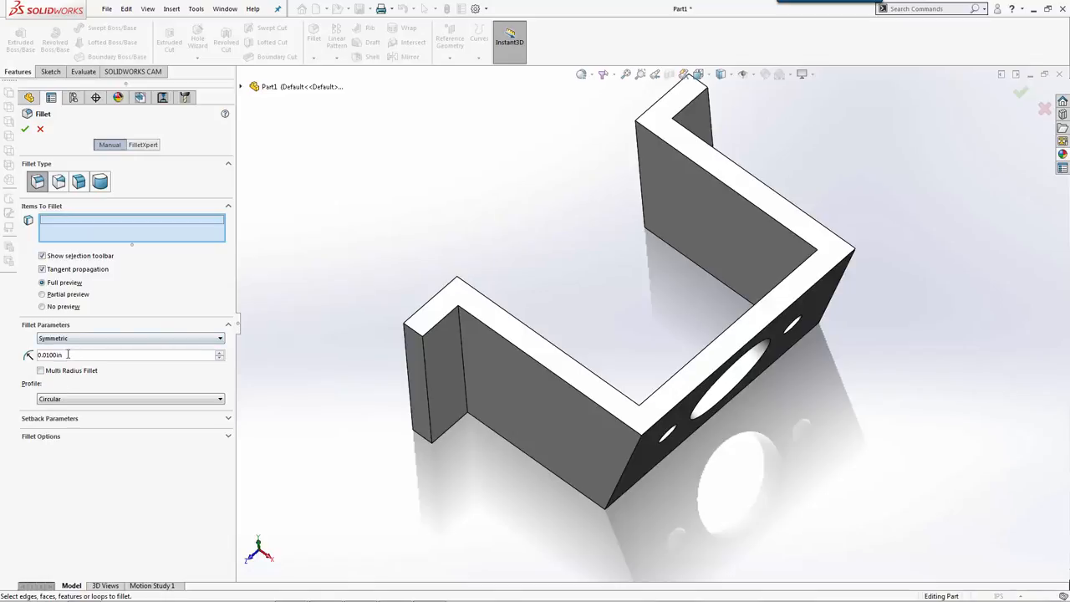
{"action": "triple_click", "coordinate": [125, 355]}
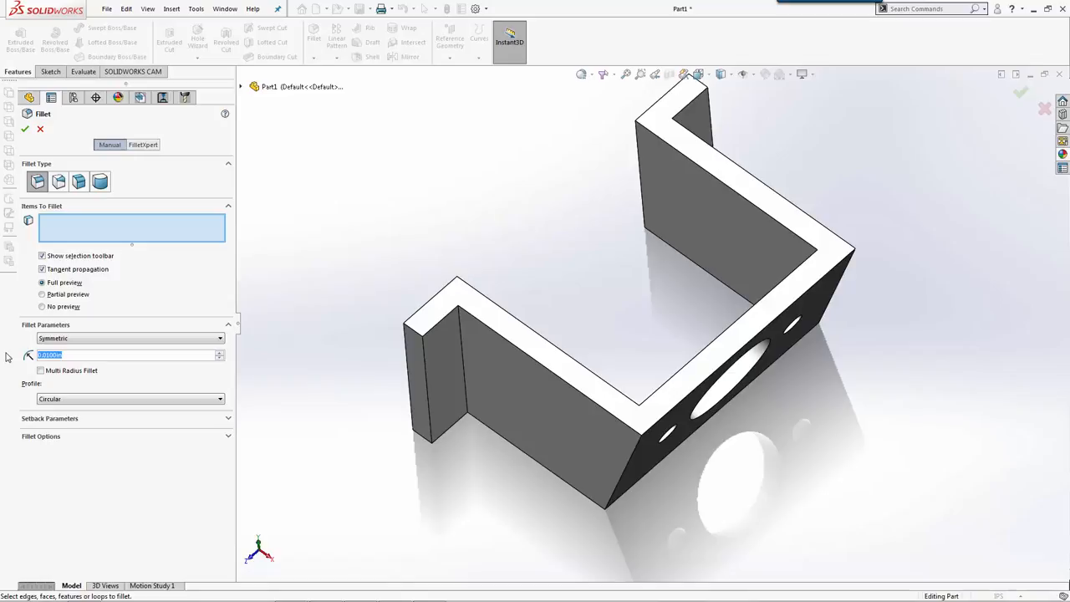
{"action": "type", "text": ".260"}
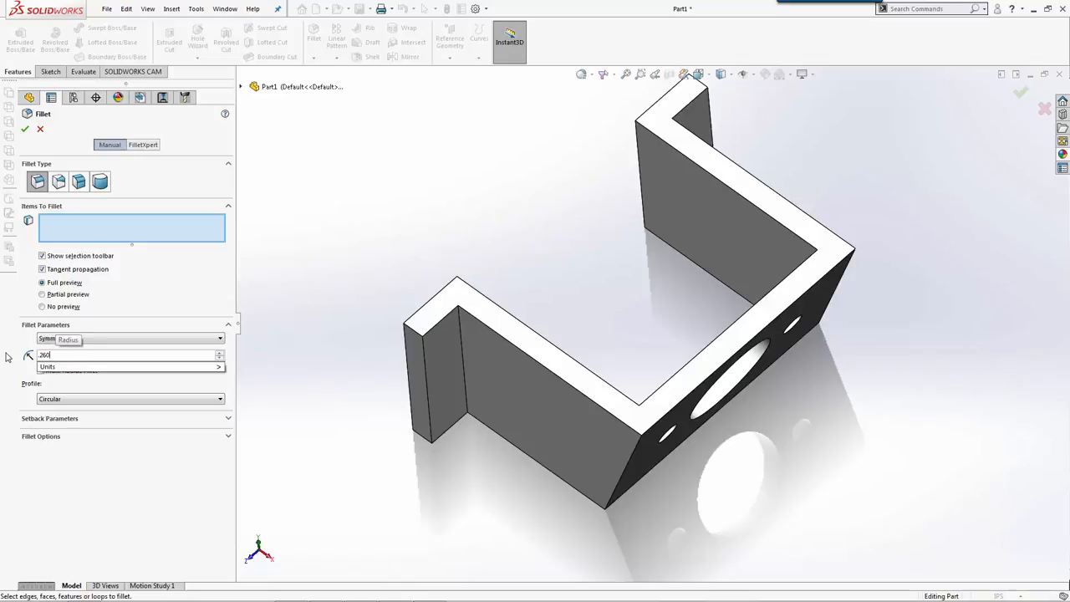
{"action": "left_click", "coordinate": [462, 359]}
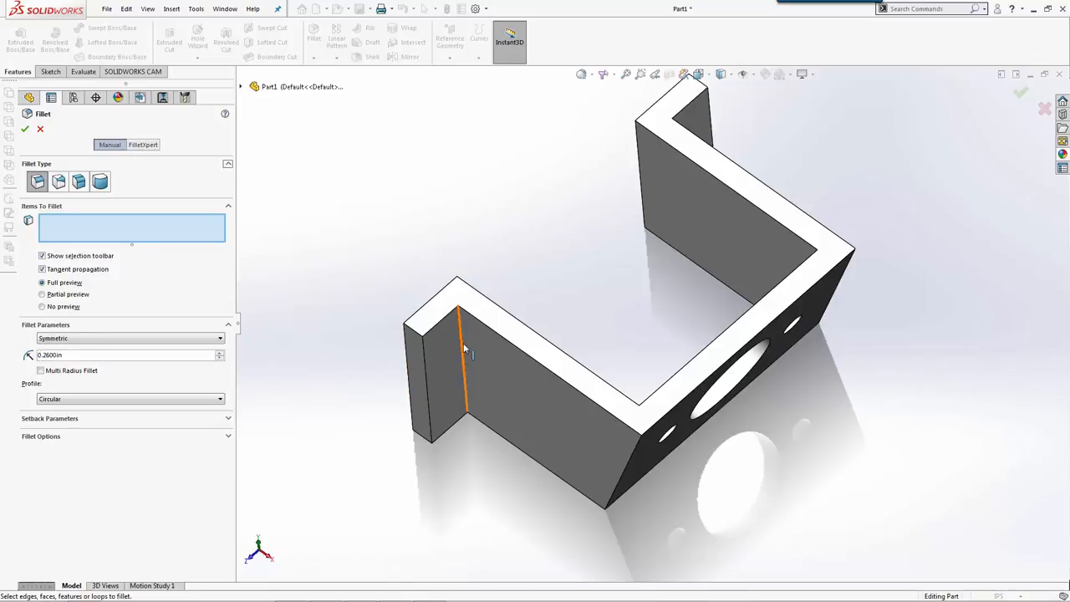
{"action": "left_click", "coordinate": [459, 360]}
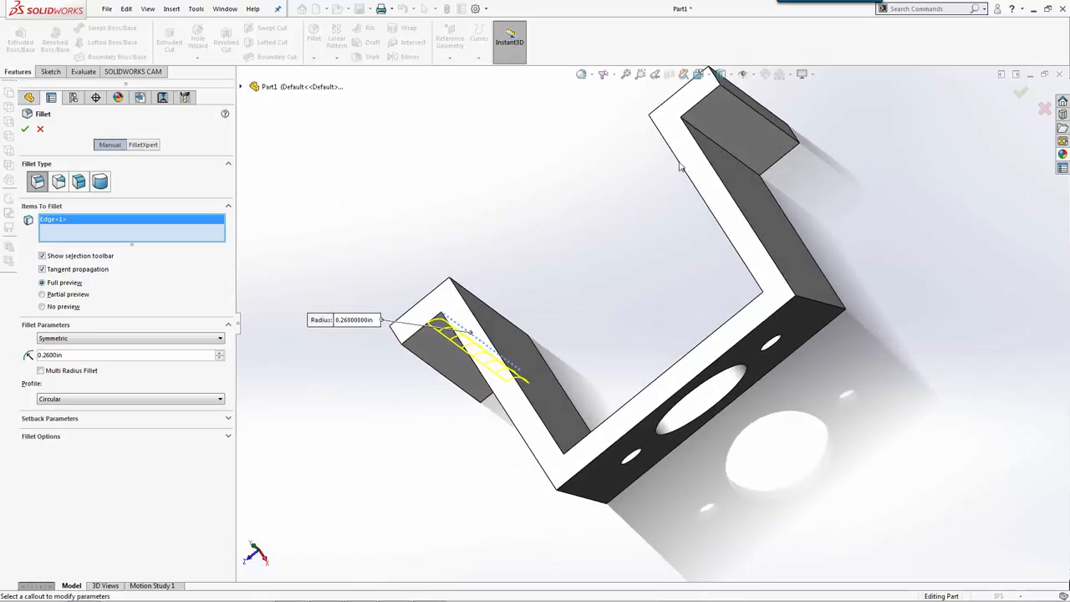
{"action": "left_click", "coordinate": [727, 142]}
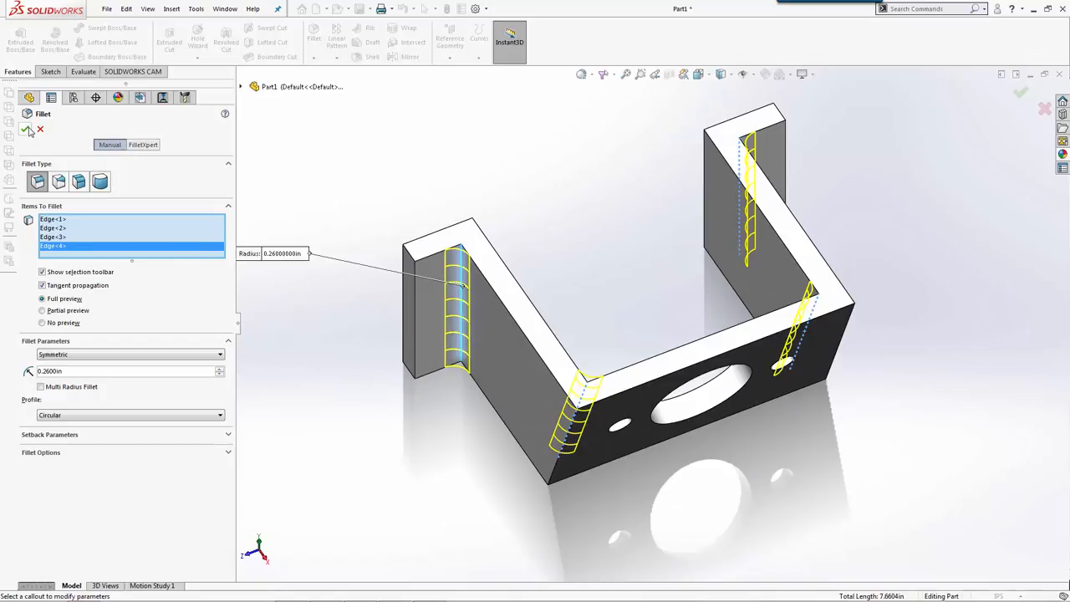
{"action": "left_click", "coordinate": [27, 129]}
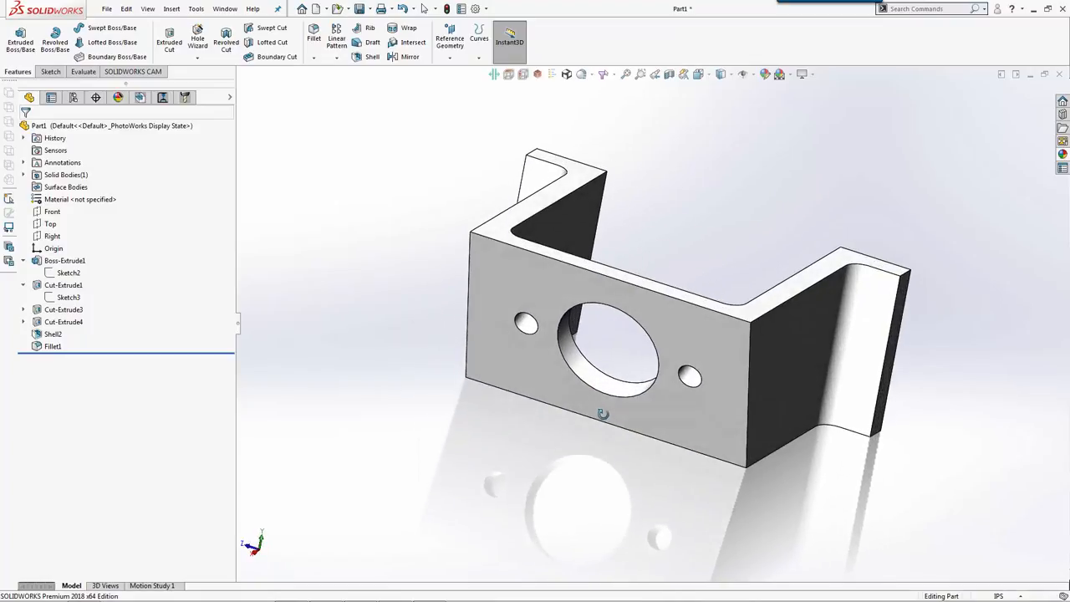
{"action": "mouse_move", "coordinate": [882, 322]}
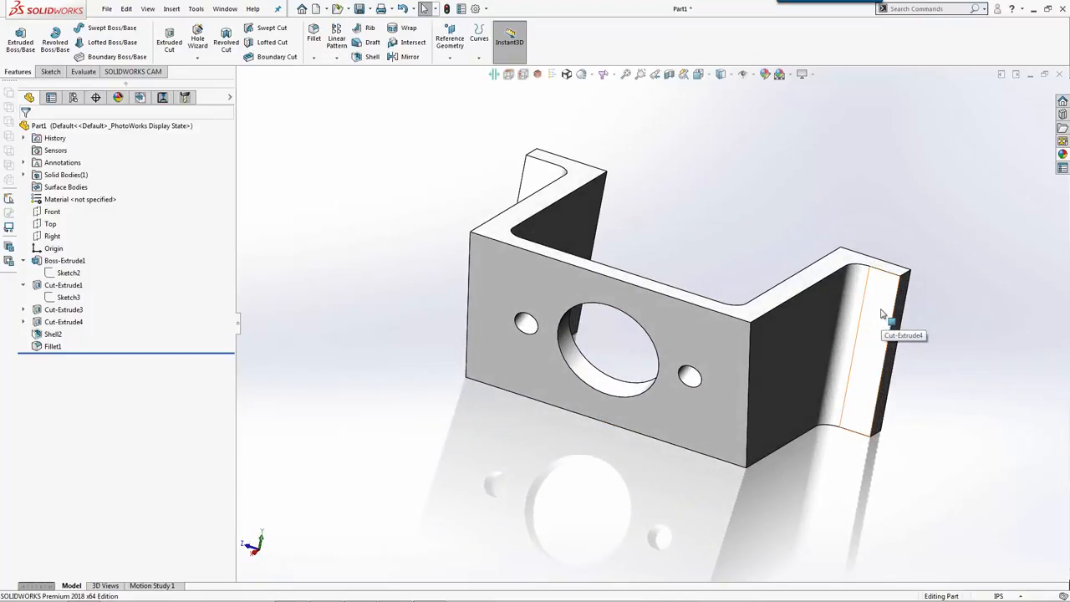
{"action": "mouse_move", "coordinate": [876, 286]}
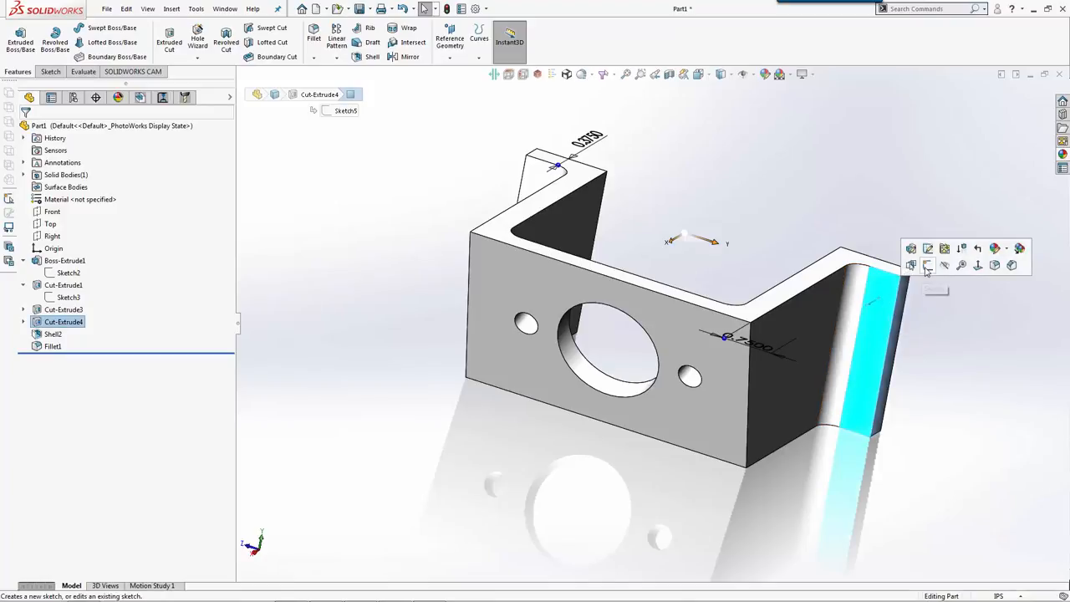
Start Sketch6 on the flange face with centrelines, making Arc1 and Arc2 symmetric about Line3.
{"action": "left_click", "coordinate": [910, 265]}
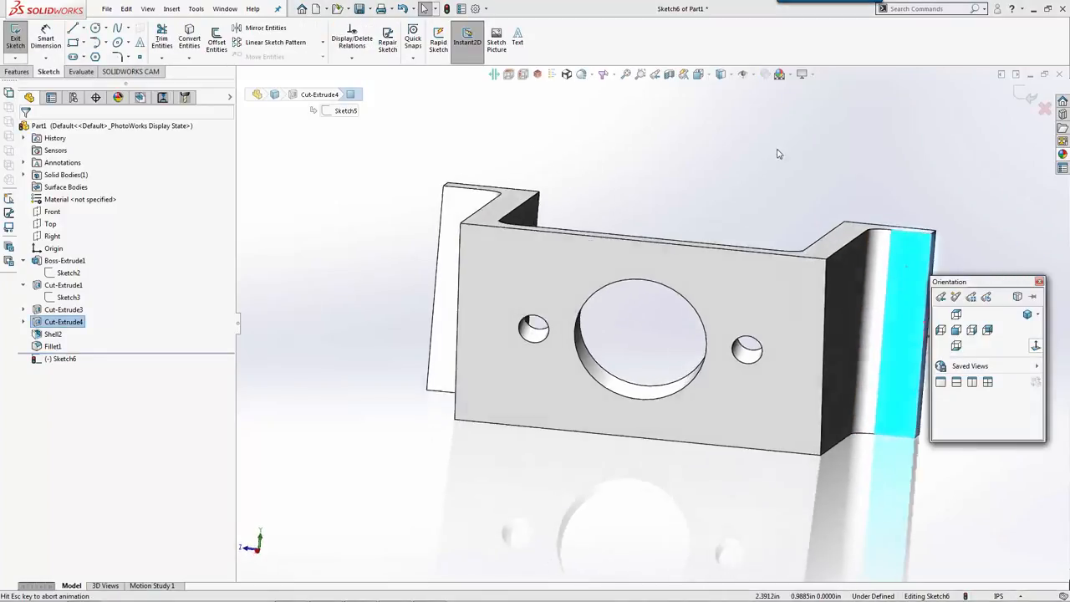
{"action": "left_click", "coordinate": [96, 28]}
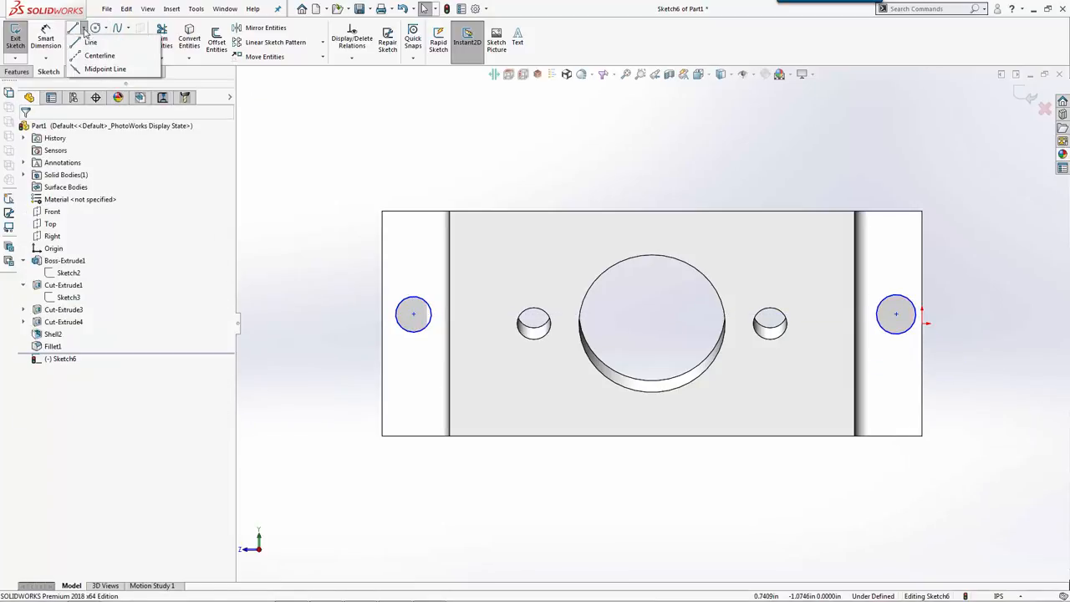
{"action": "left_click", "coordinate": [90, 41]}
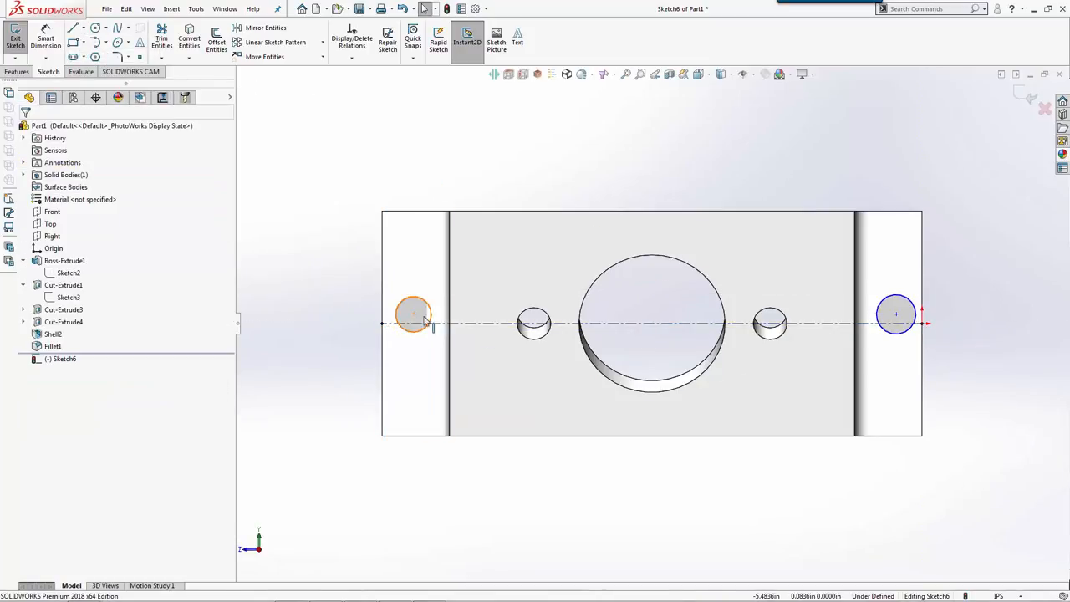
{"action": "left_click", "coordinate": [413, 324]}
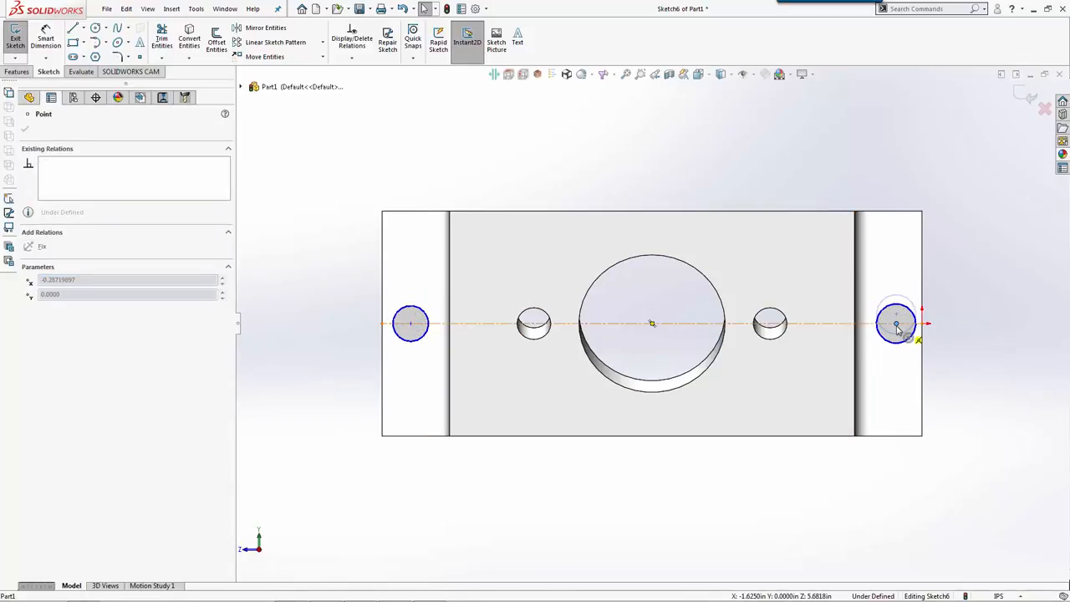
{"action": "left_click", "coordinate": [81, 27]}
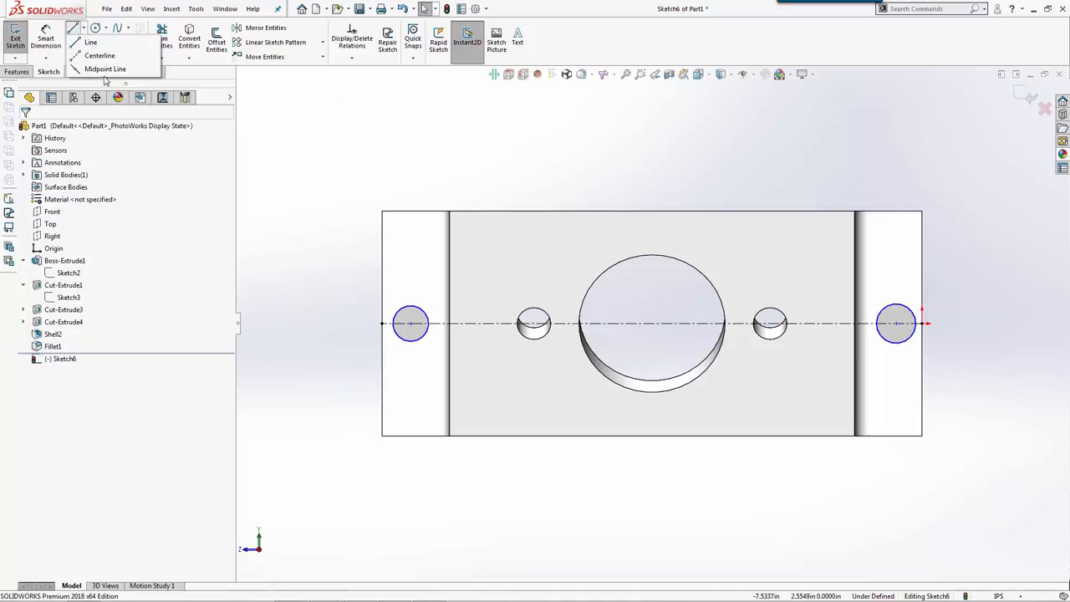
{"action": "left_click", "coordinate": [91, 42]}
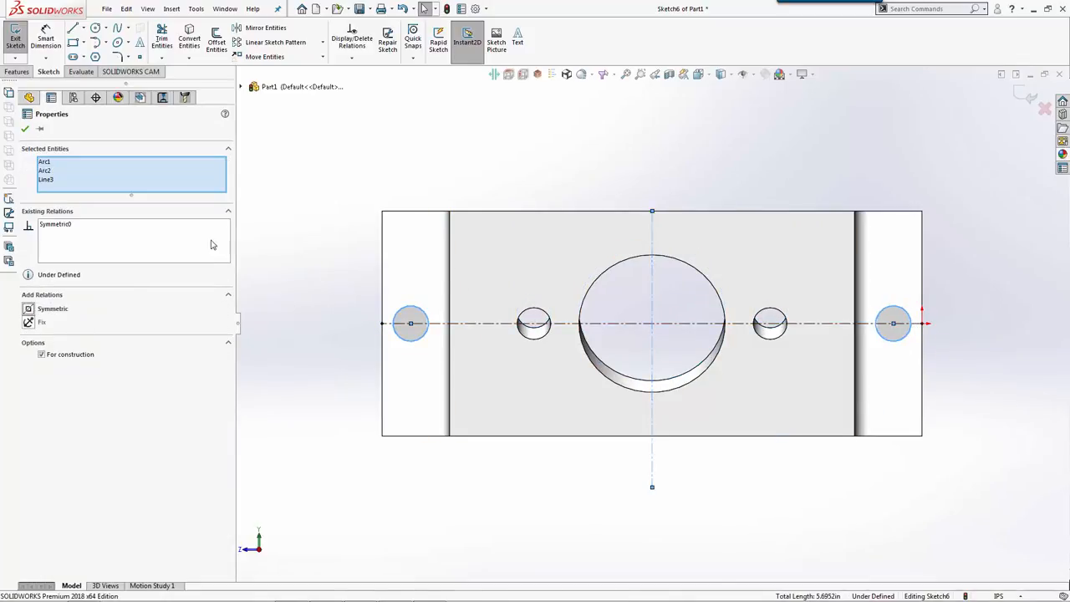
{"action": "left_click", "coordinate": [25, 128]}
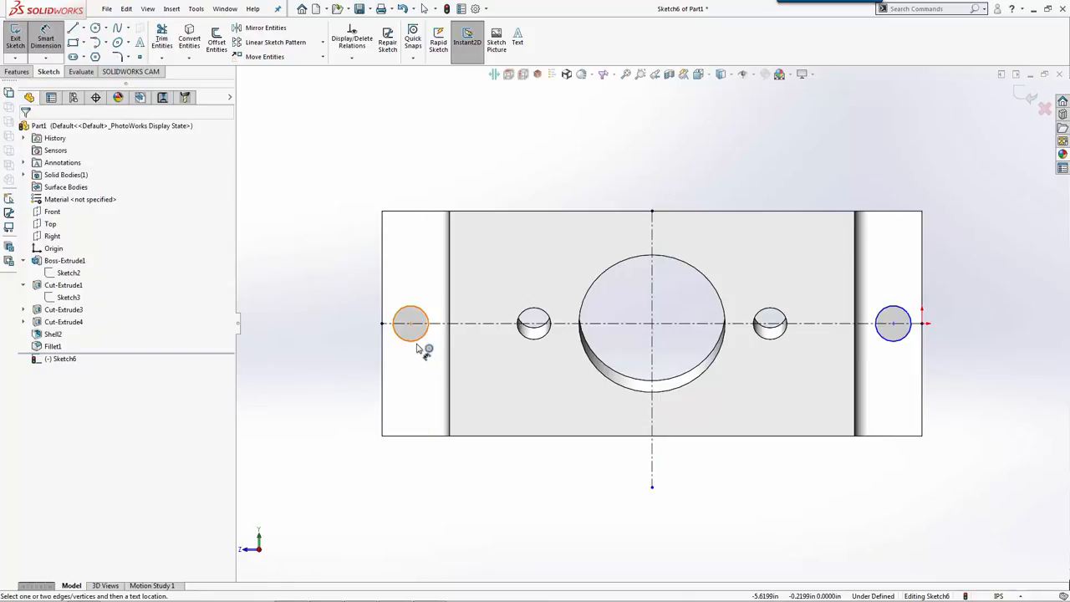
Dimension the left mounting hole to Ø0.26 and 0.3125 from the flange edge.
{"action": "left_click", "coordinate": [410, 324]}
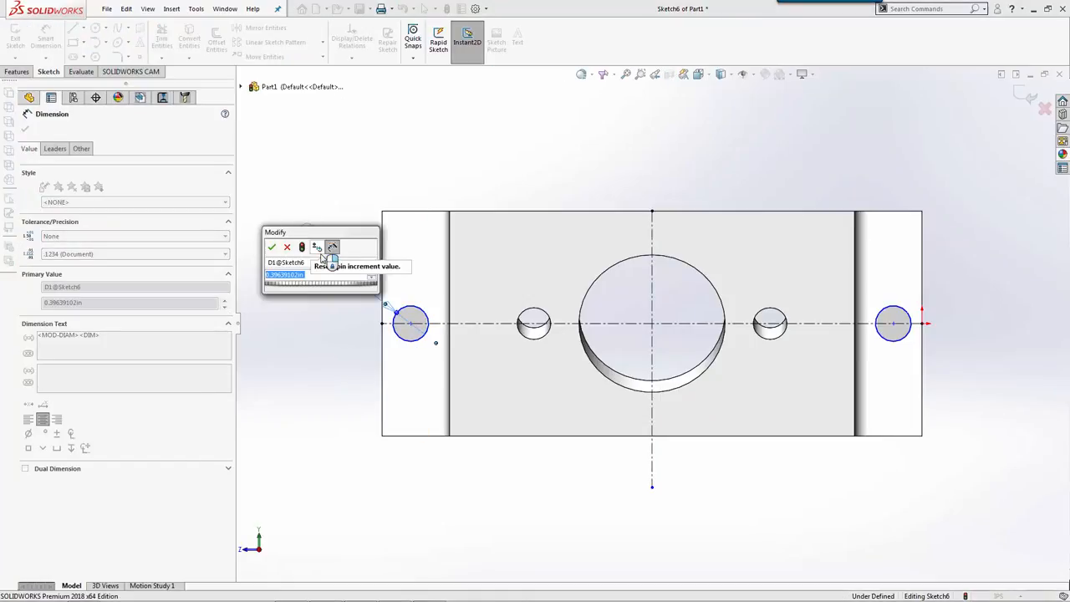
{"action": "left_click", "coordinate": [272, 247]}
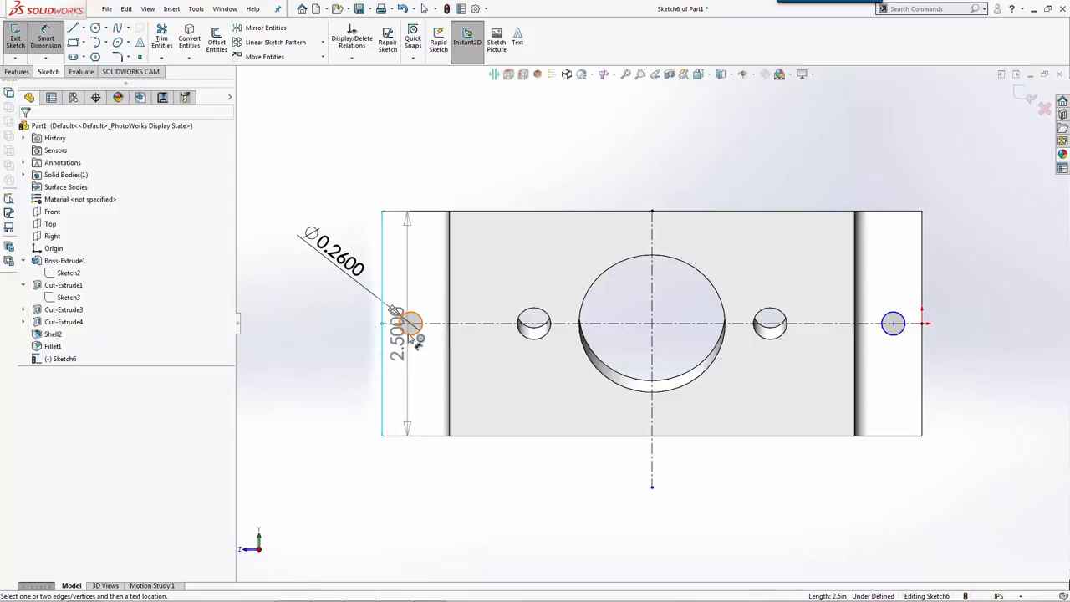
{"action": "left_click", "coordinate": [410, 324]}
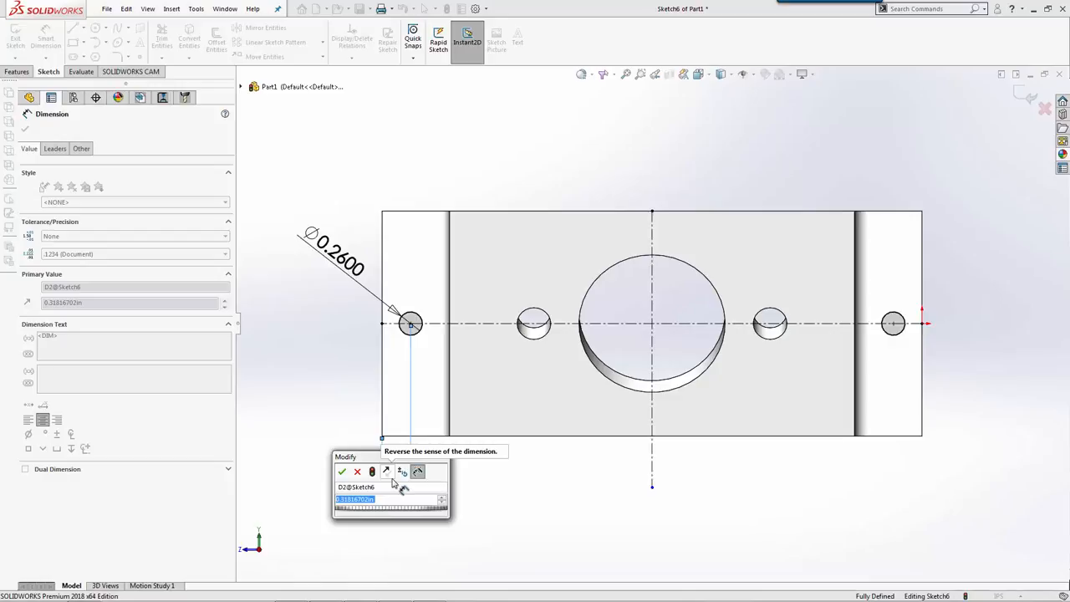
{"action": "left_click", "coordinate": [342, 471]}
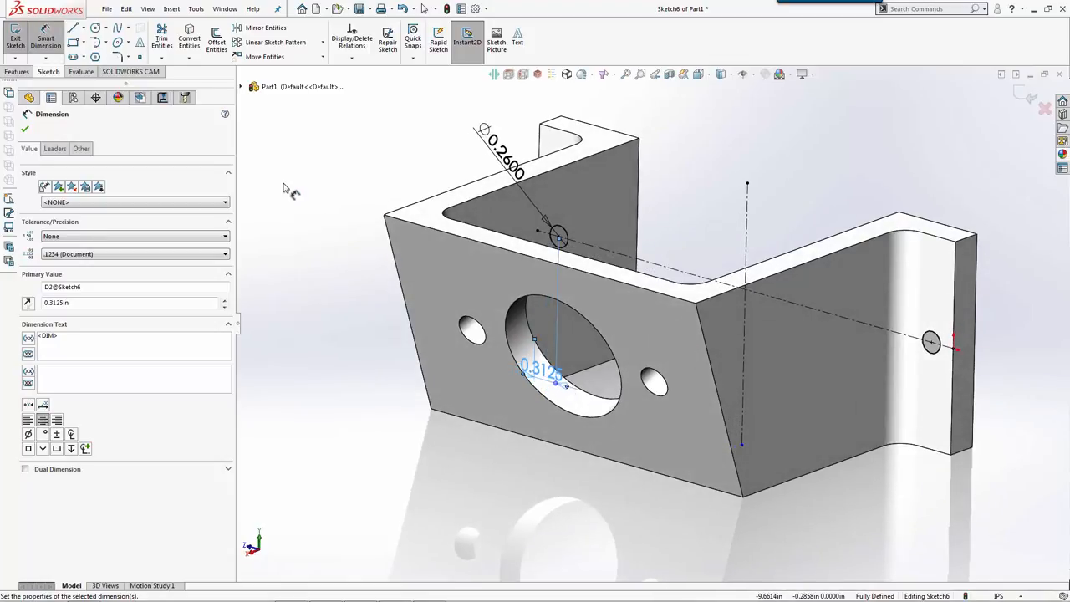
{"action": "mouse_move", "coordinate": [297, 194]}
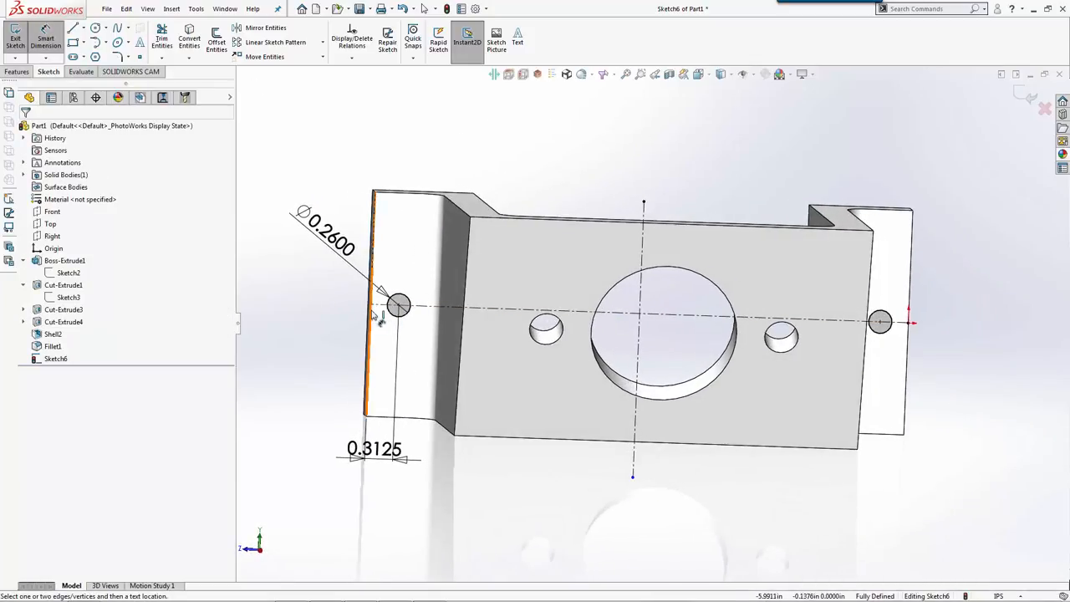
Place the hole 0.75 in below the part's top edge and view the sketch straight on.
{"action": "left_click", "coordinate": [398, 305]}
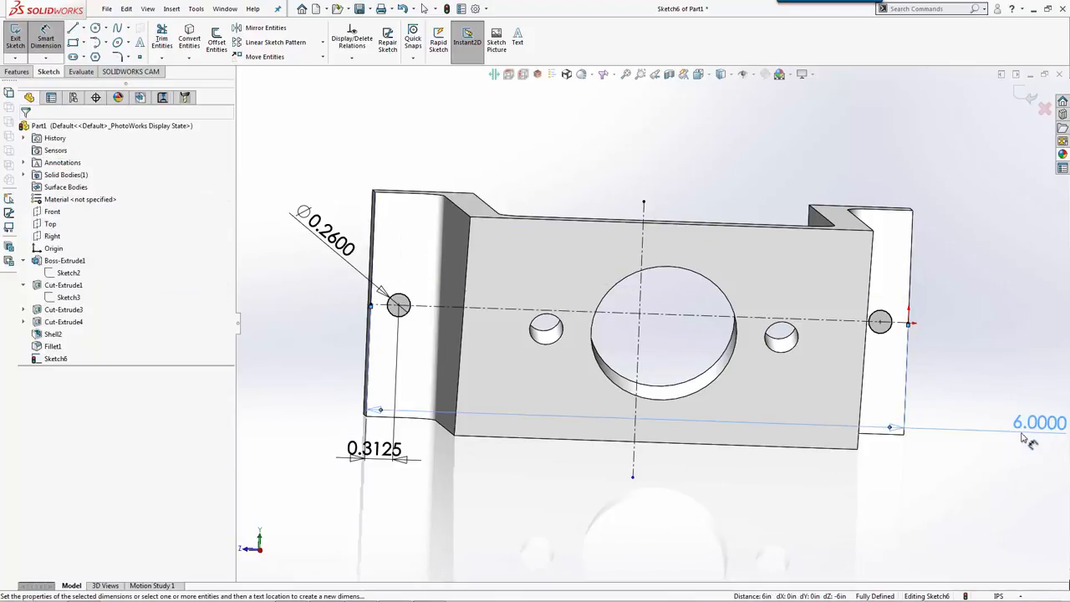
{"action": "left_click", "coordinate": [911, 292]}
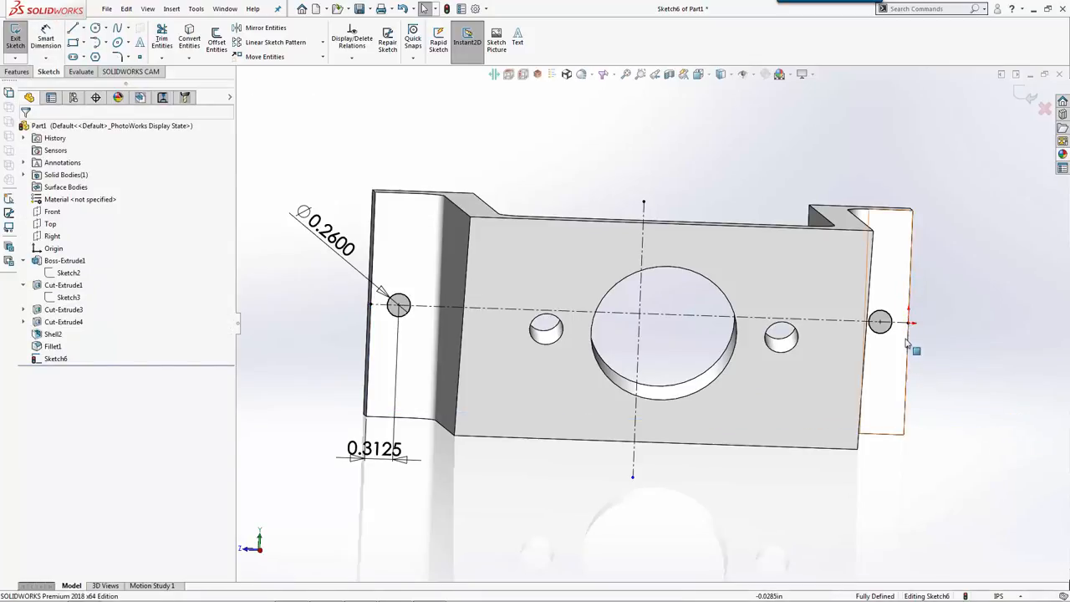
{"action": "left_click", "coordinate": [909, 322]}
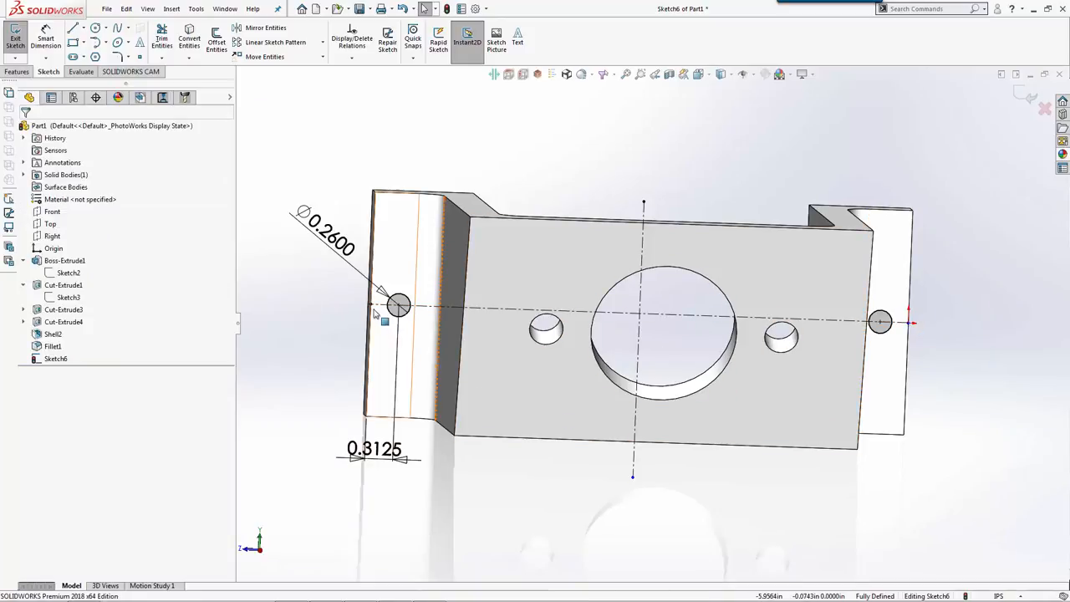
{"action": "left_click", "coordinate": [398, 305]}
{"action": "type", "text": ".7"}
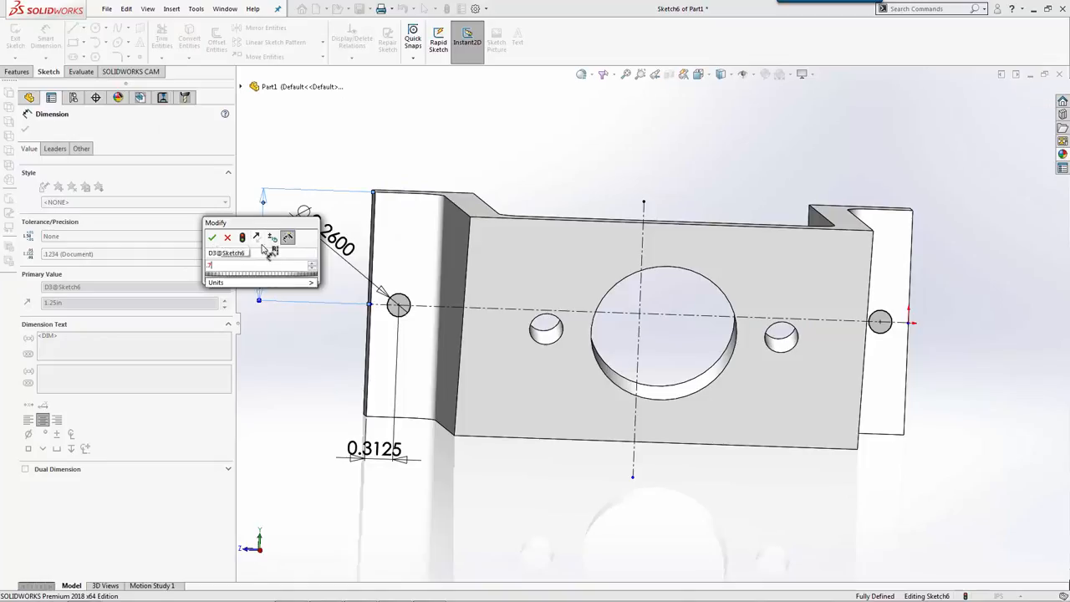
{"action": "left_click", "coordinate": [212, 236]}
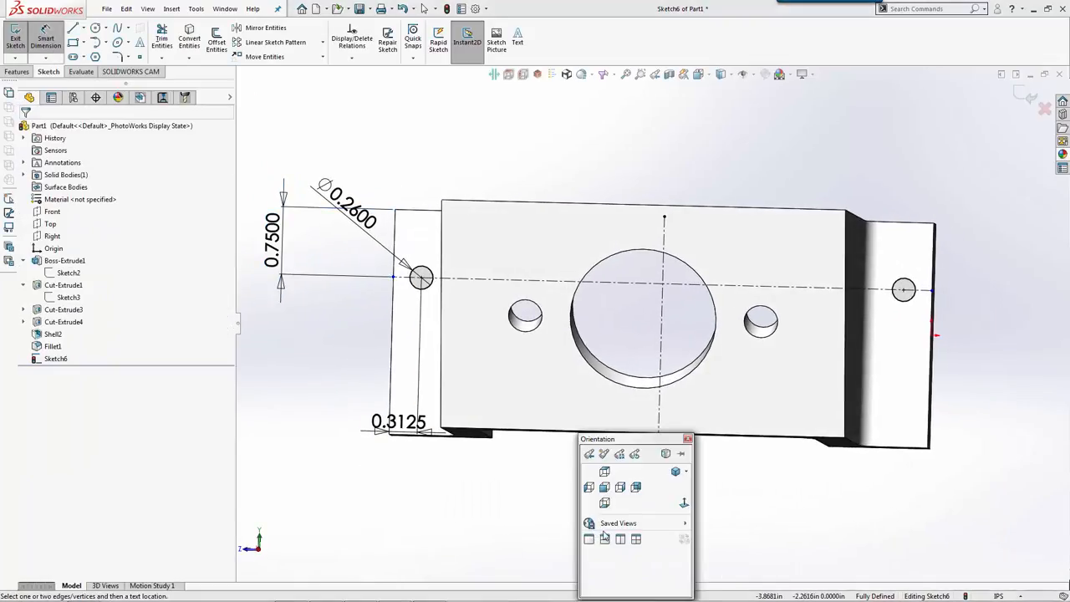
{"action": "left_click", "coordinate": [604, 471]}
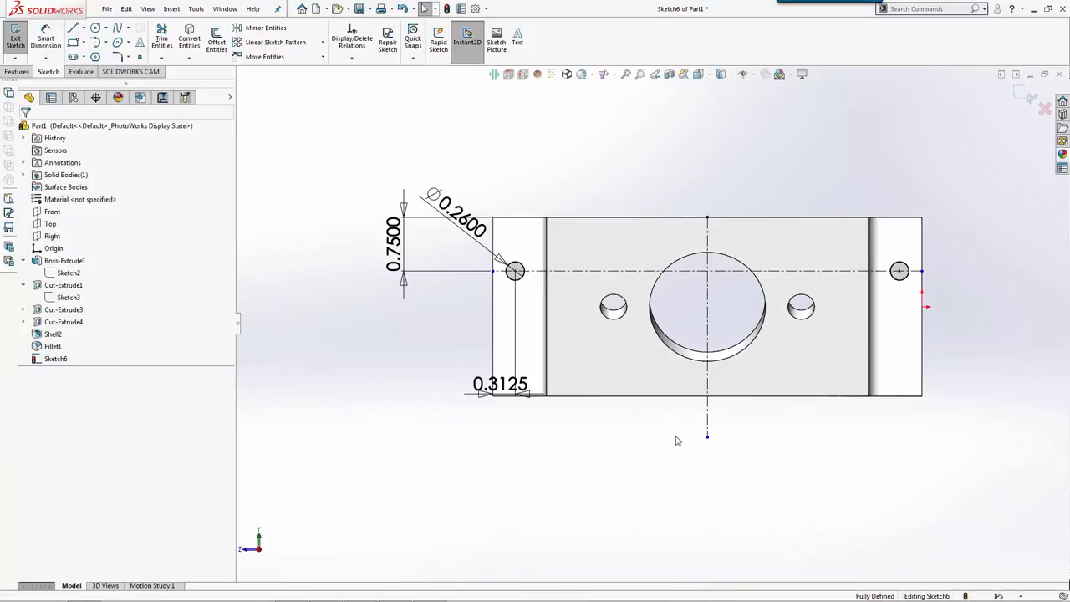
Change the 0.75 hole height to 0.5 and draw a horizontal centerline from the bore centre.
{"action": "left_click", "coordinate": [706, 394]}
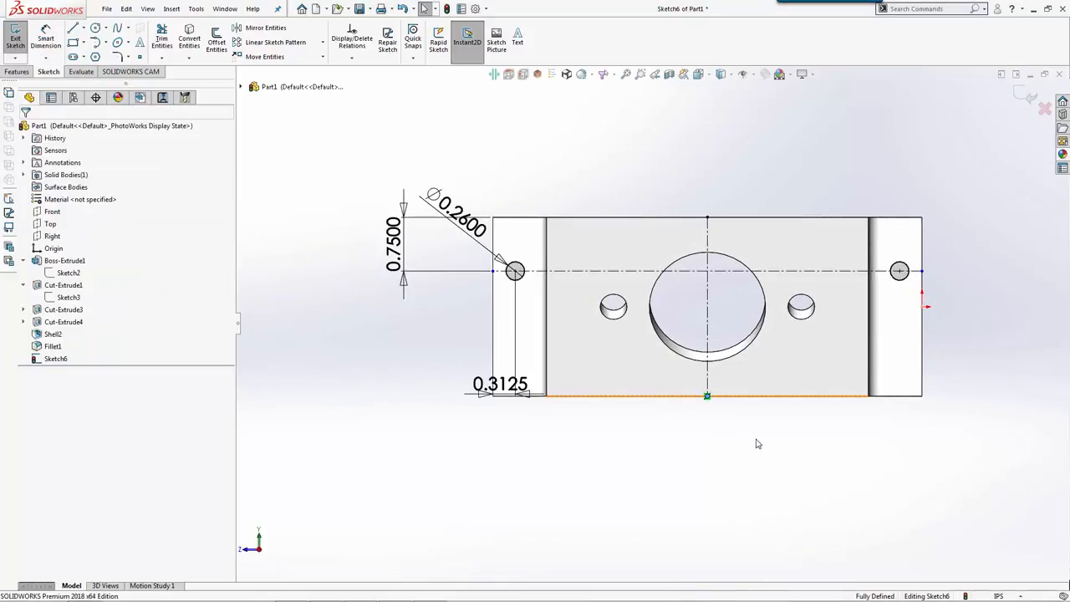
{"action": "left_click", "coordinate": [493, 301]}
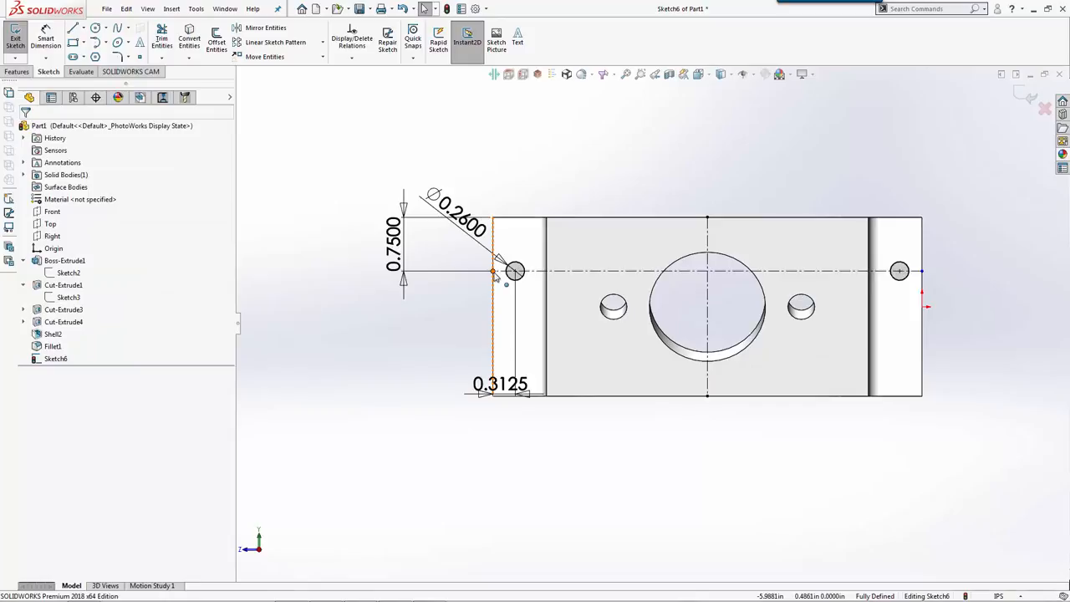
{"action": "left_click", "coordinate": [493, 271]}
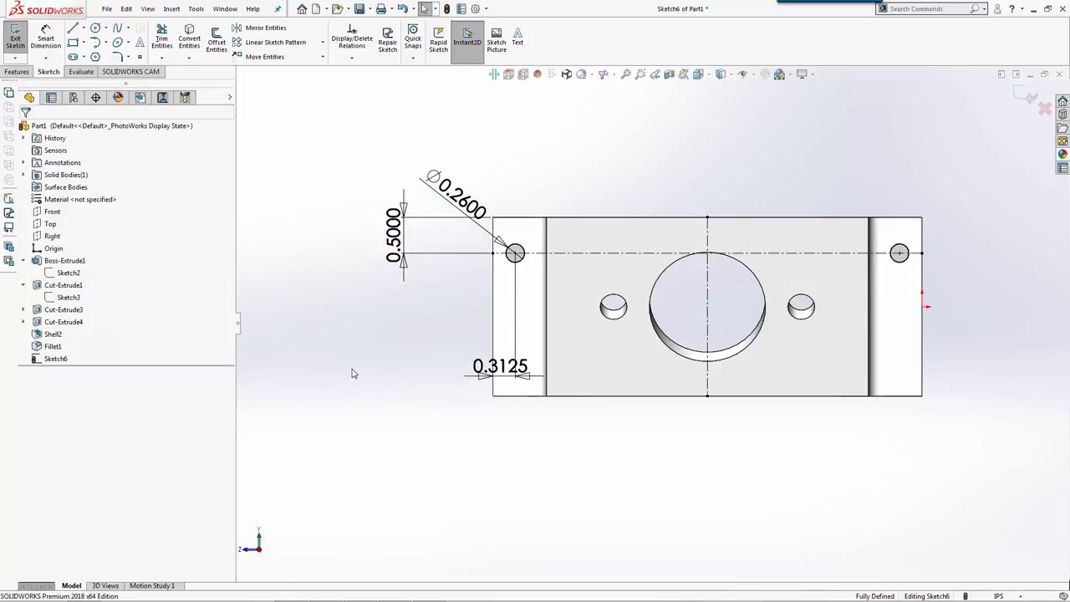
{"action": "left_click", "coordinate": [82, 28]}
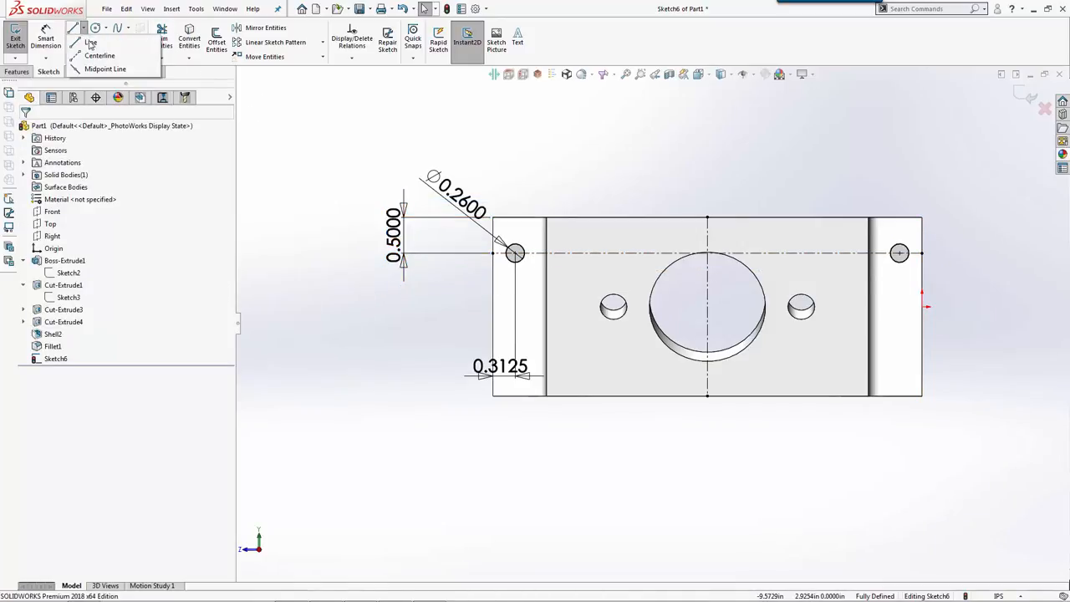
{"action": "left_click", "coordinate": [91, 42]}
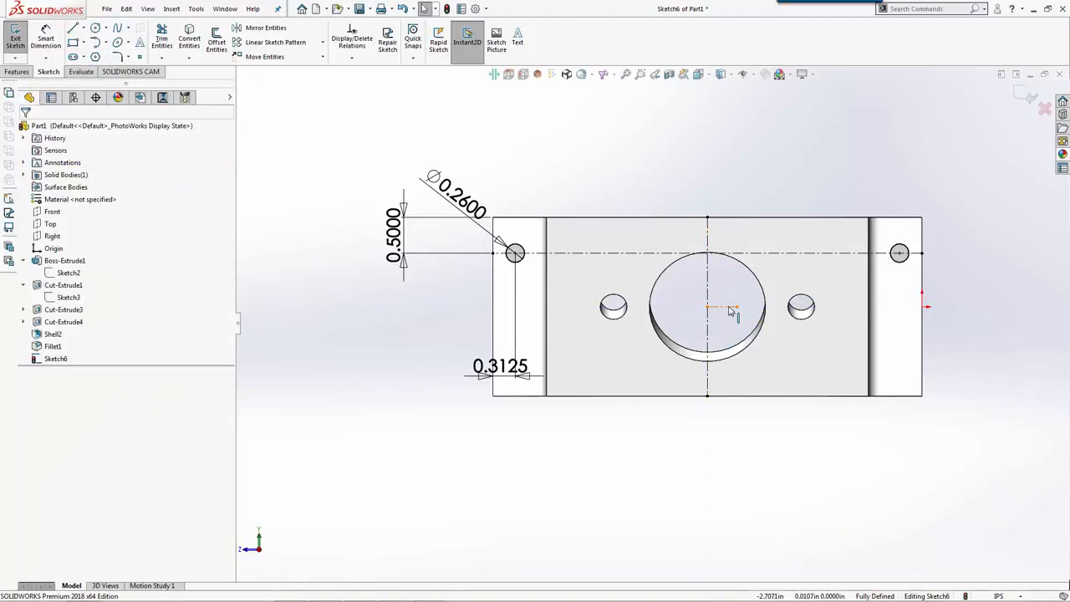
{"action": "left_click", "coordinate": [266, 28]}
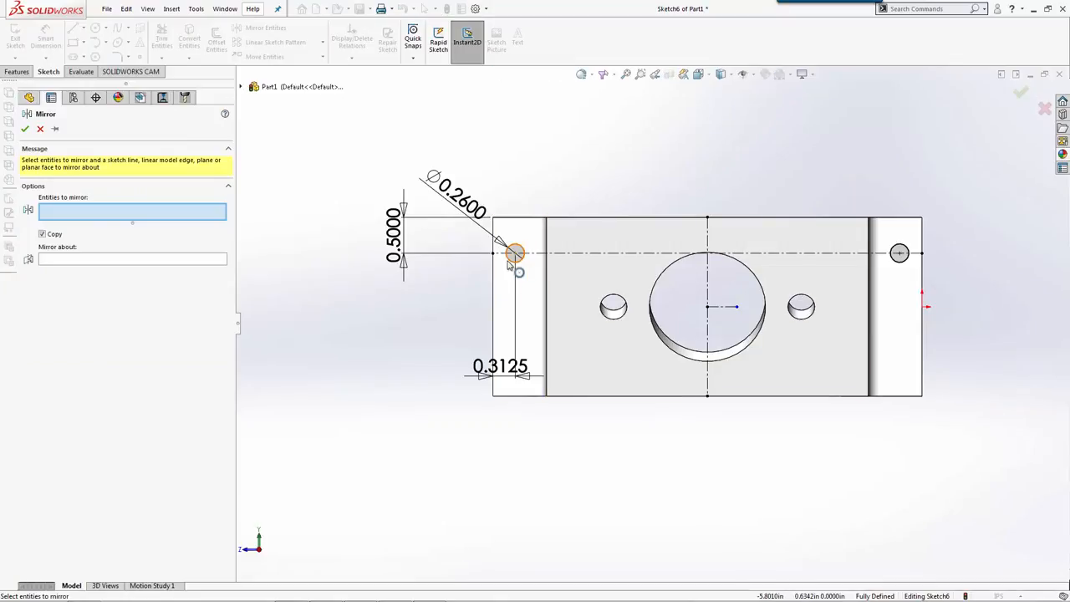
Mirror both flange holes across the centerline and move the 0.3125 dimension below the part.
{"action": "left_click", "coordinate": [708, 307]}
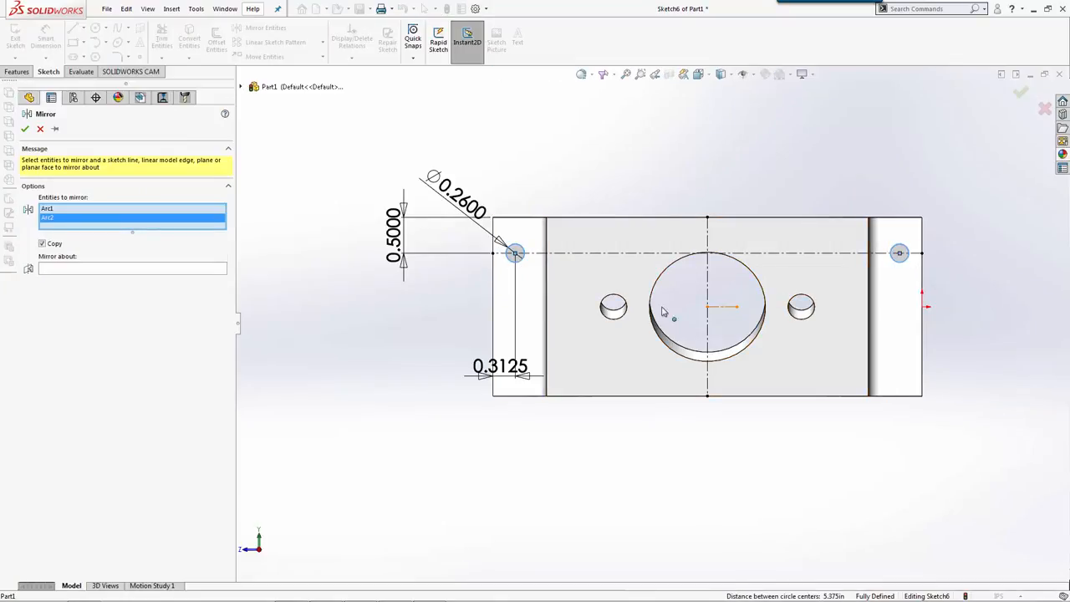
{"action": "left_click", "coordinate": [131, 268]}
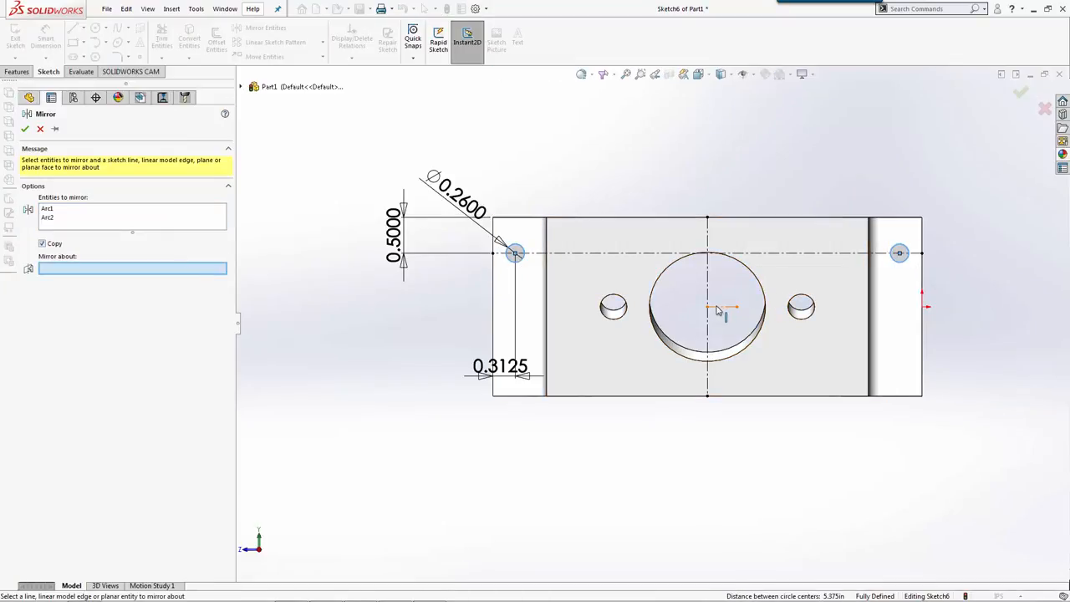
{"action": "left_click", "coordinate": [25, 129]}
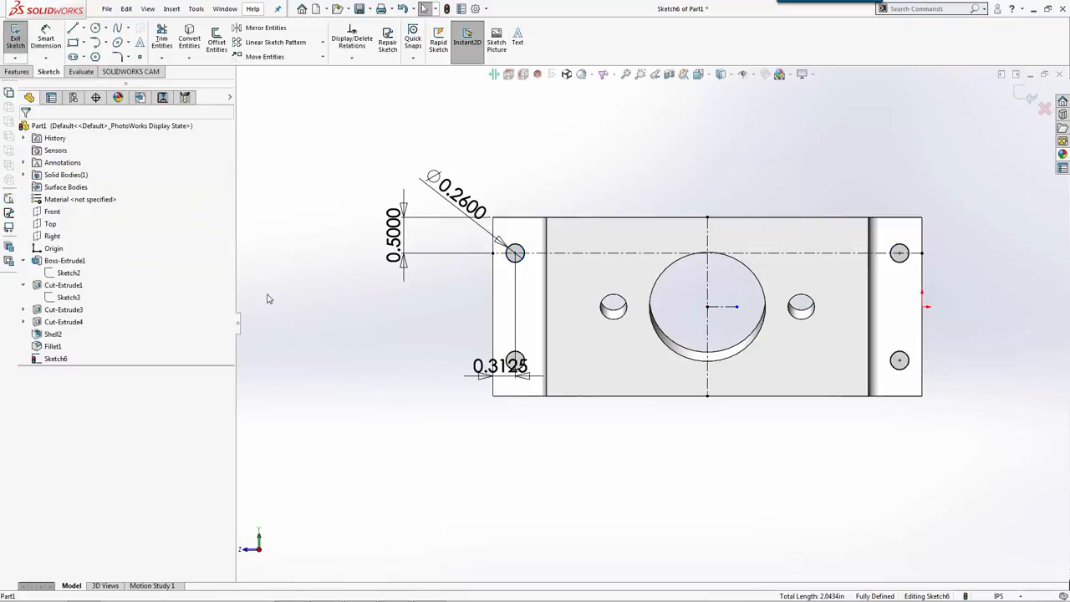
{"action": "left_click_drag", "start_coordinate": [499, 365], "coordinate": [508, 437]}
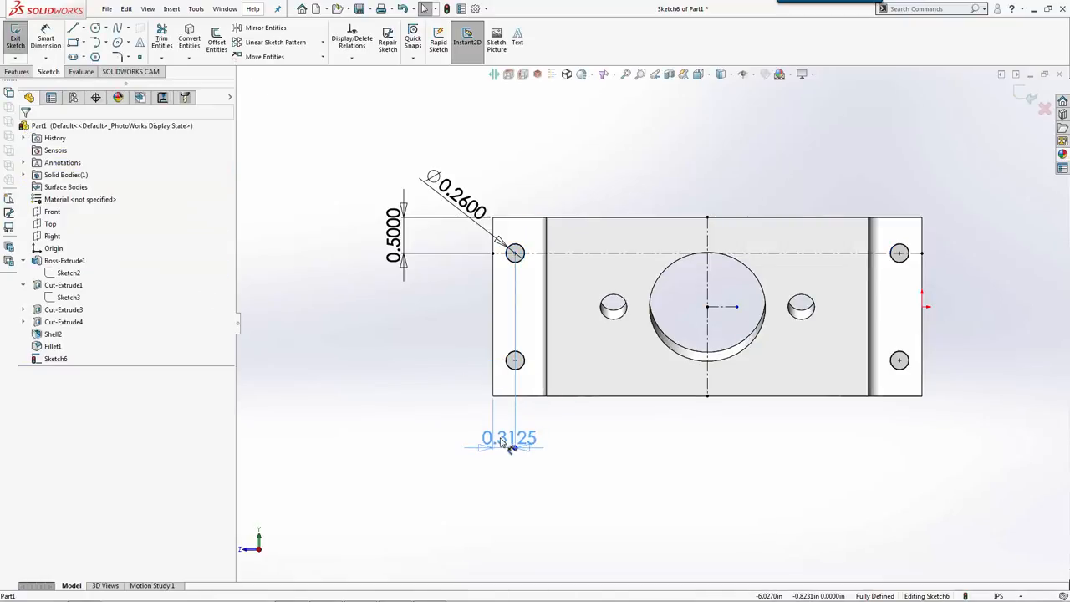
{"action": "left_click", "coordinate": [17, 71]}
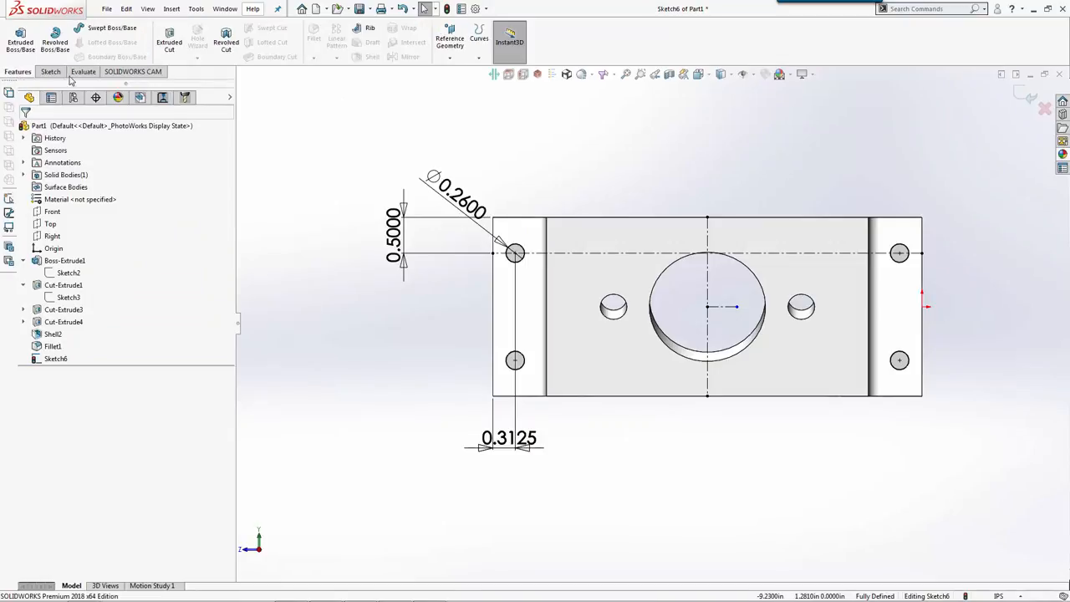
Extrude-cut Sketch6 to punch the four mounting holes through the side flanges.
{"action": "left_click", "coordinate": [169, 38]}
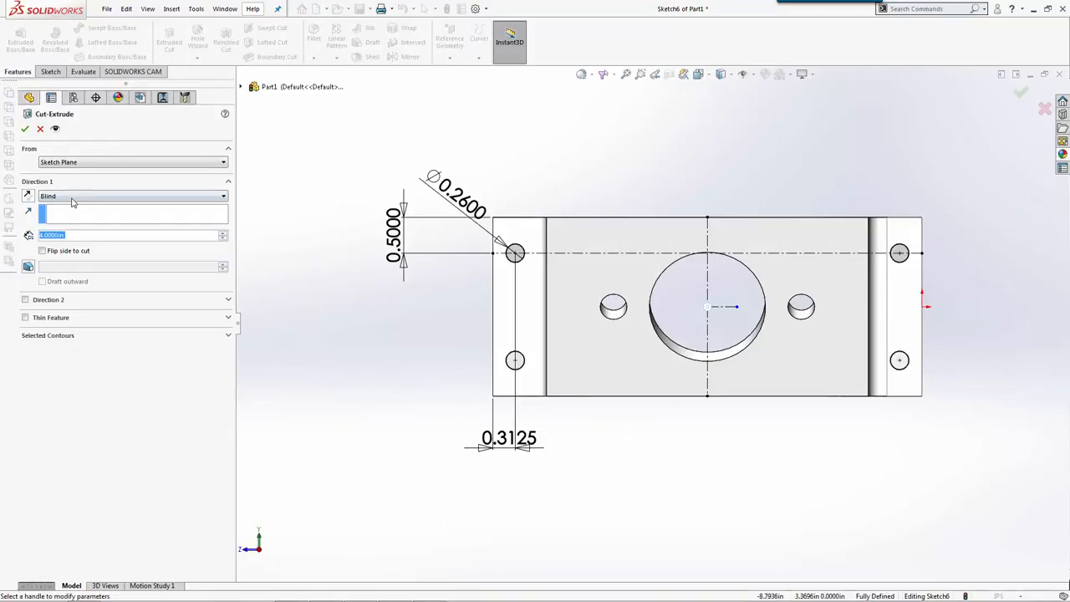
{"action": "left_click", "coordinate": [26, 128]}
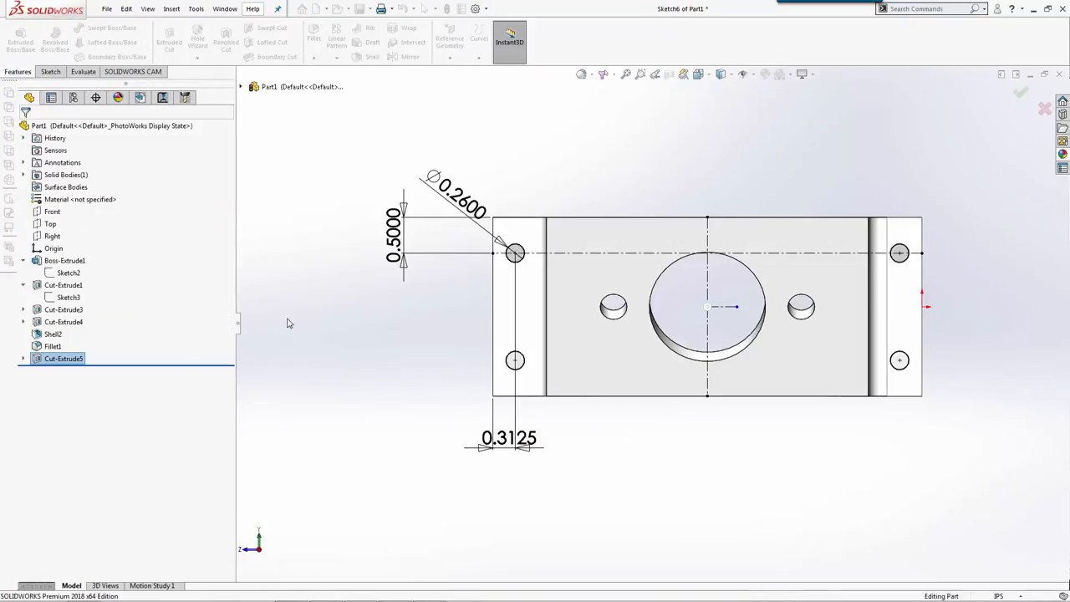
{"action": "left_click", "coordinate": [1020, 92]}
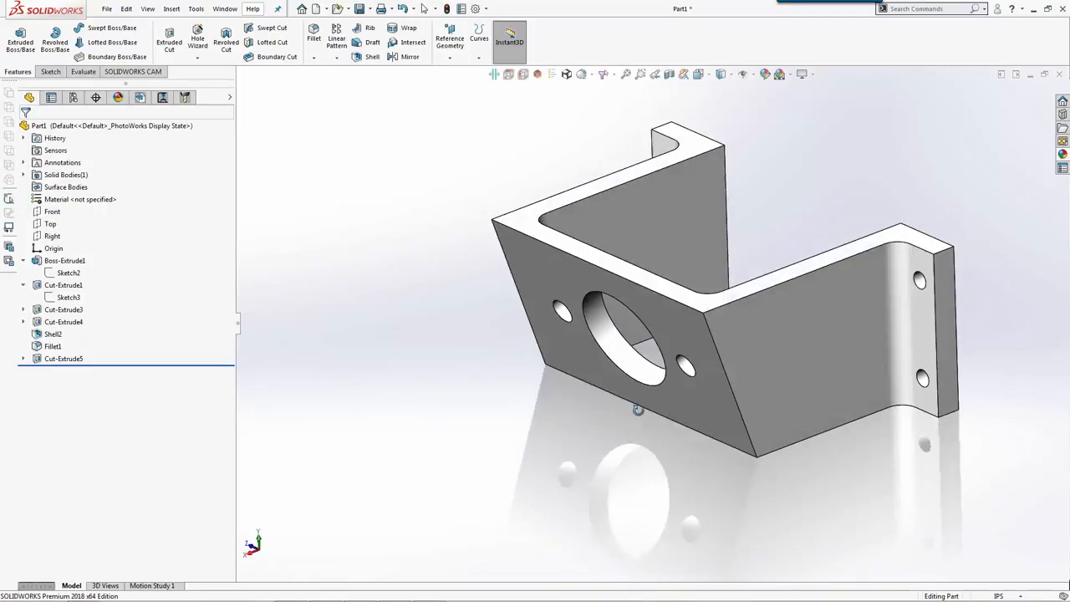
{"action": "left_click_drag", "start_coordinate": [635, 410], "coordinate": [583, 346]}
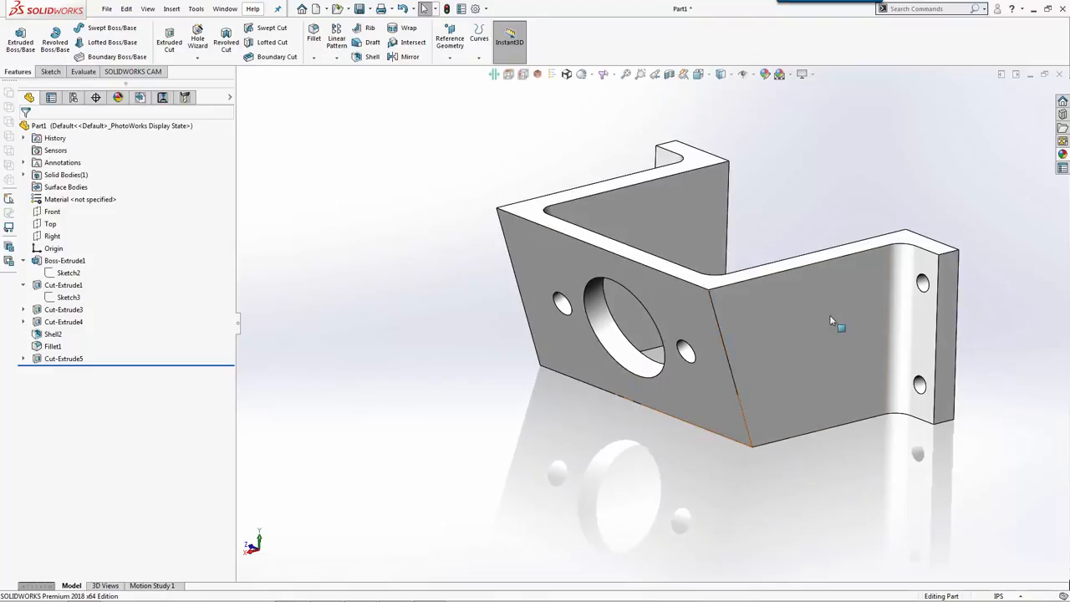
{"action": "mouse_move", "coordinate": [884, 348]}
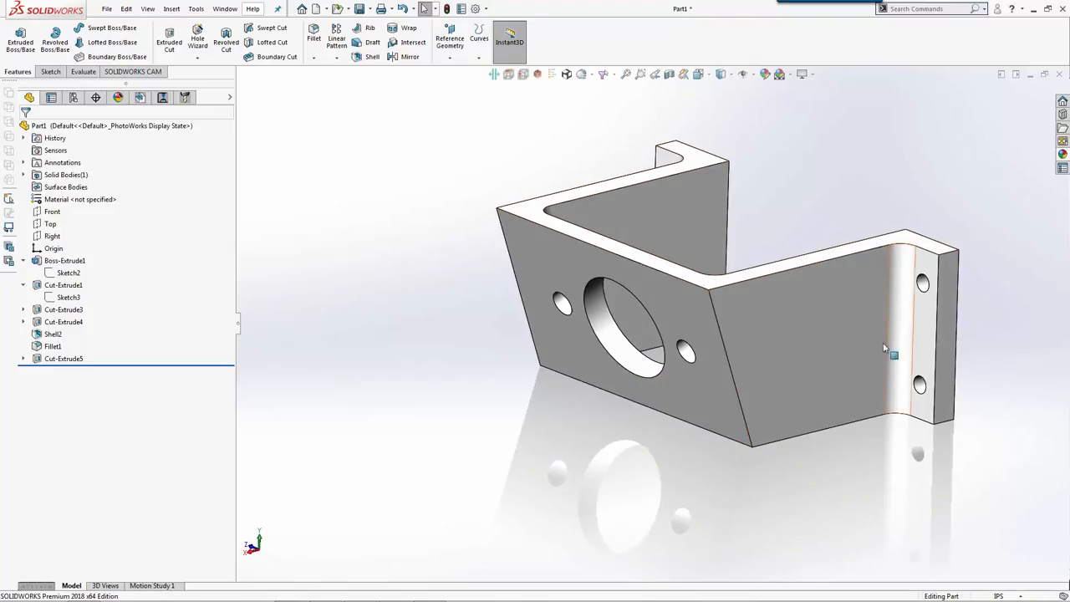
Assign 6061-T6 aluminum as the part material.
{"action": "left_click", "coordinate": [24, 261]}
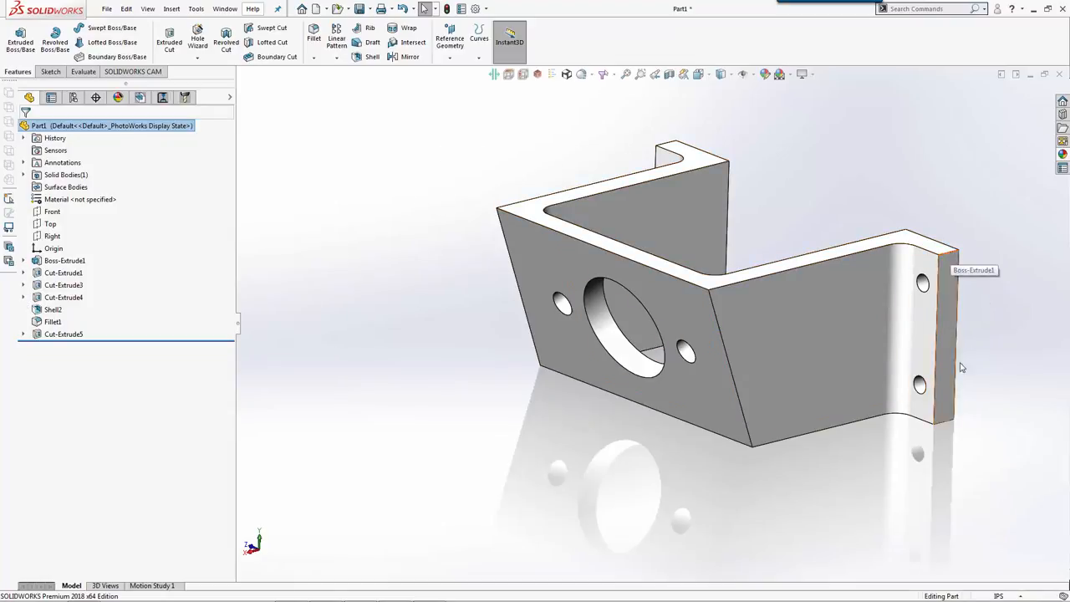
{"action": "mouse_move", "coordinate": [940, 251]}
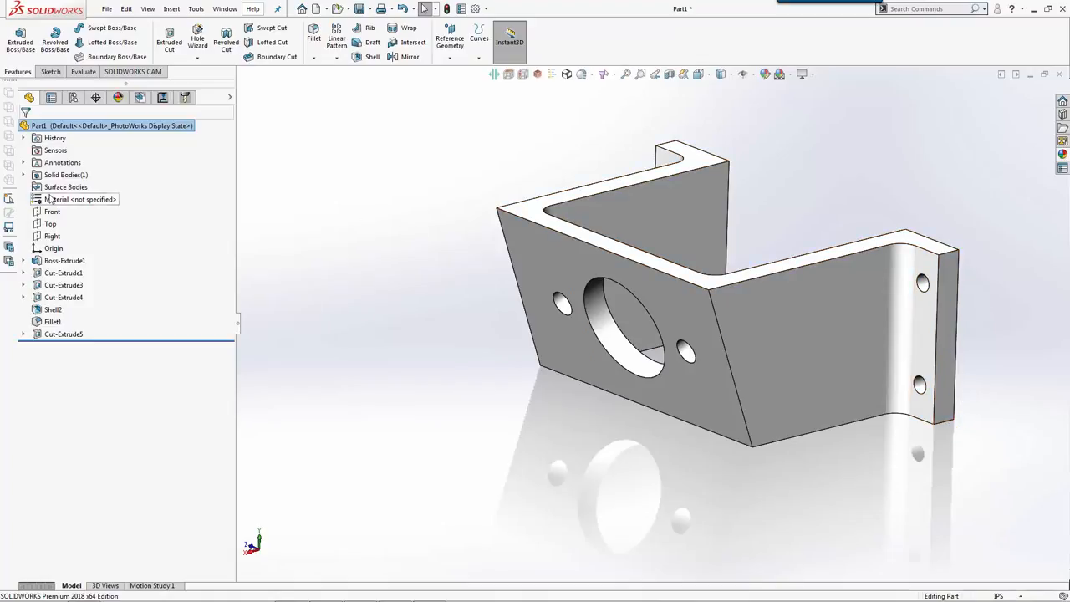
{"action": "right_click", "coordinate": [80, 199]}
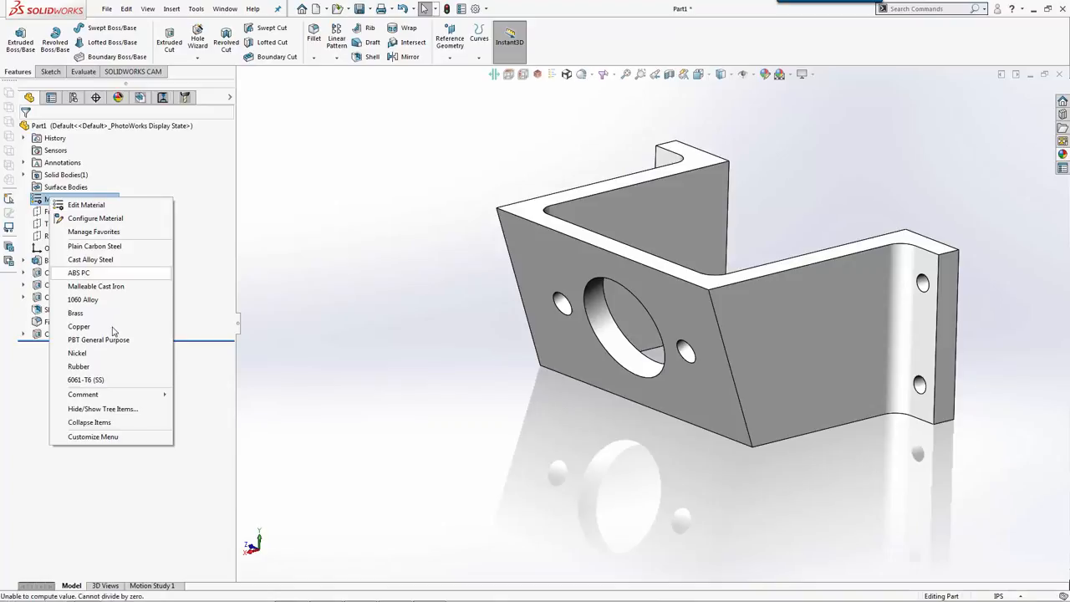
{"action": "left_click", "coordinate": [86, 380]}
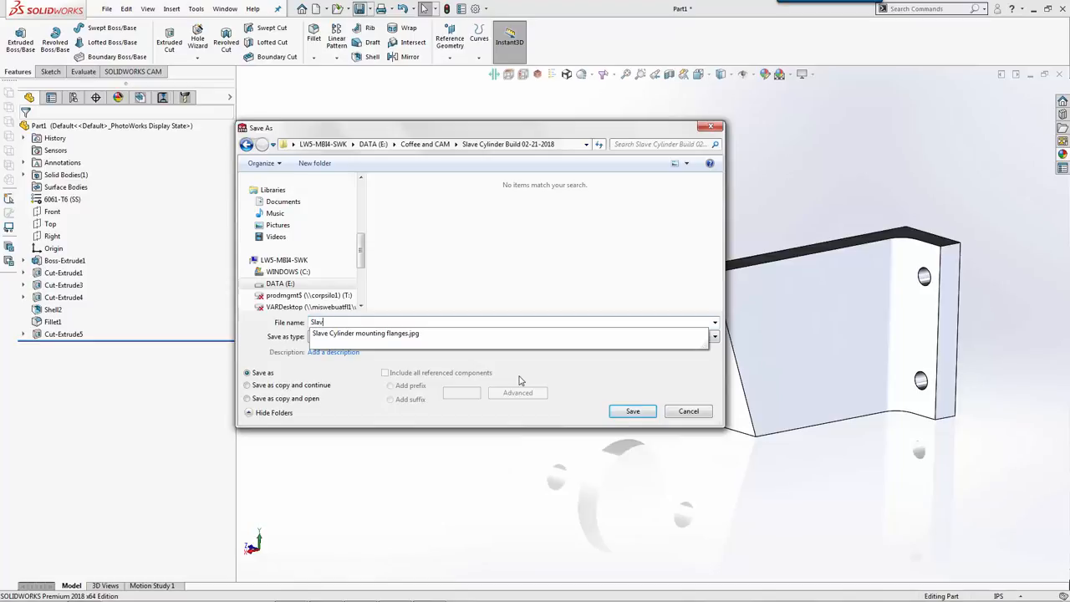
Save the part as 'Slave Cylinder Mounting Bracket.SLDPRT'.
{"action": "type", "text": "Slave Cylinder"}
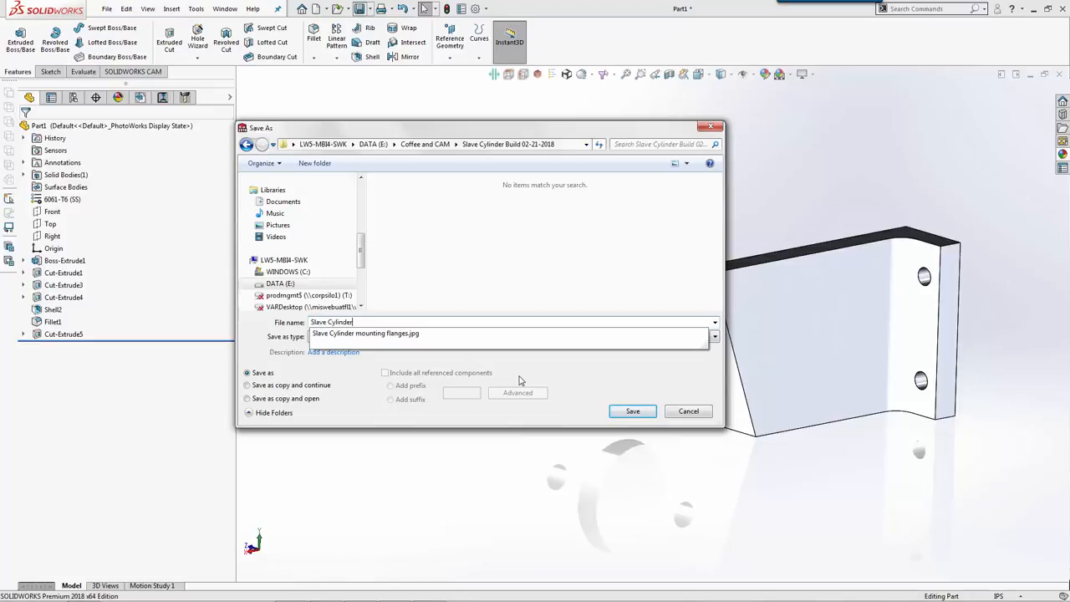
{"action": "type", "text": "Mounting Brack"}
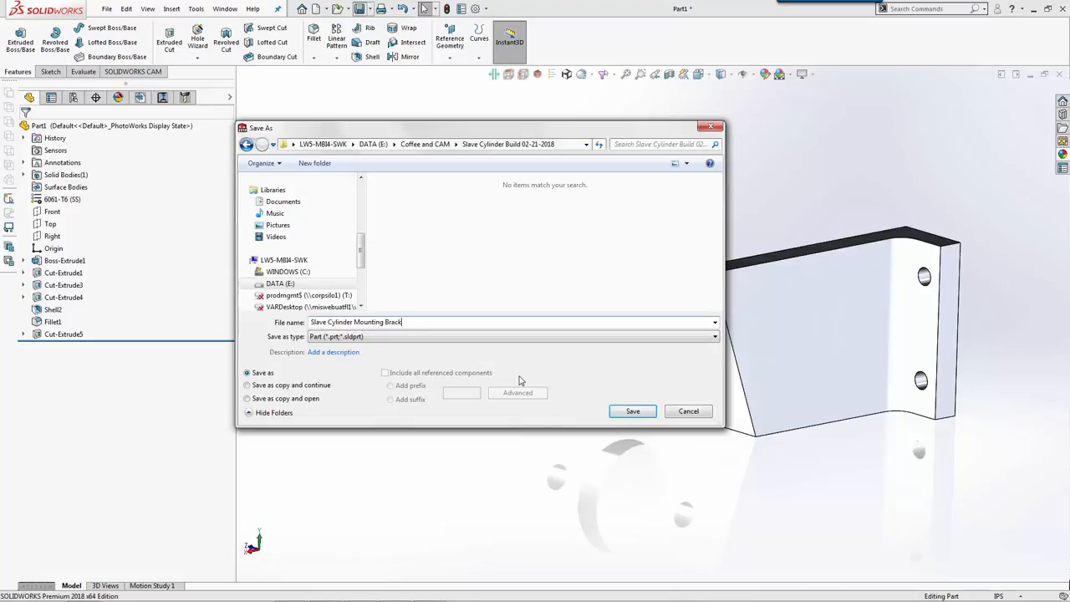
{"action": "left_click", "coordinate": [632, 410]}
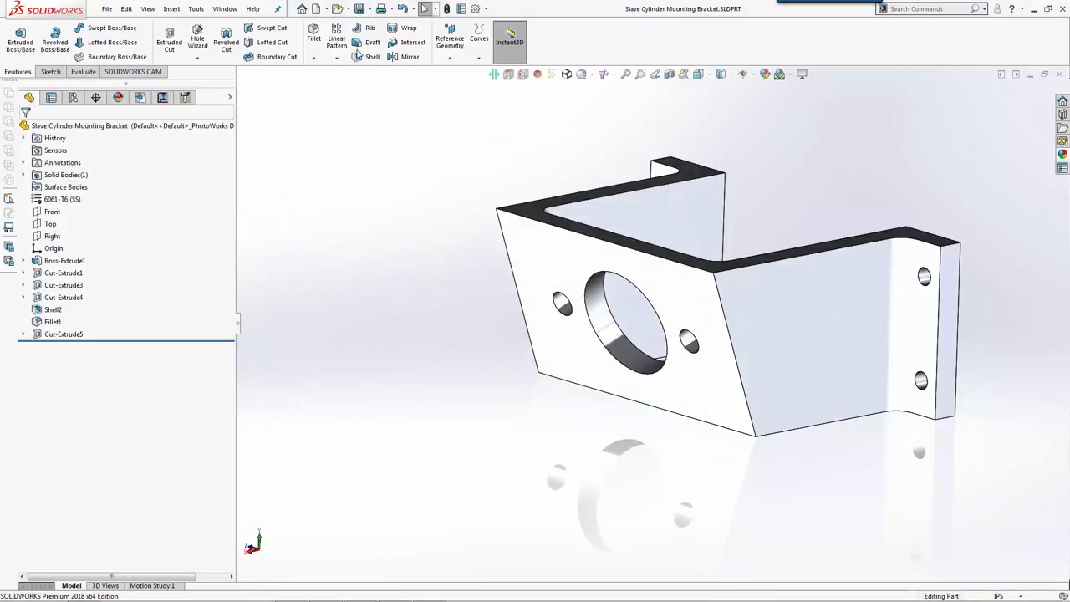
{"action": "mouse_move", "coordinate": [351, 187]}
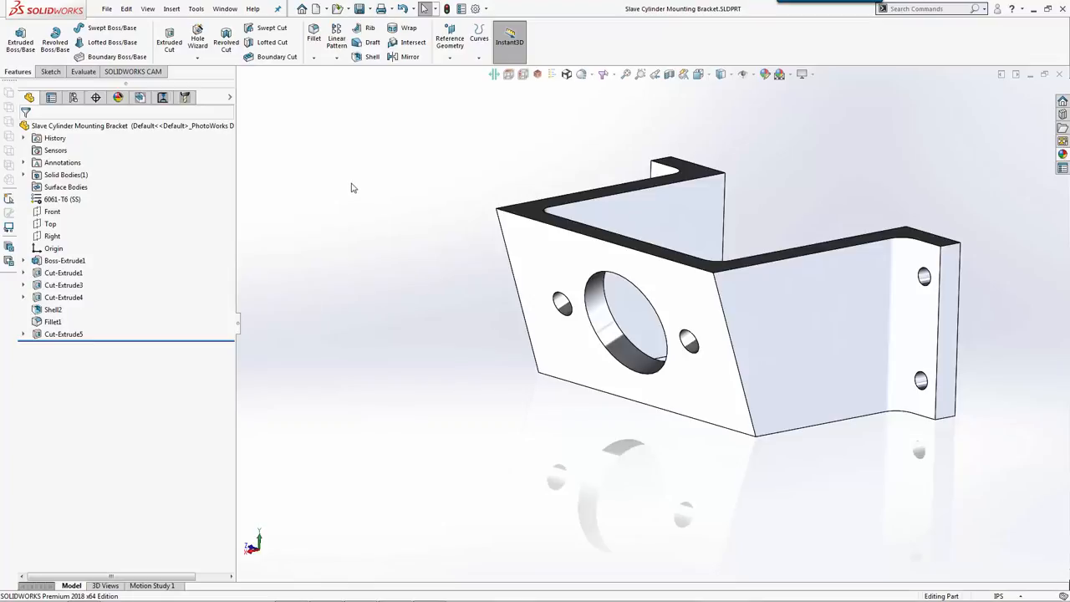